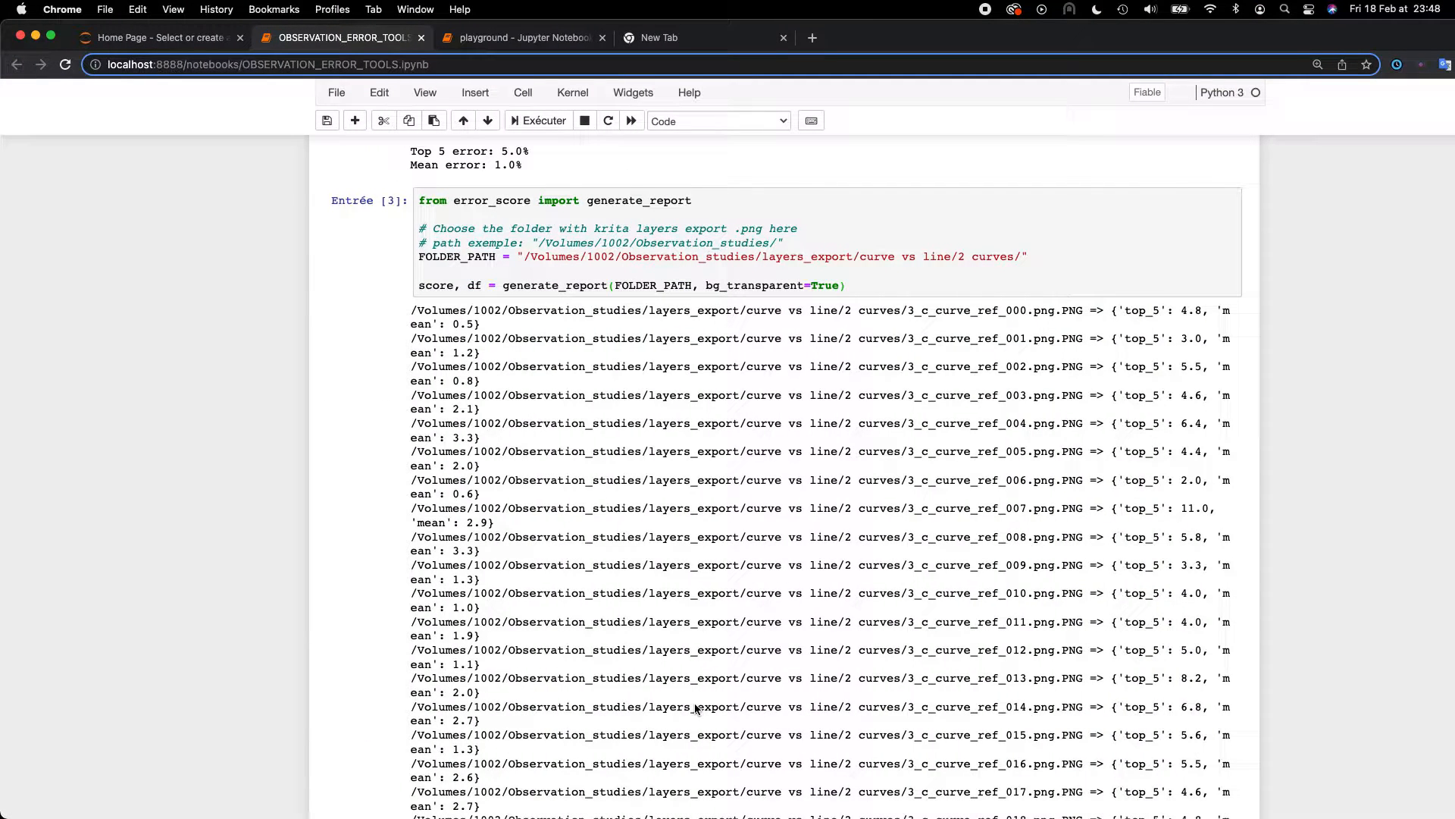
pyautogui.moveTo(755, 411)
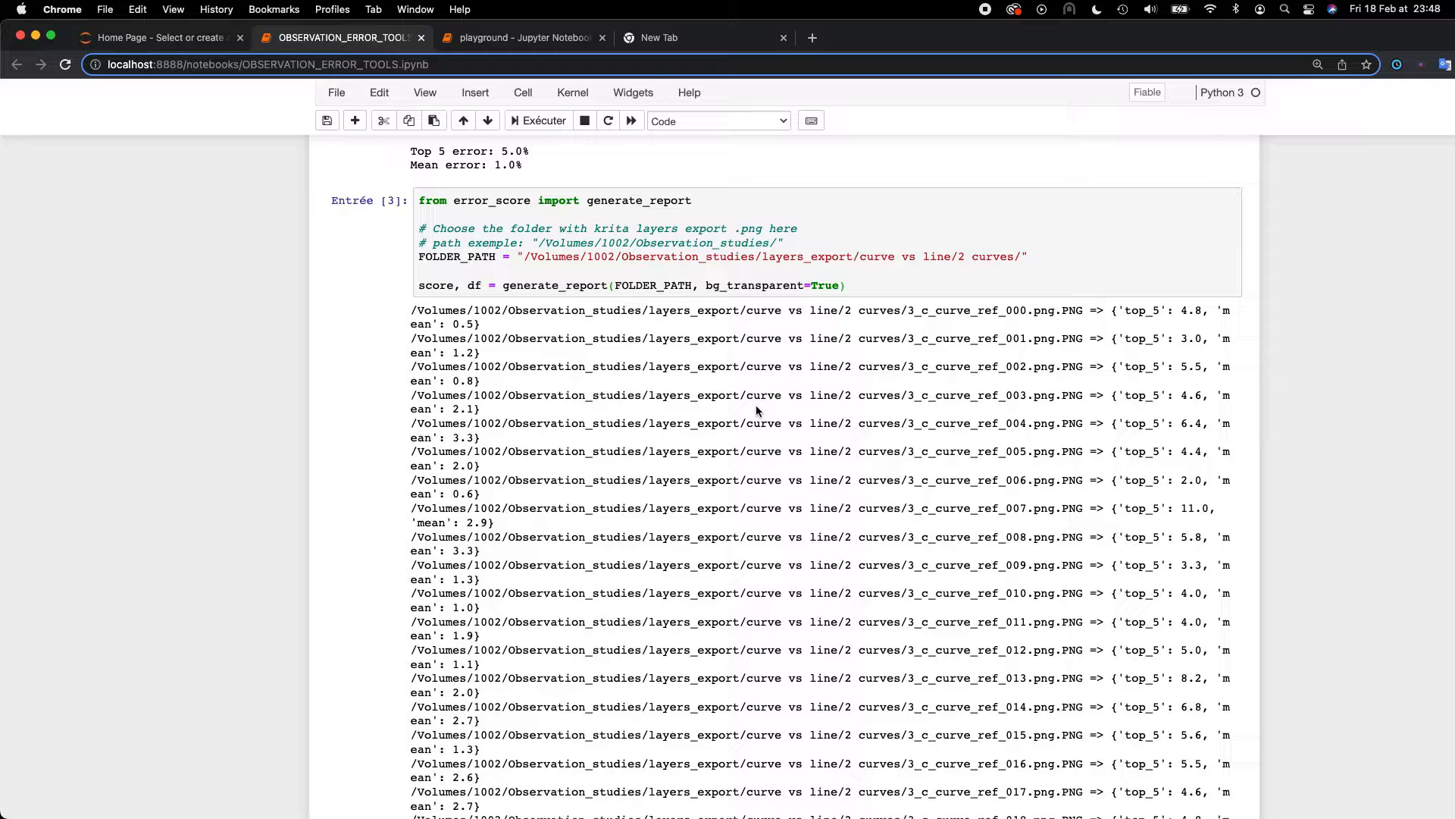
pyautogui.moveTo(756, 380)
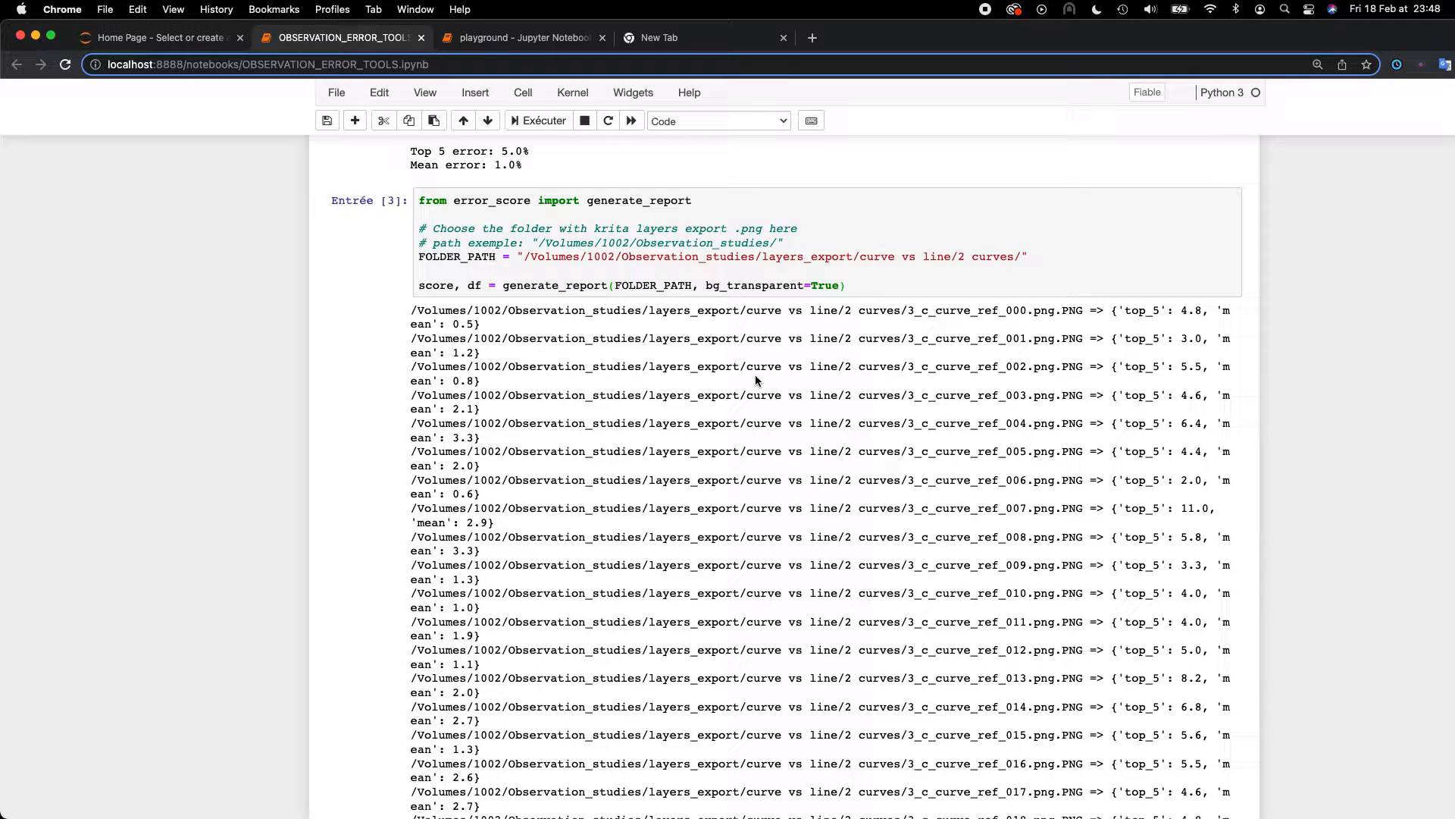
# Scroll up and down through the error tools notebook's reports
pyautogui.scroll(3)
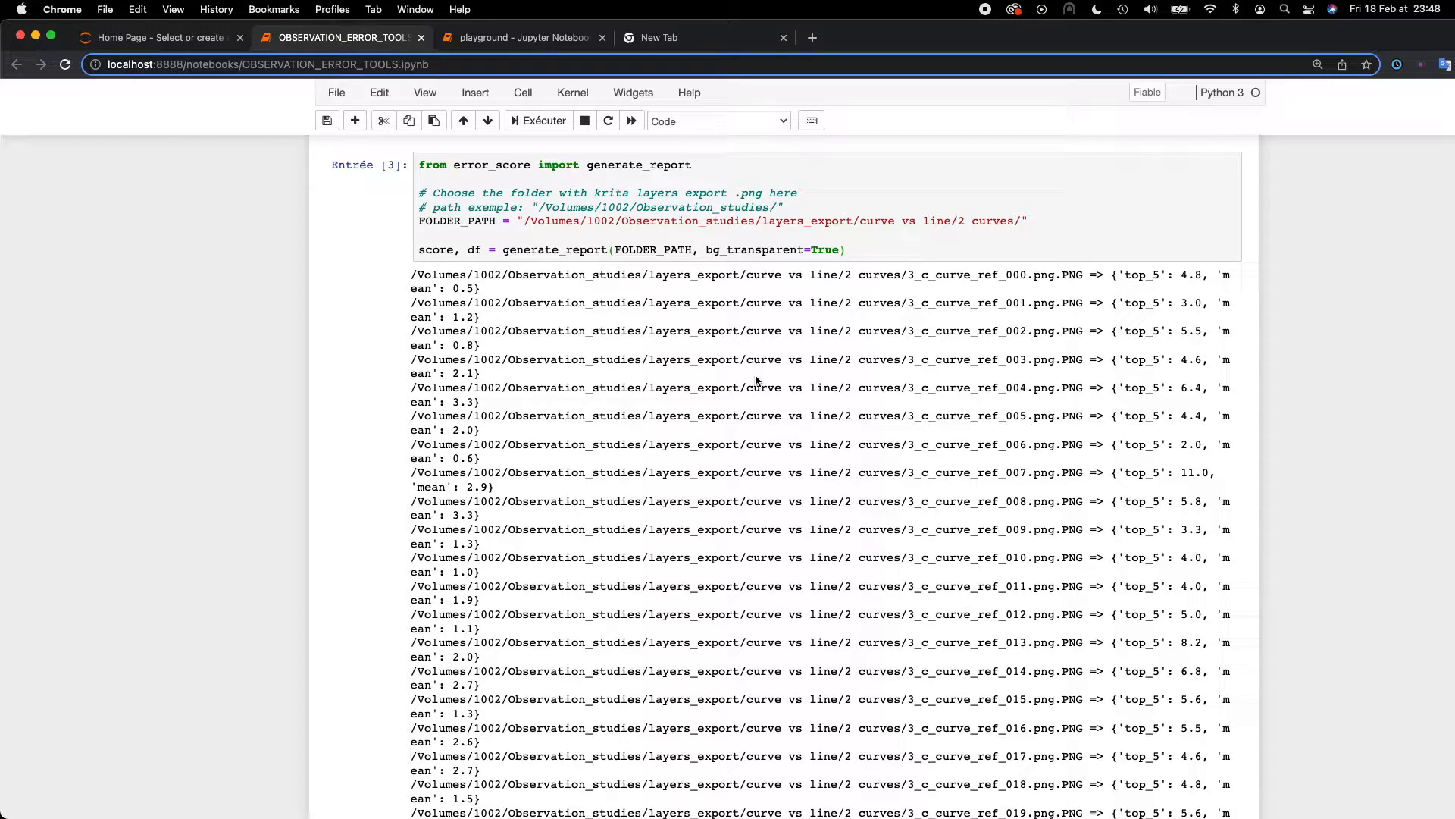
pyautogui.scroll(3)
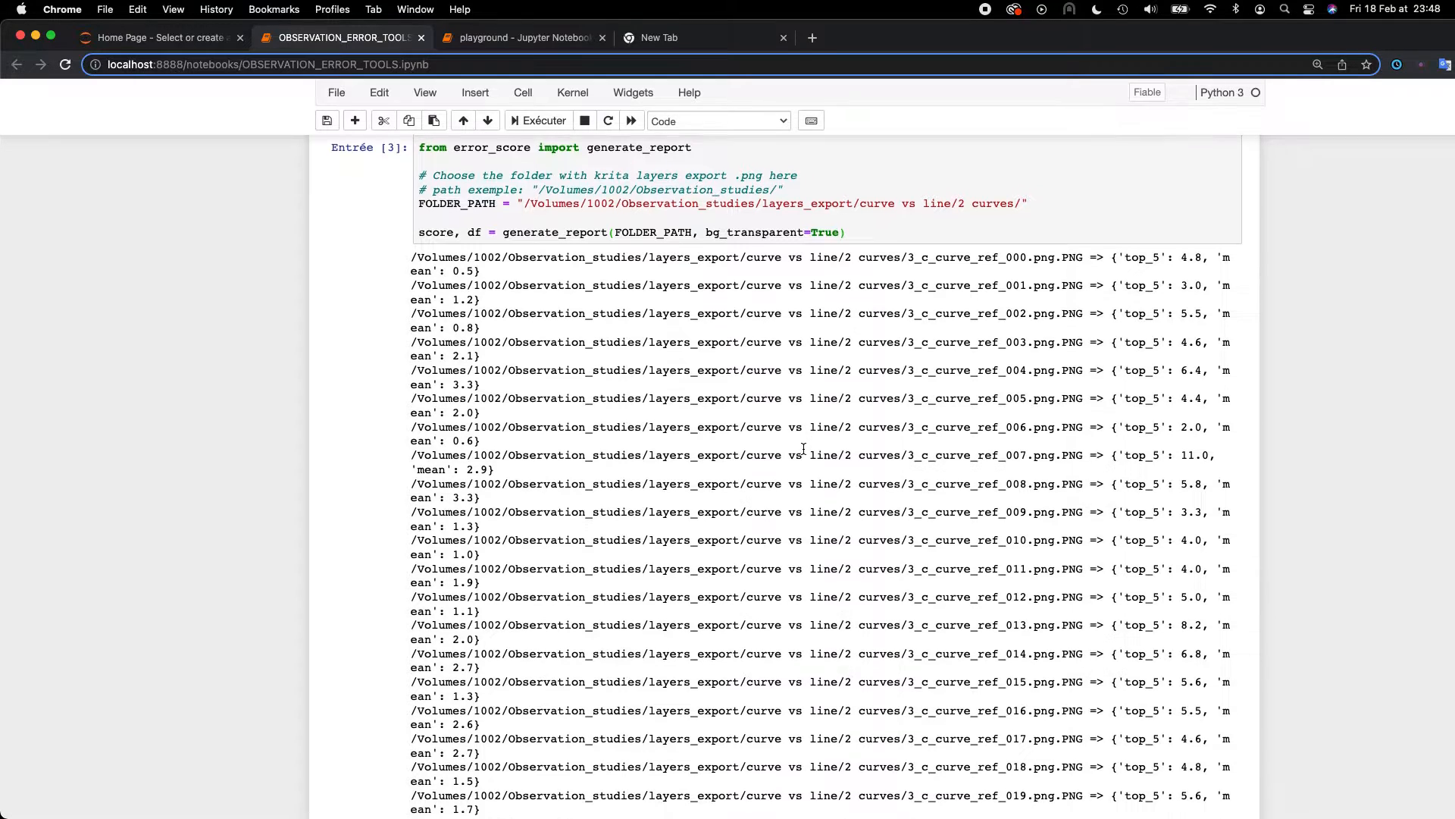
pyautogui.scroll(3)
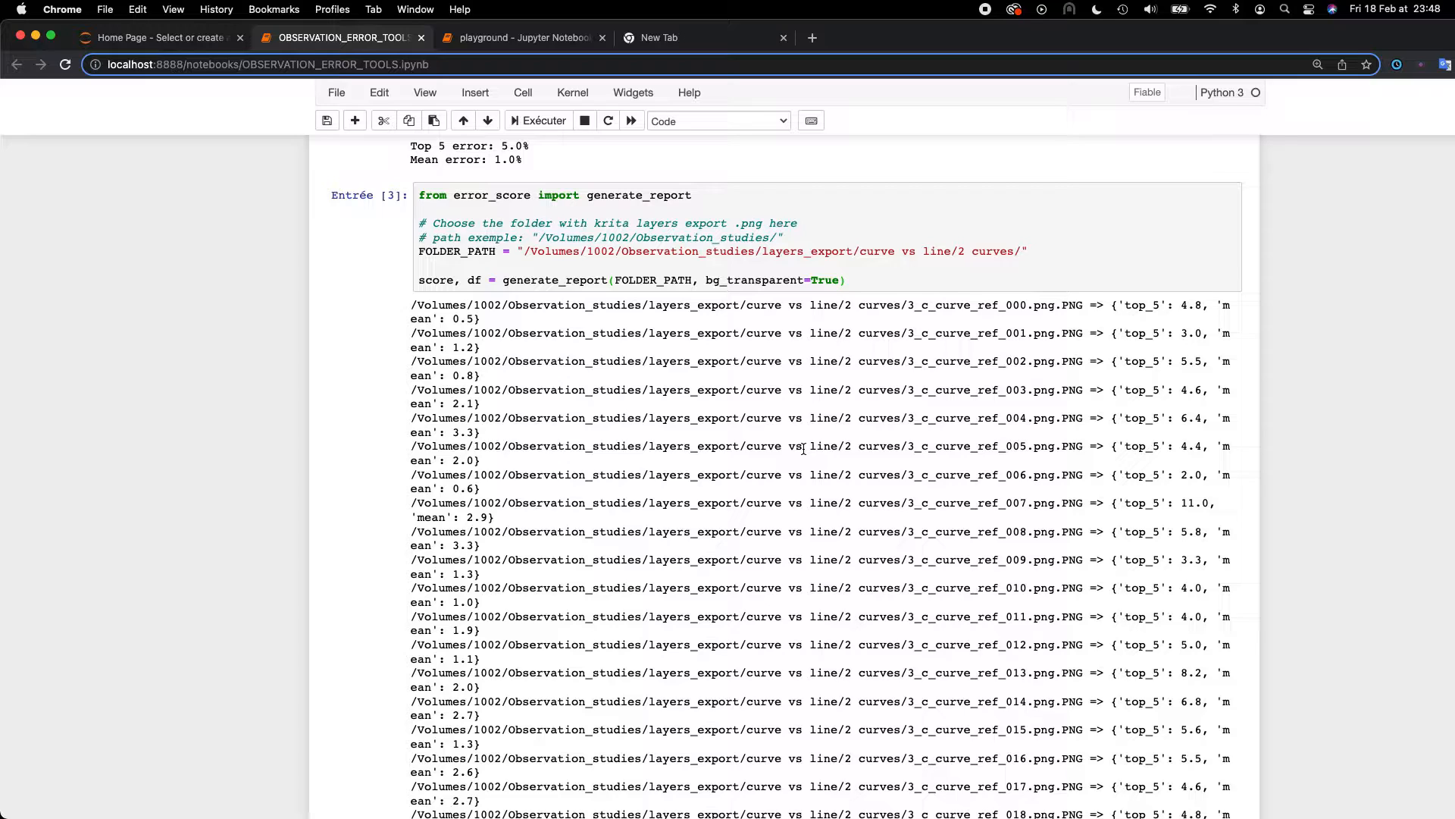
pyautogui.scroll(3)
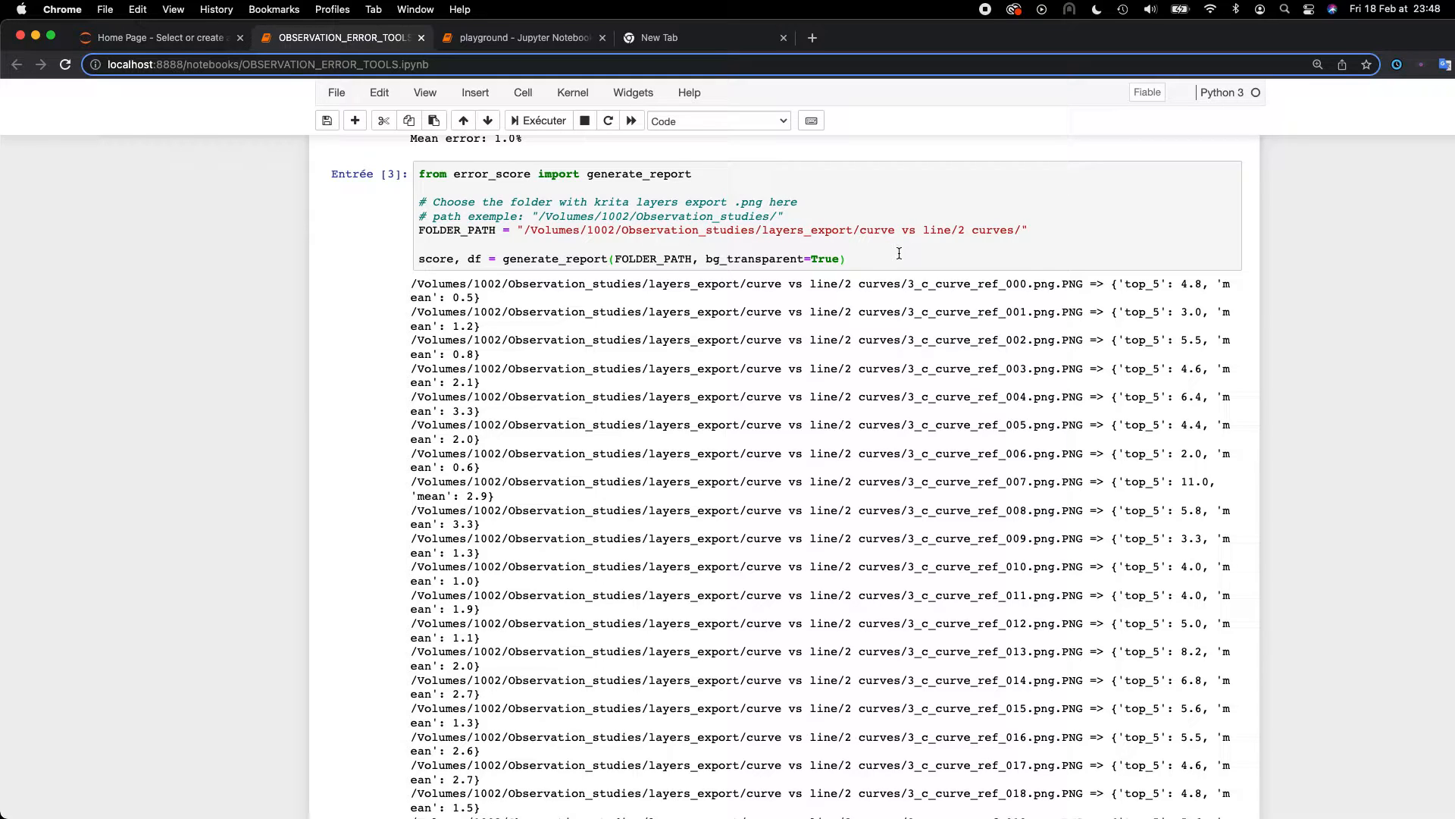
pyautogui.scroll(3)
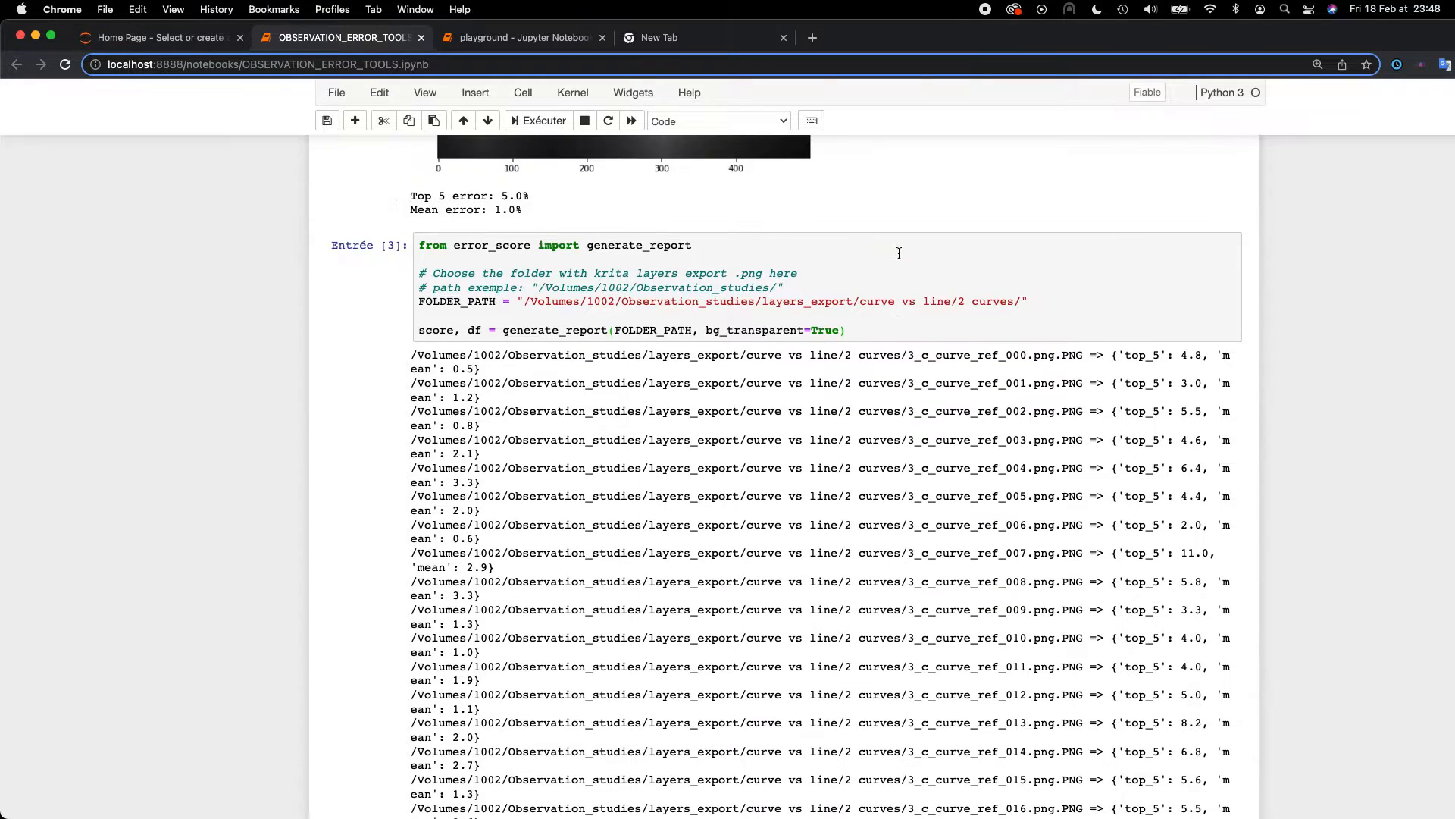
pyautogui.scroll(-3)
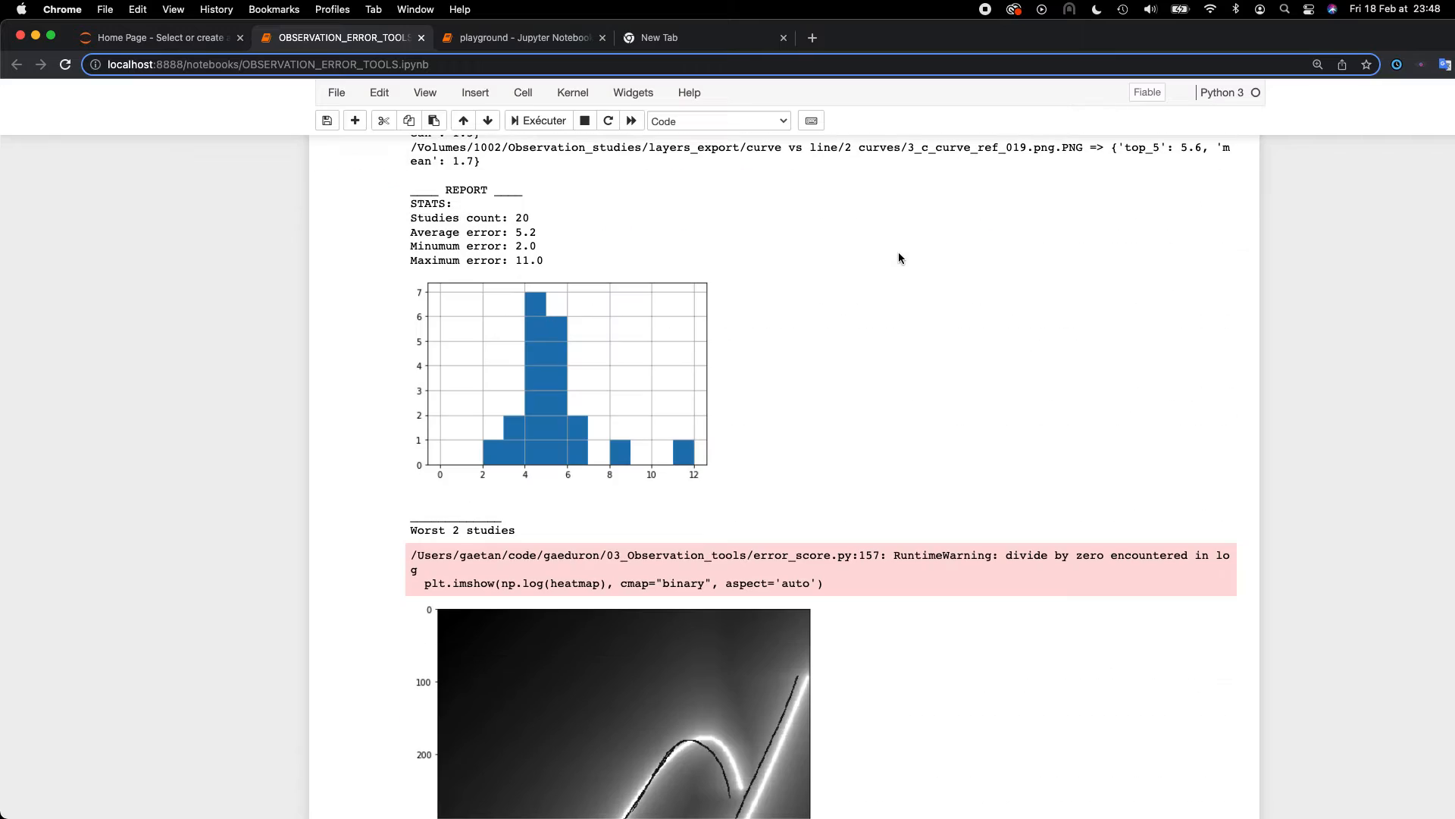
pyautogui.scroll(-3)
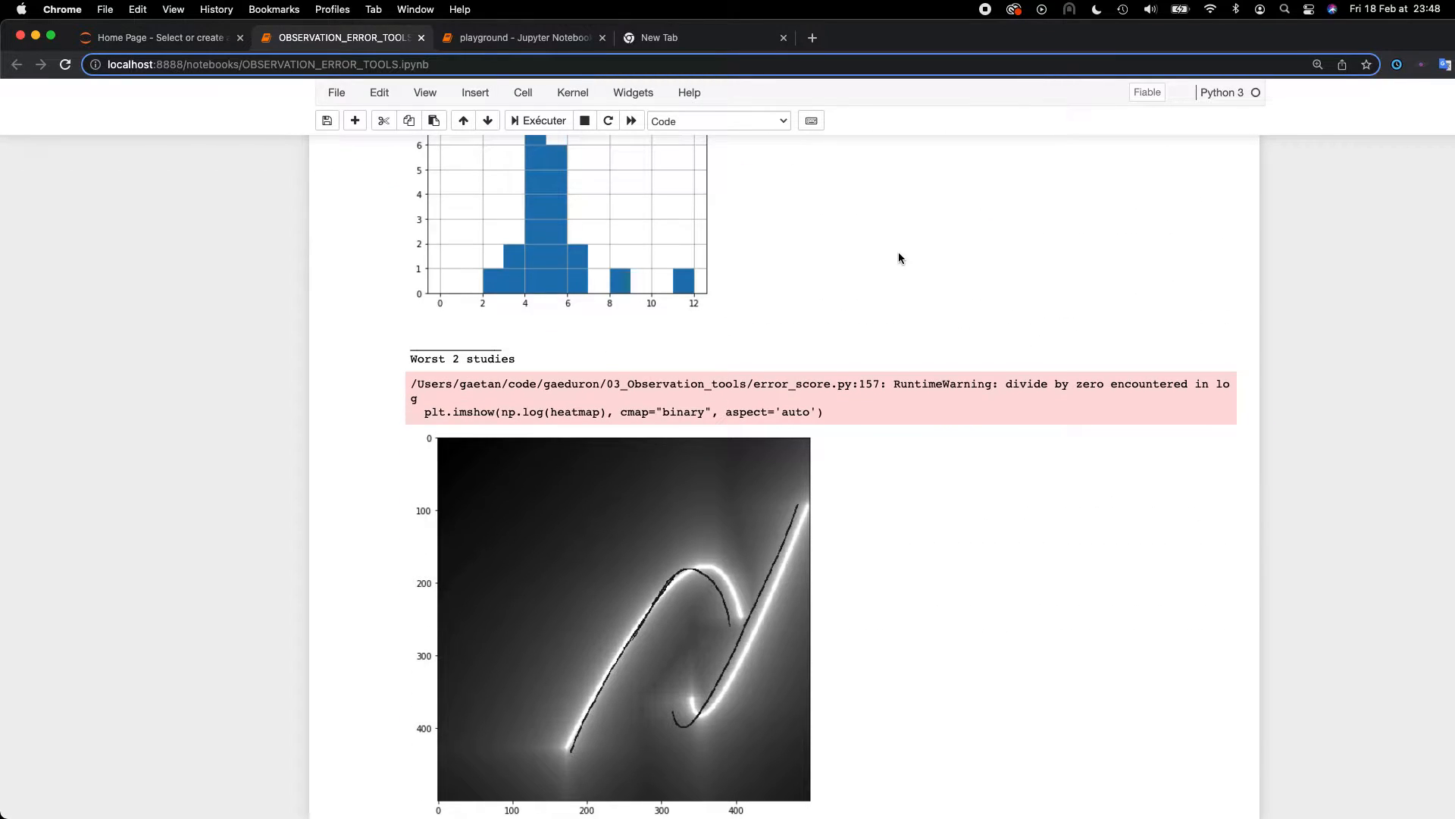
pyautogui.scroll(-3)
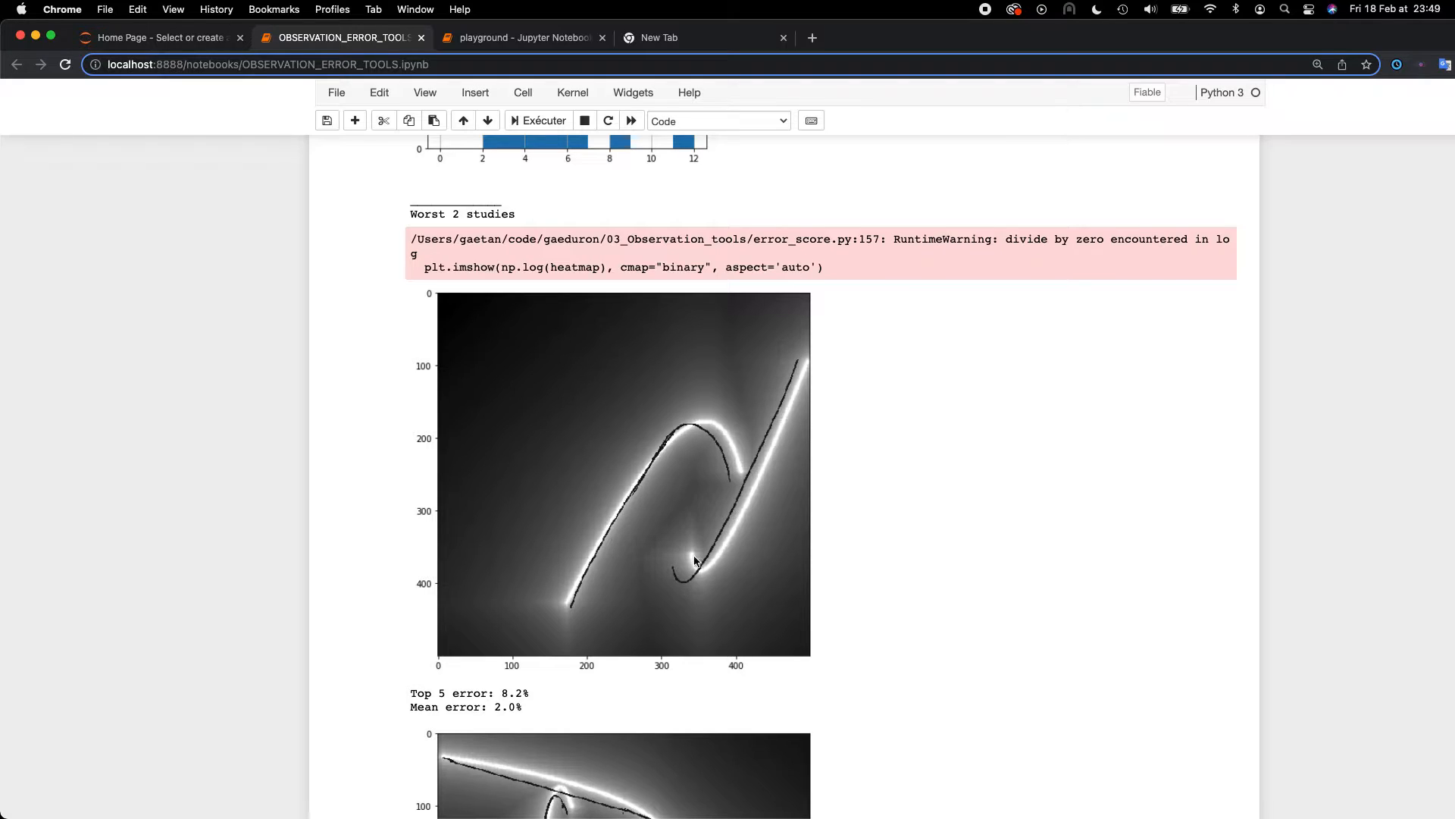
pyautogui.moveTo(810, 365)
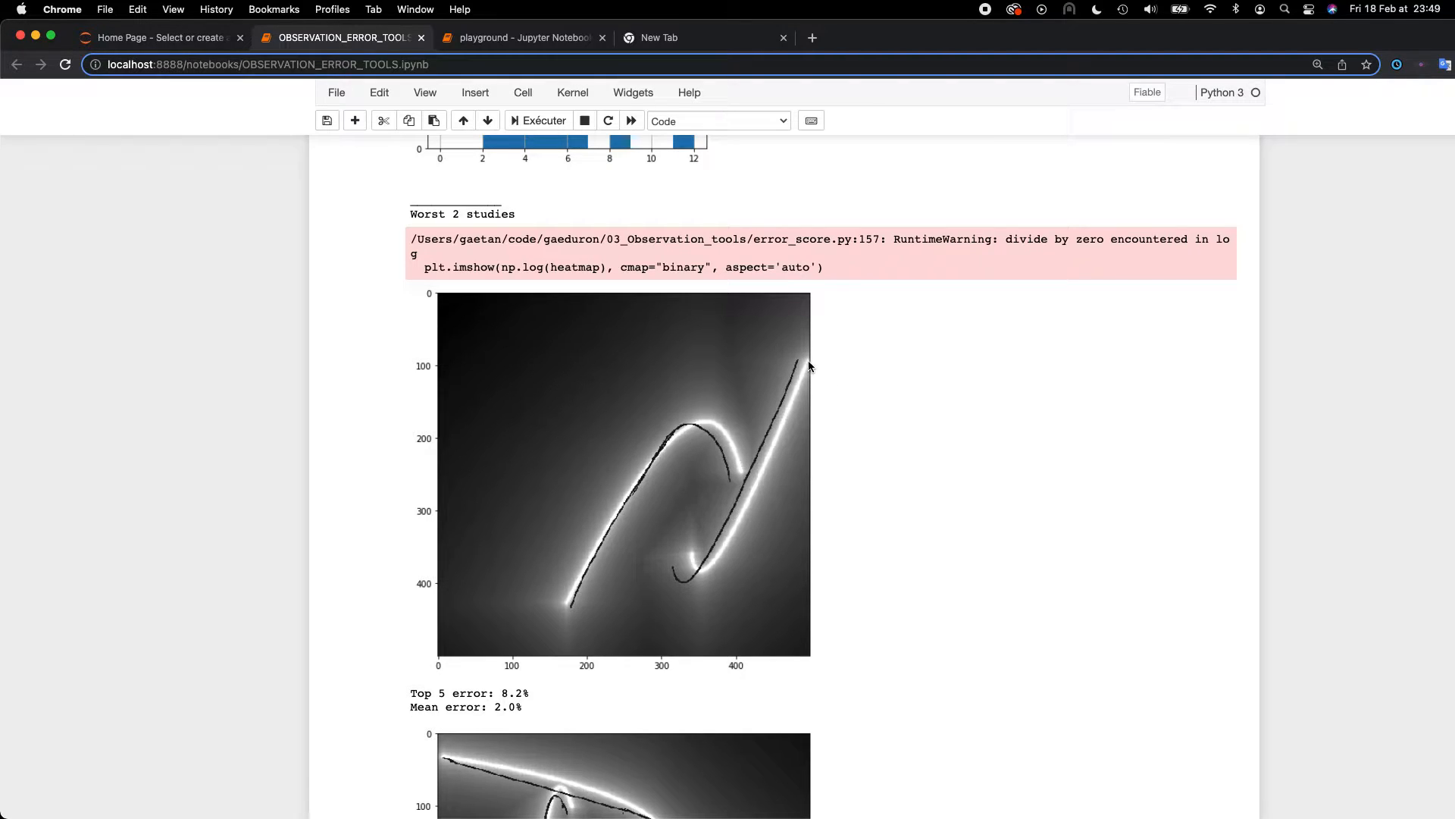
pyautogui.moveTo(692, 593)
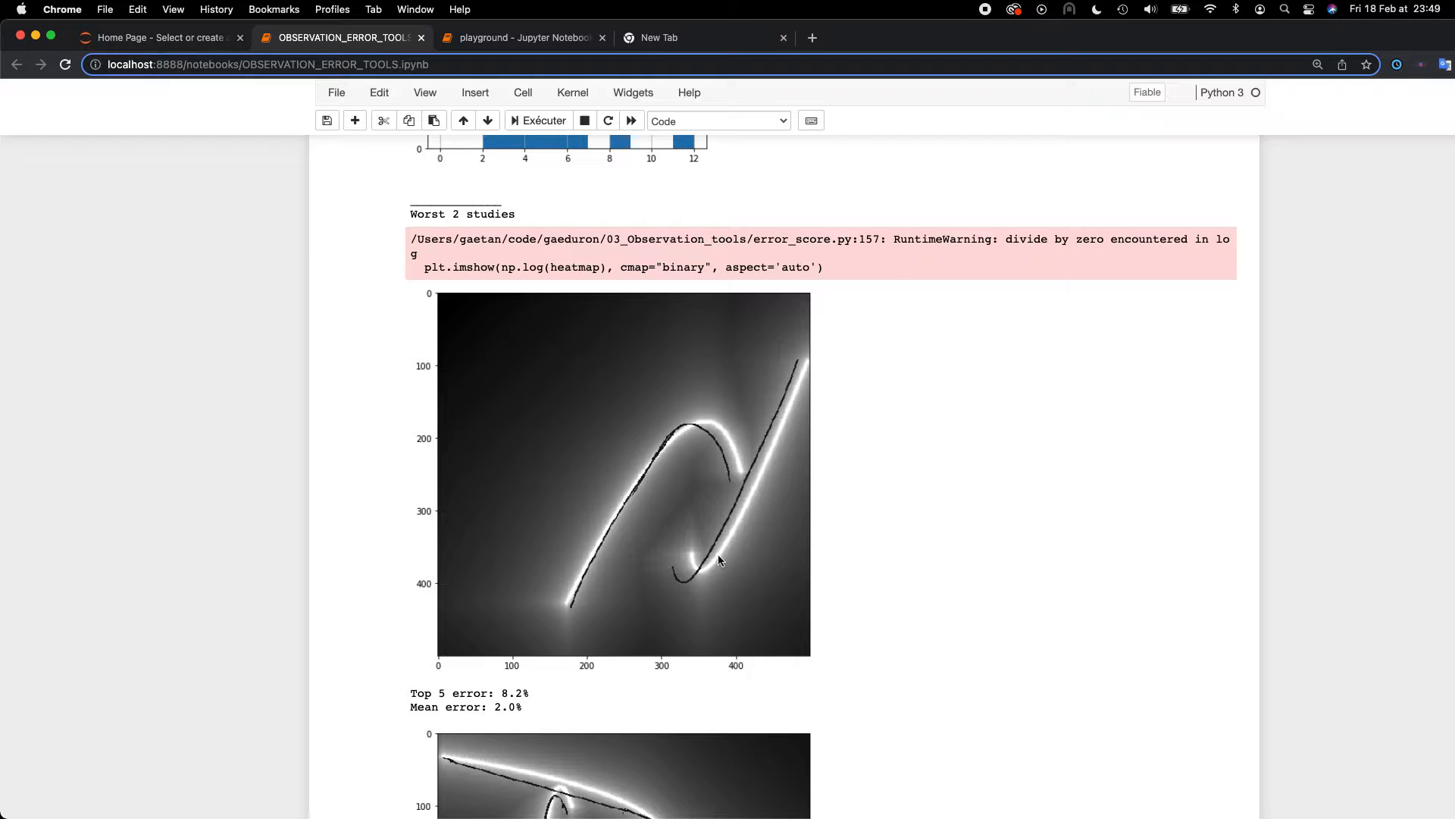
pyautogui.scroll(-3)
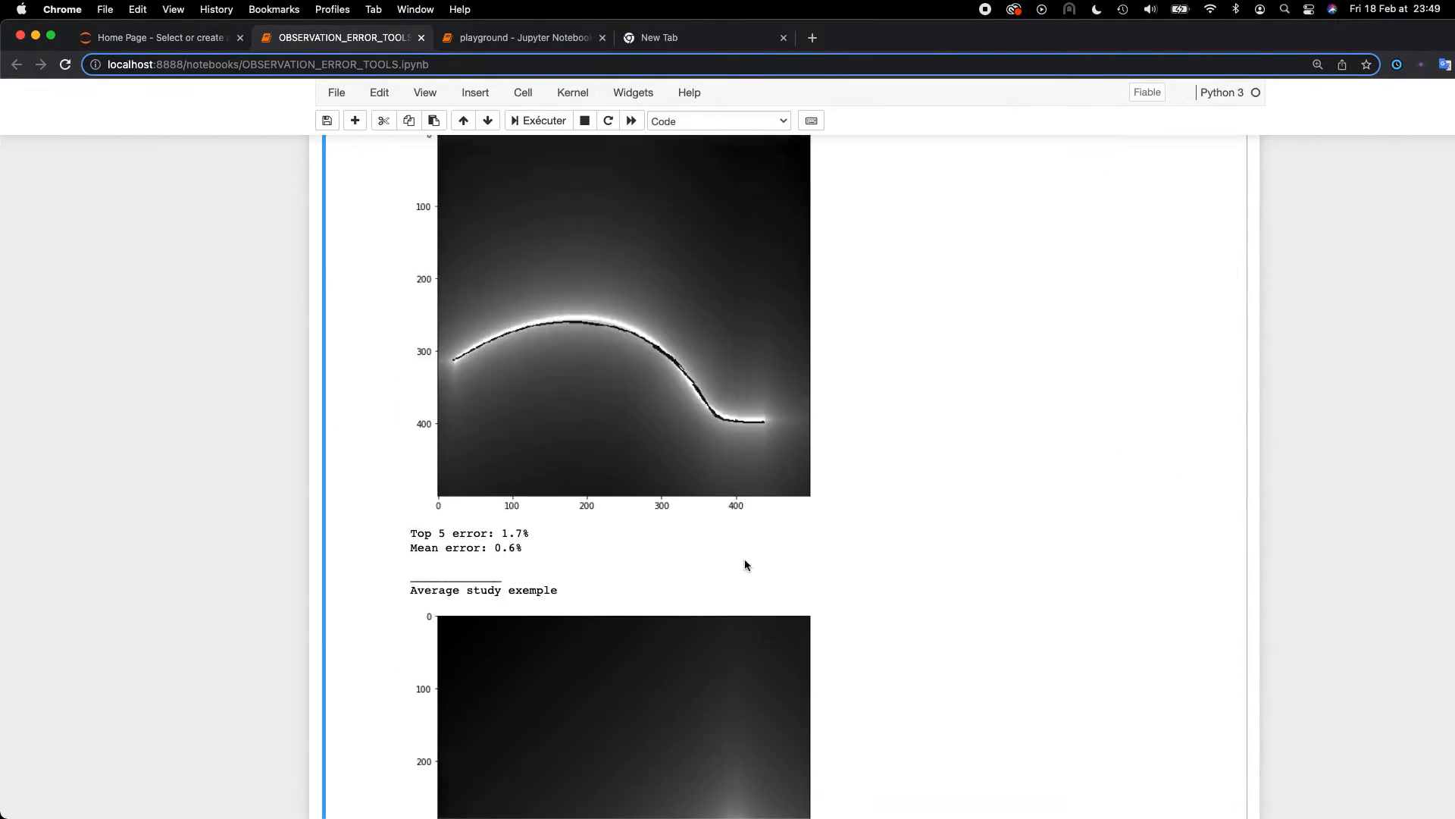
pyautogui.scroll(-3)
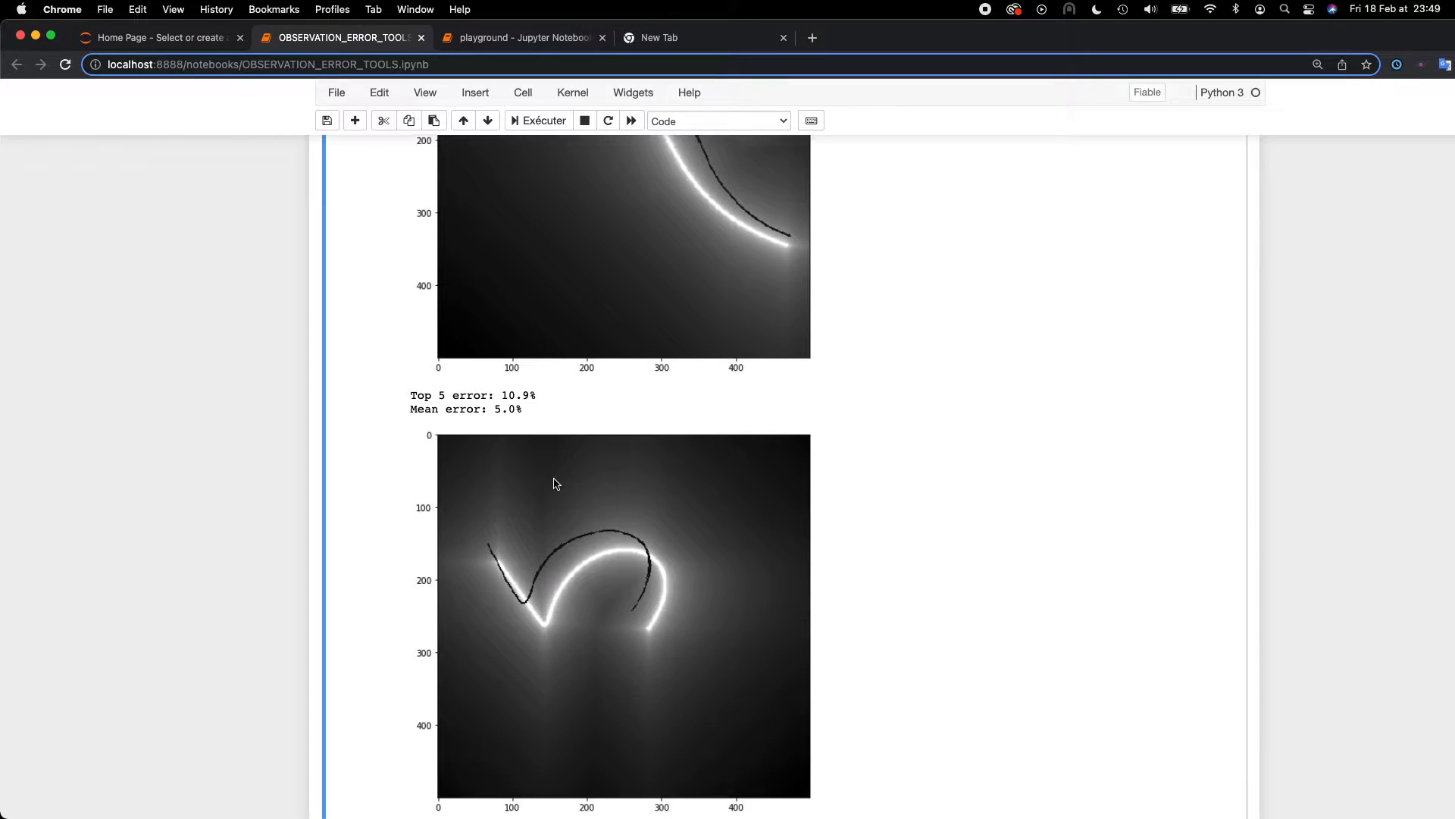
pyautogui.scroll(-3)
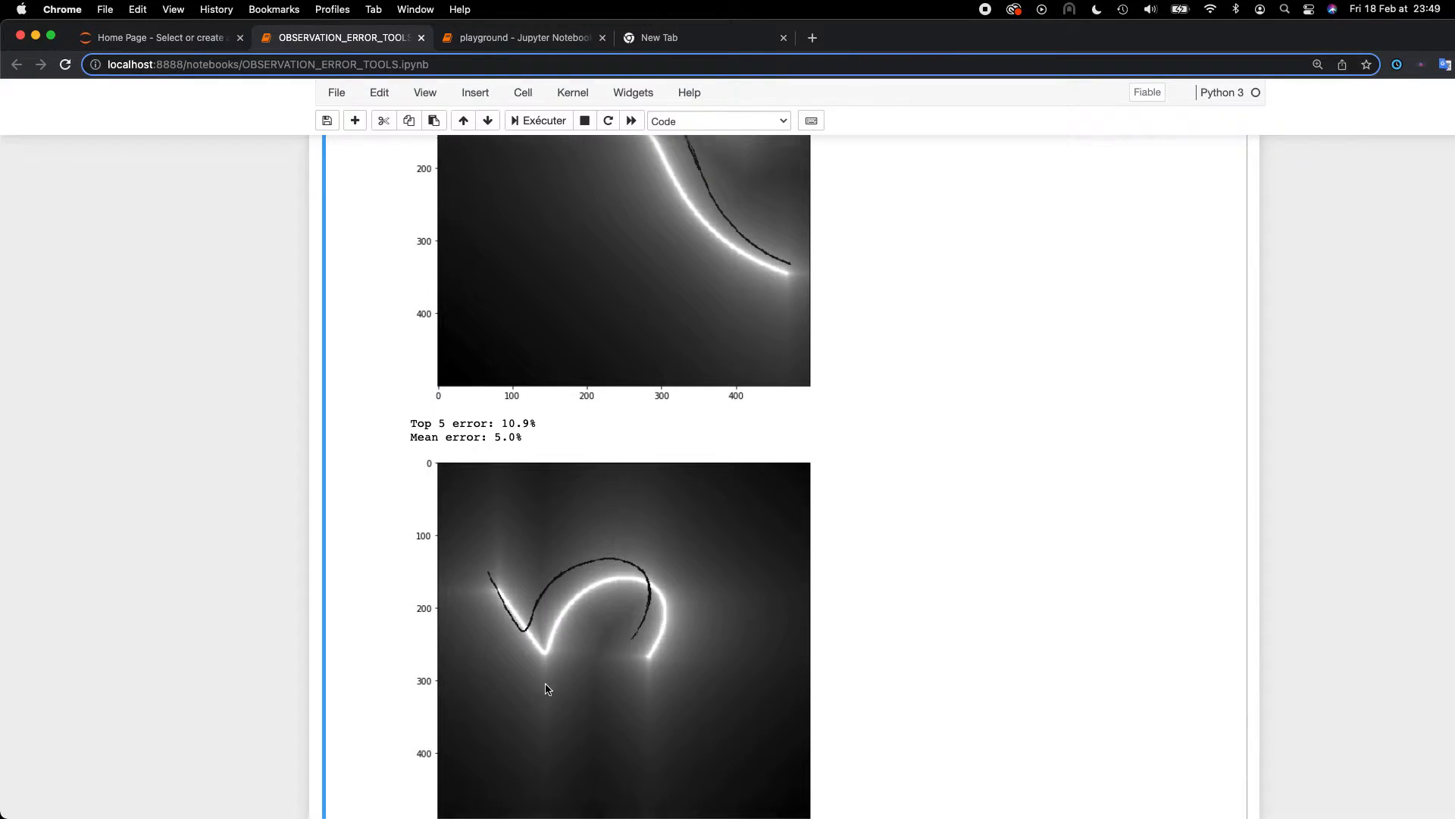
pyautogui.scroll(-3)
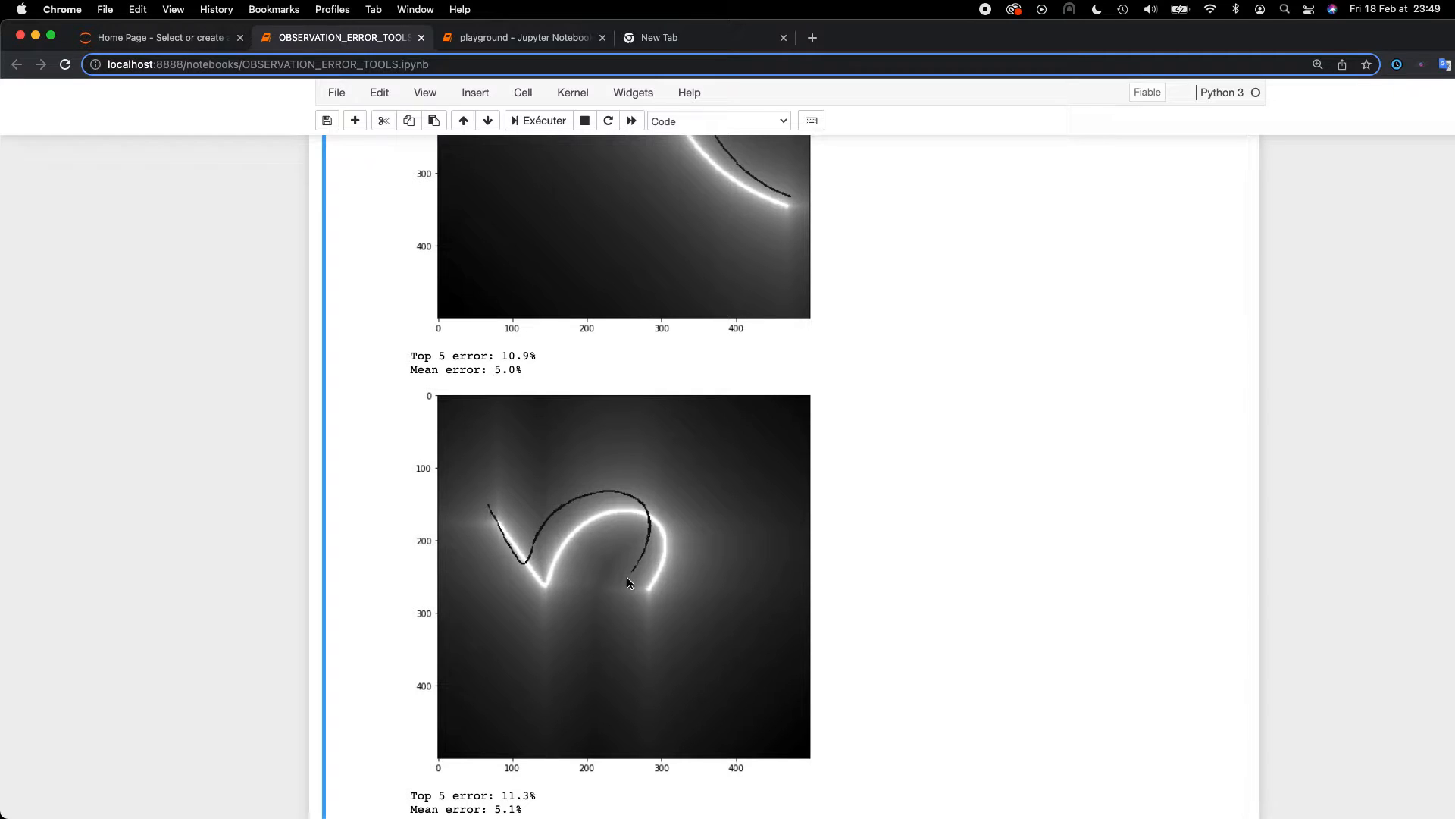
pyautogui.moveTo(524, 545)
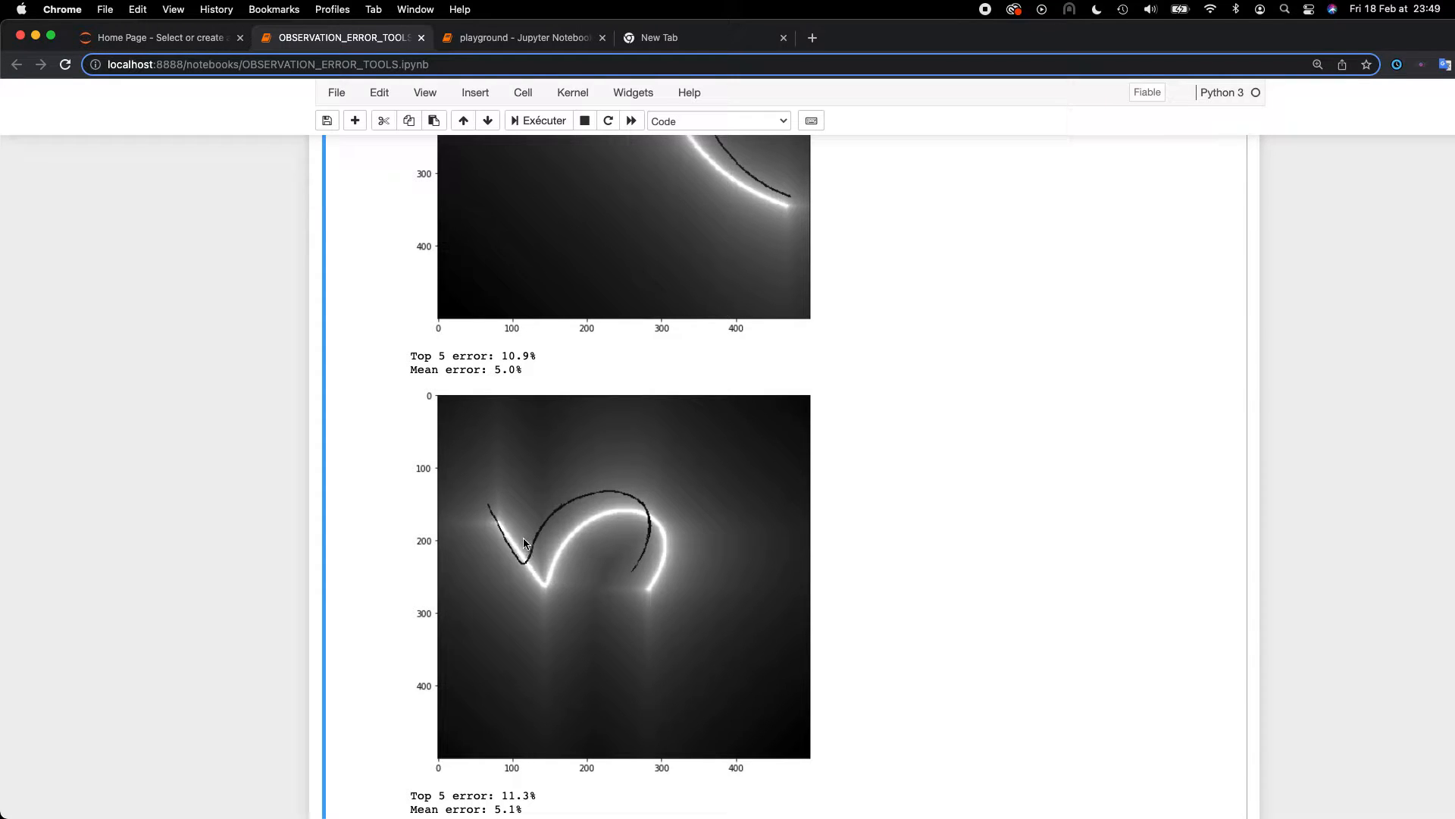
pyautogui.moveTo(525, 590)
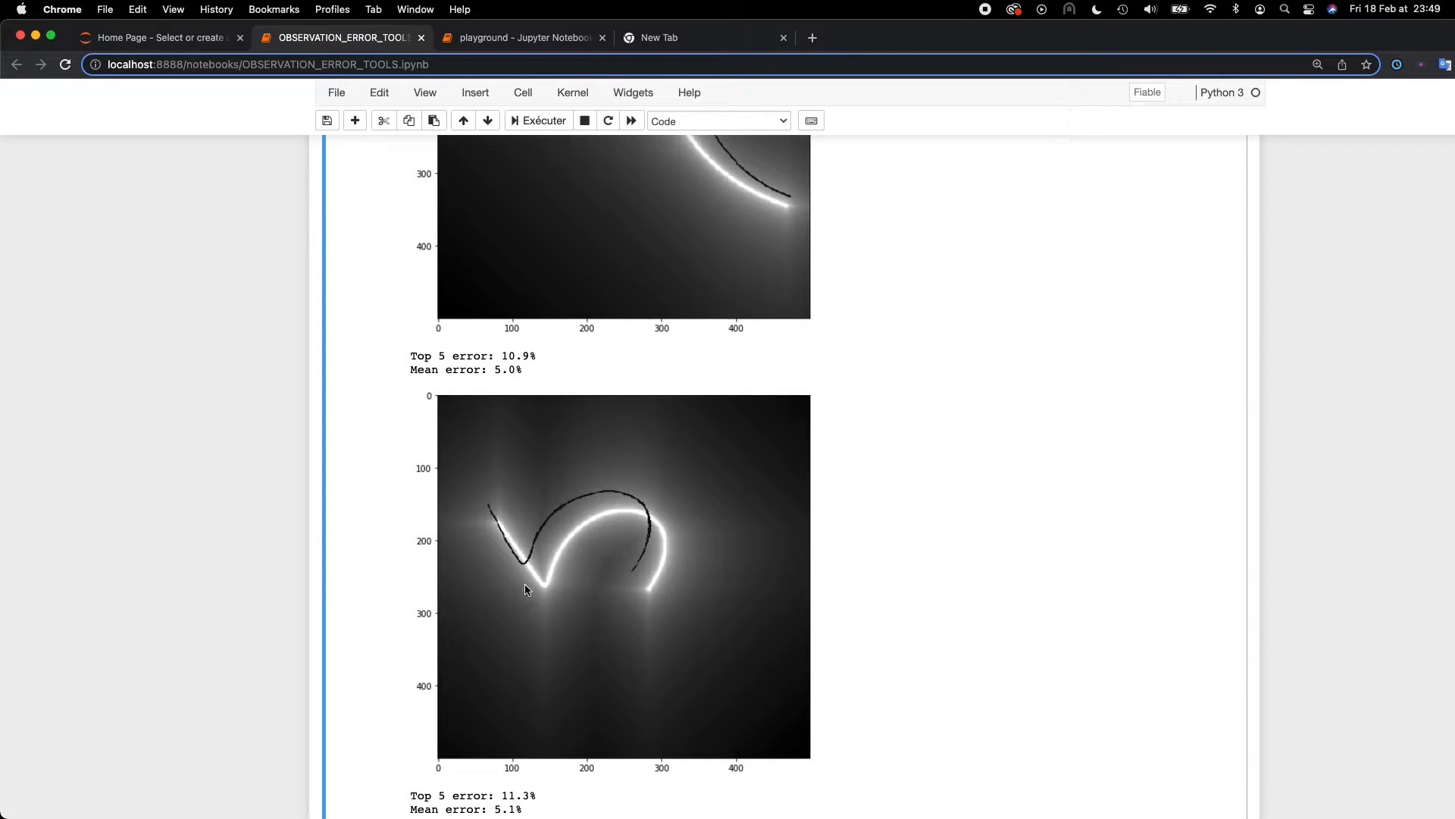
pyautogui.moveTo(537, 493)
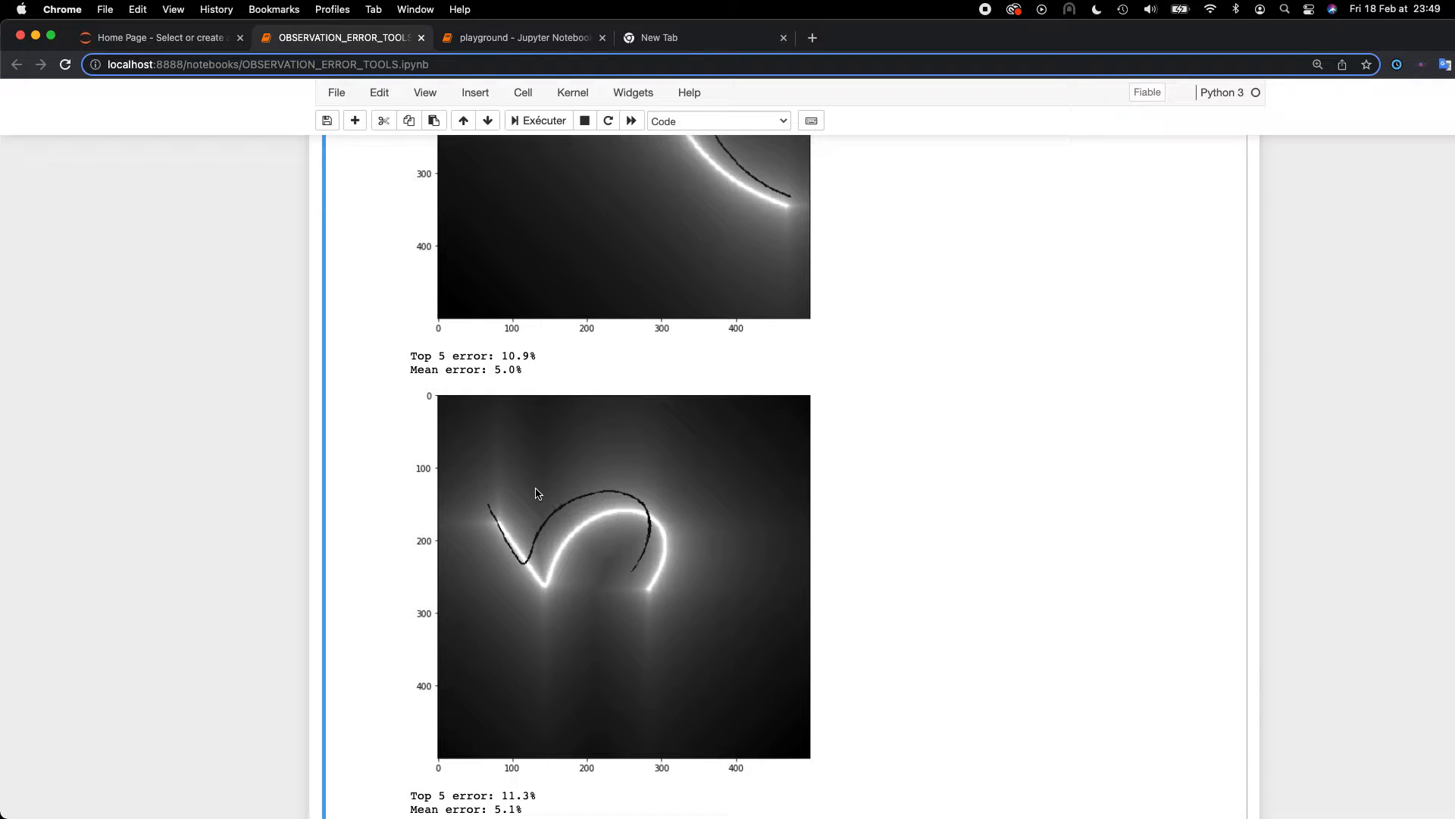
pyautogui.moveTo(687, 504)
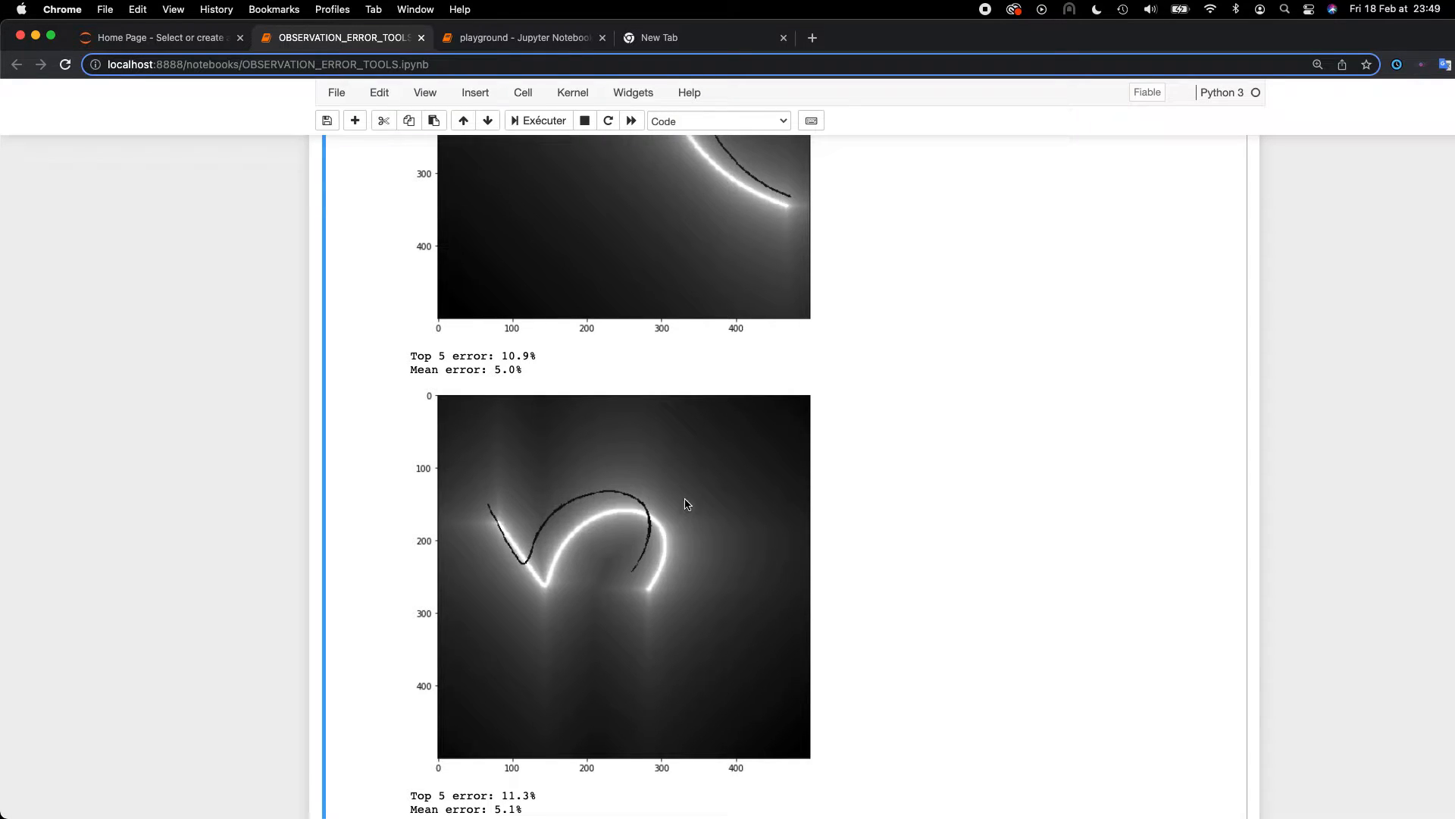
pyautogui.moveTo(497, 516)
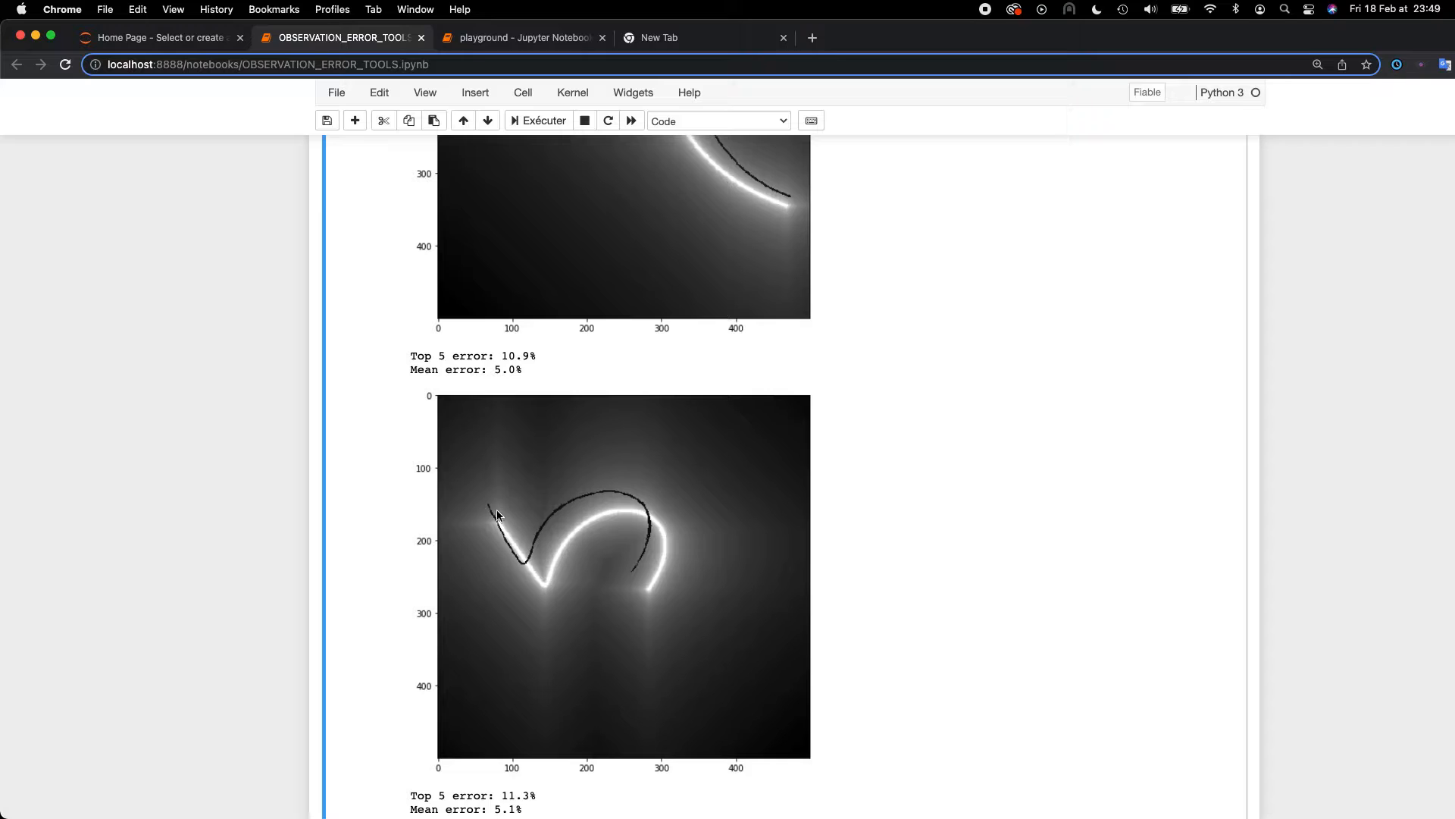
pyautogui.moveTo(545, 569)
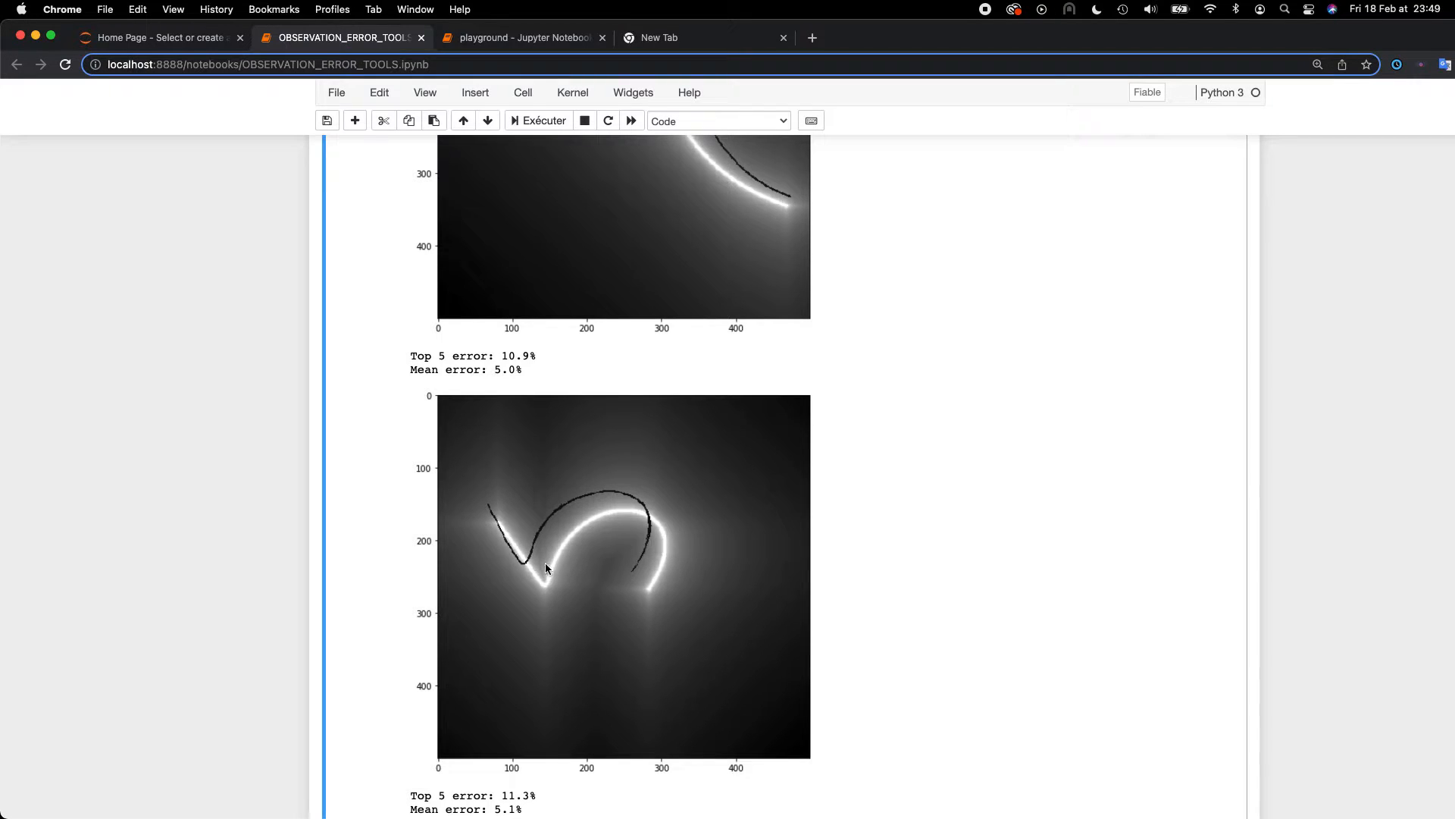
pyautogui.moveTo(669, 540)
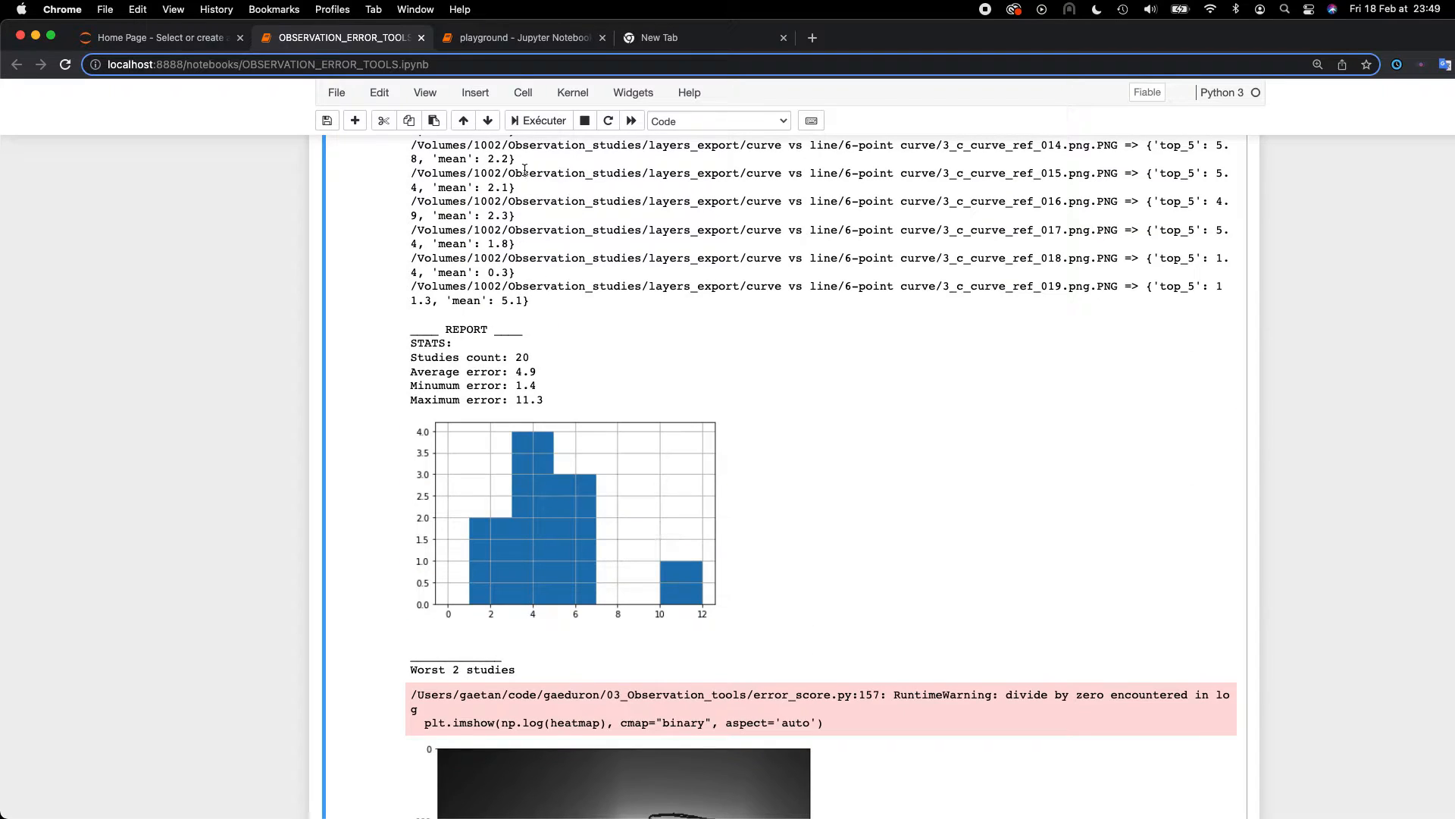
# Switch to the playground notebook and scroll through its cells
pyautogui.click(520, 37)
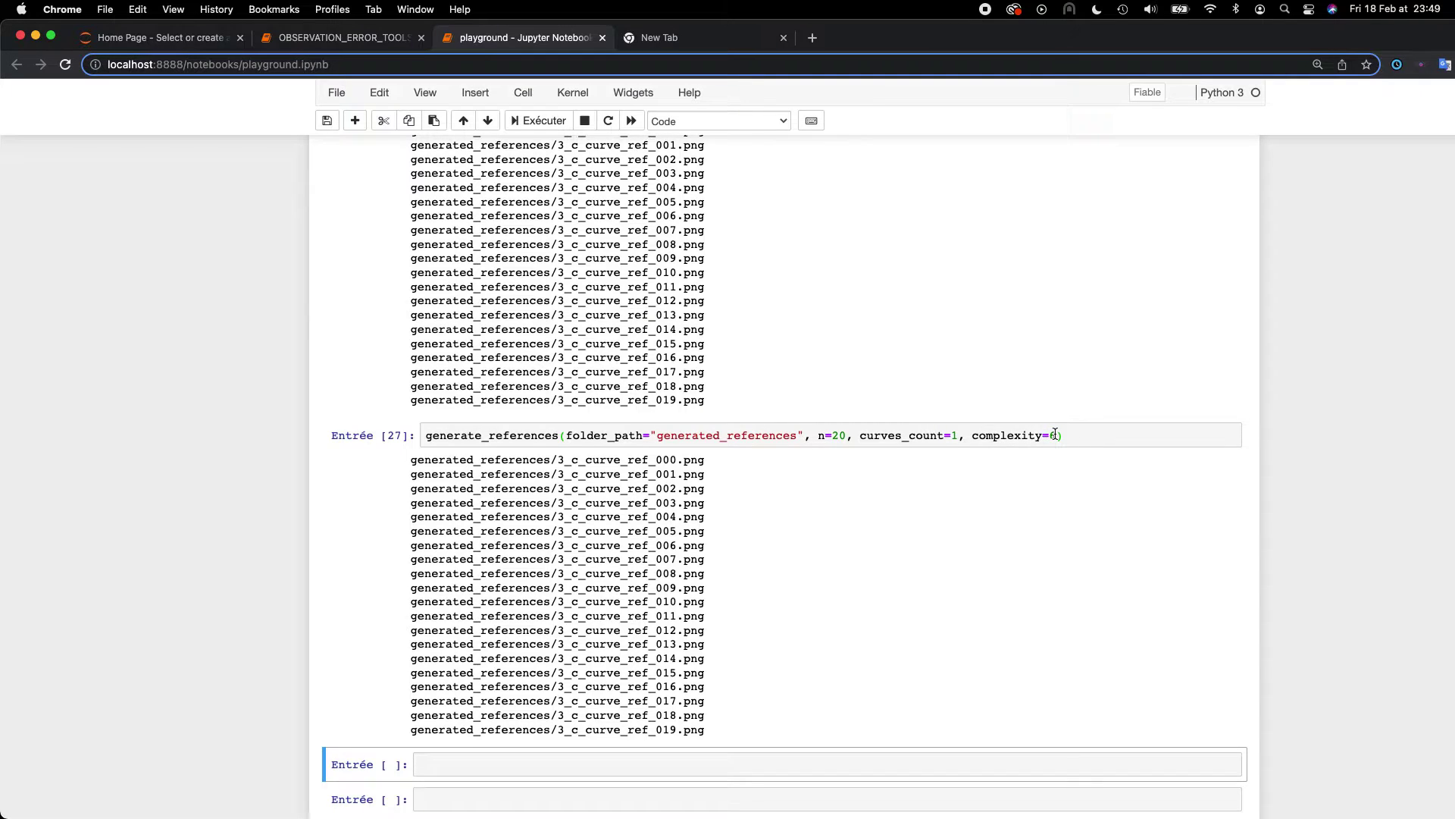
pyautogui.scroll(3)
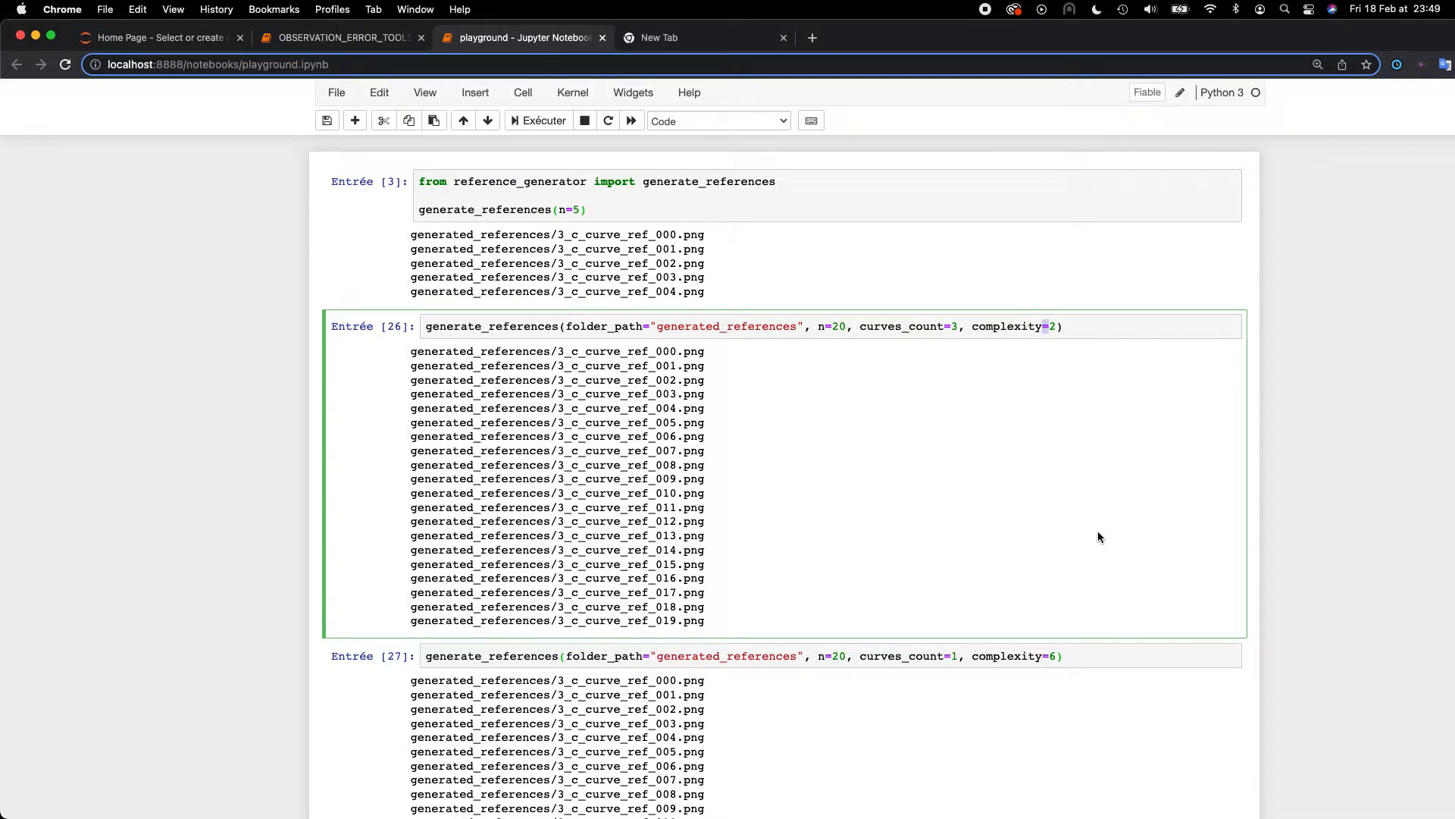
pyautogui.scroll(3)
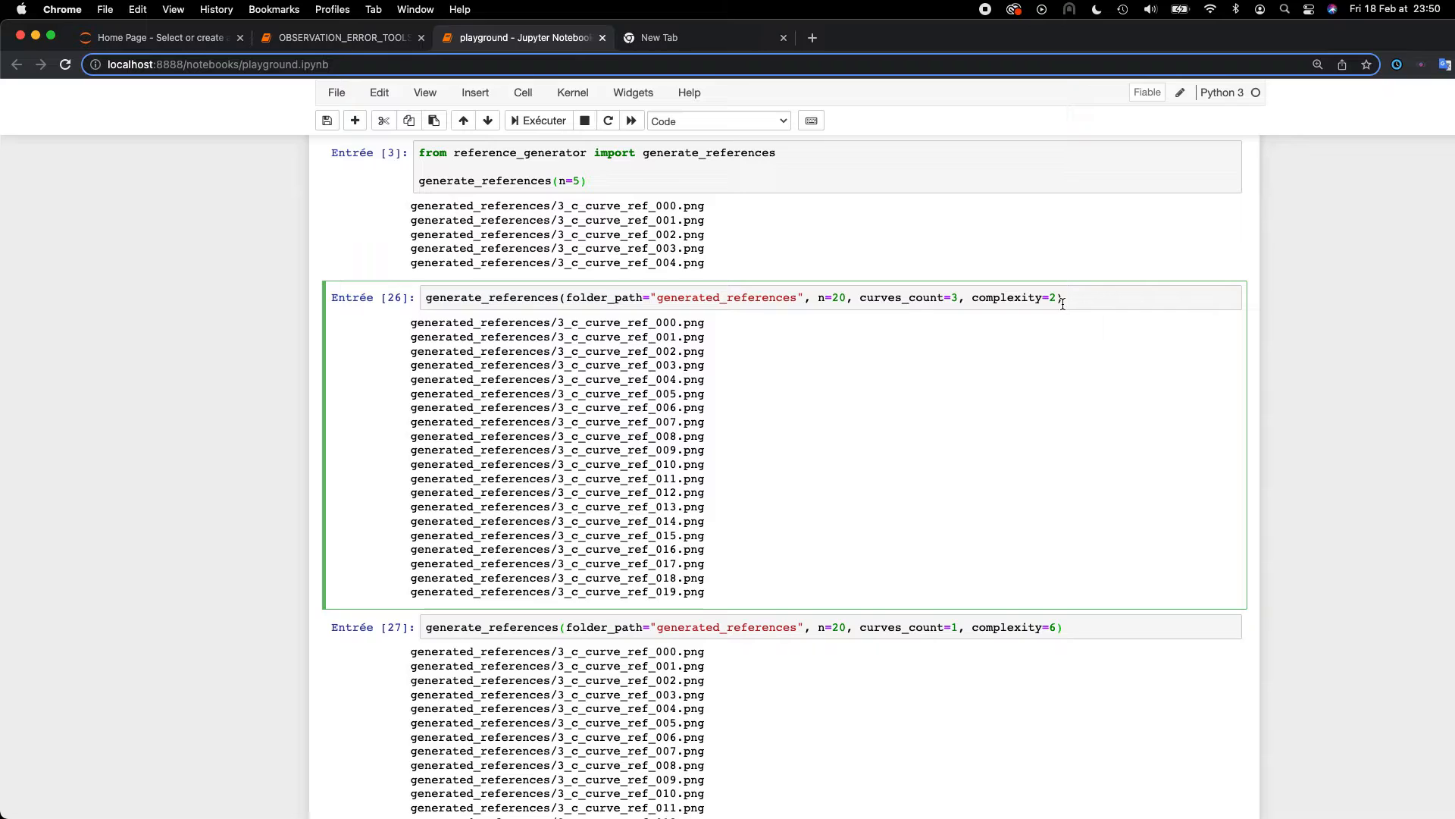
pyautogui.scroll(-3)
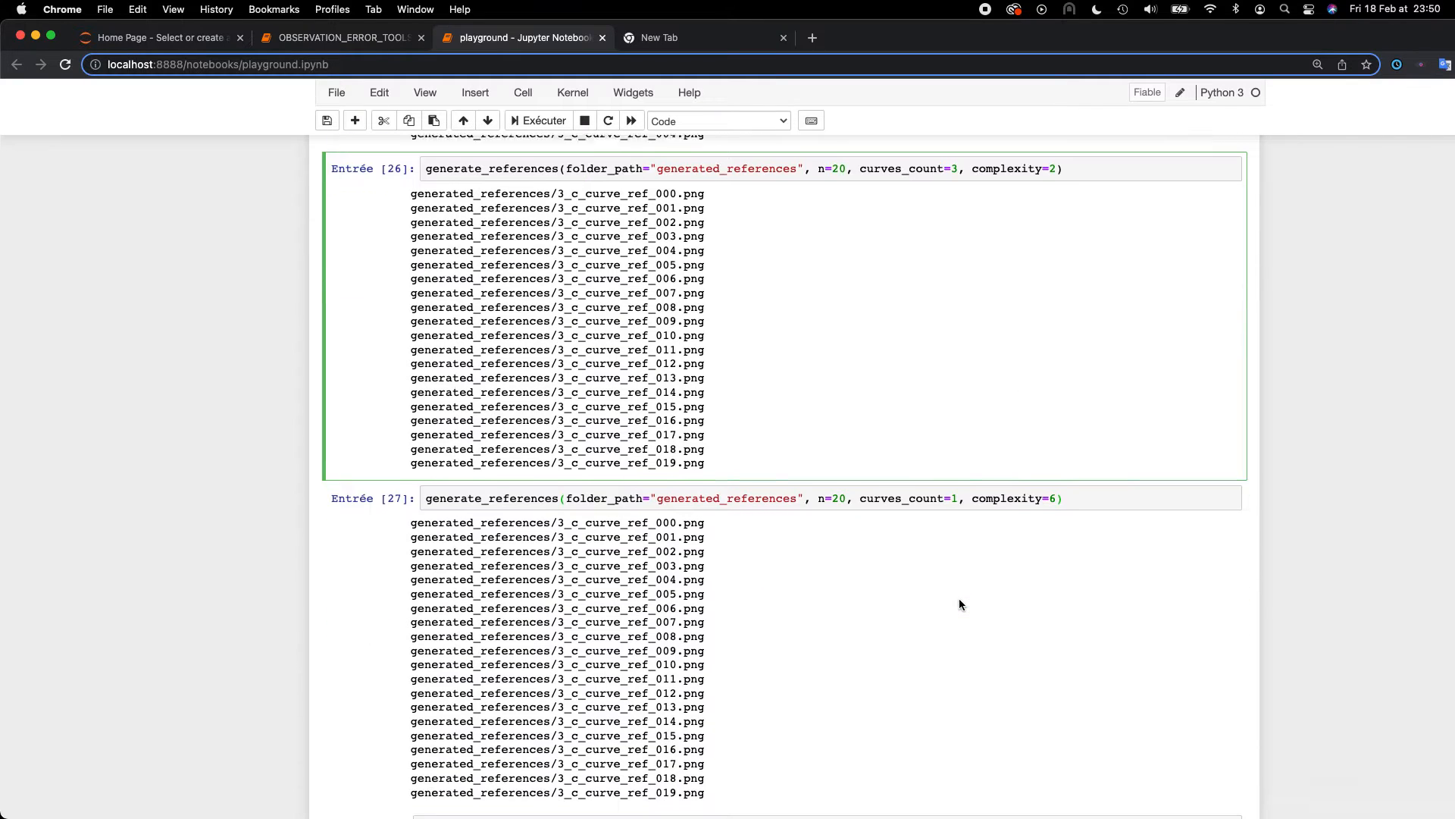
pyautogui.scroll(-3)
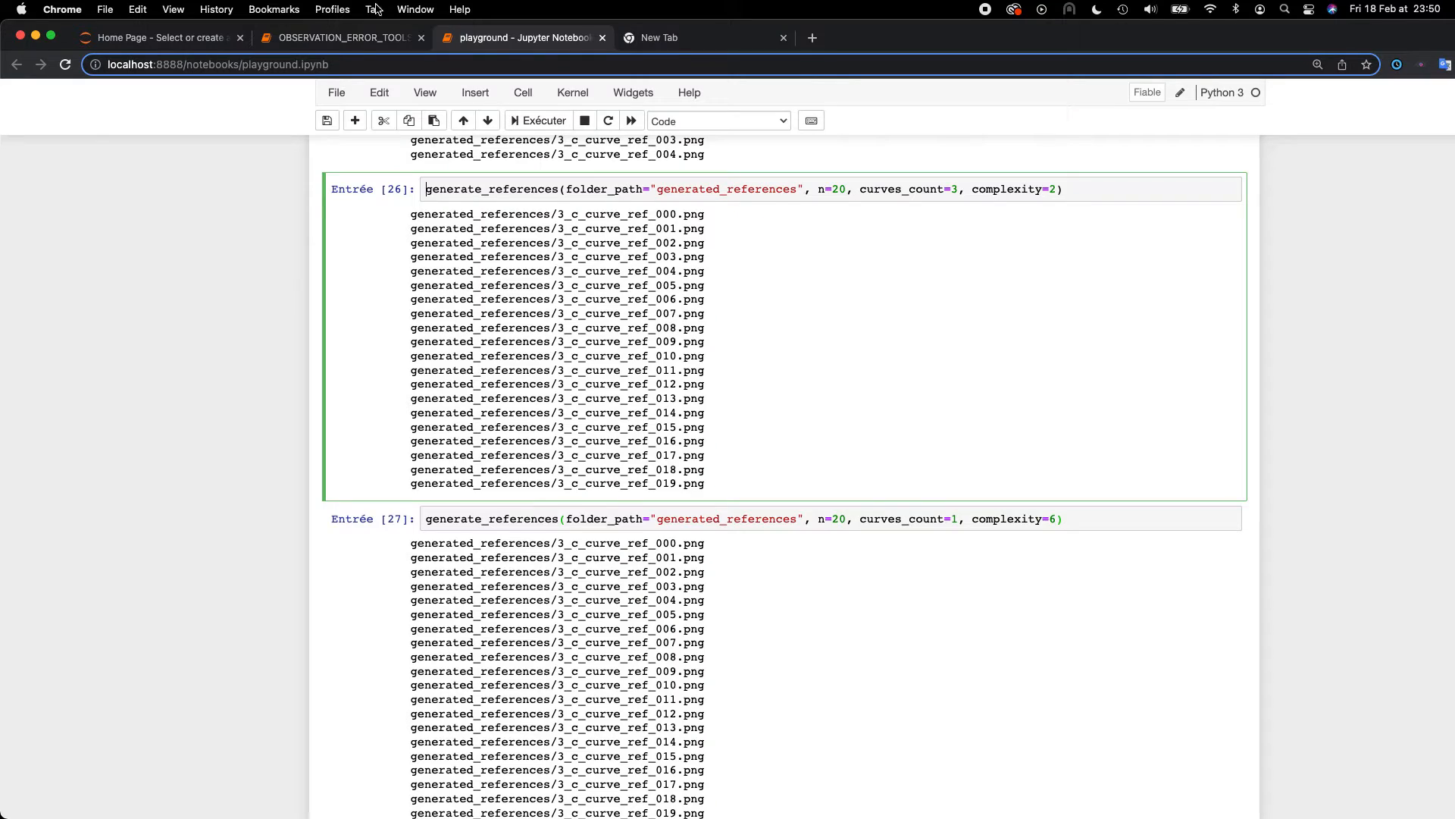
# Return to error tools, glance at the playground again, then settle on the error tools notebook
pyautogui.click(340, 38)
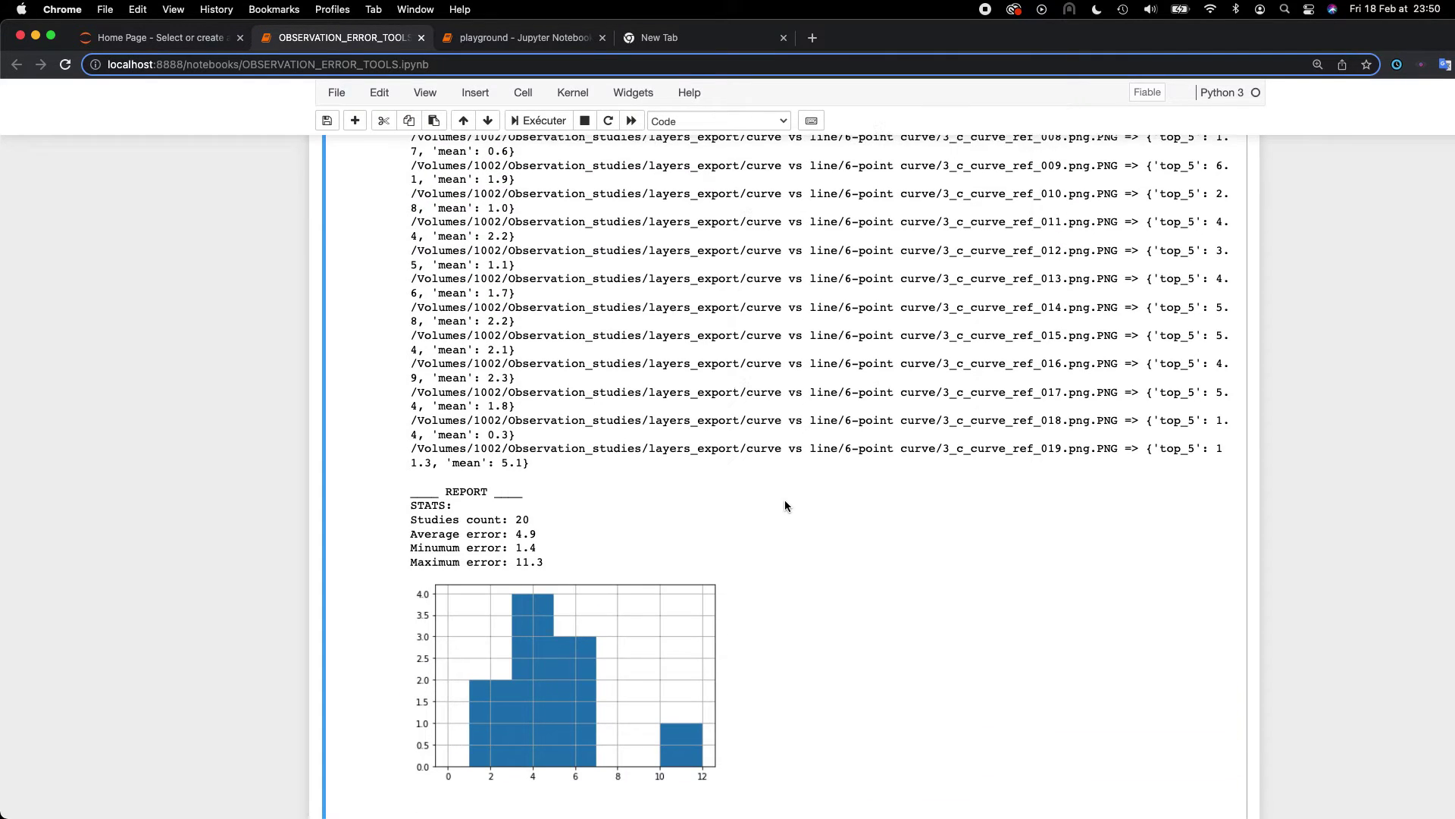
pyautogui.scroll(-3)
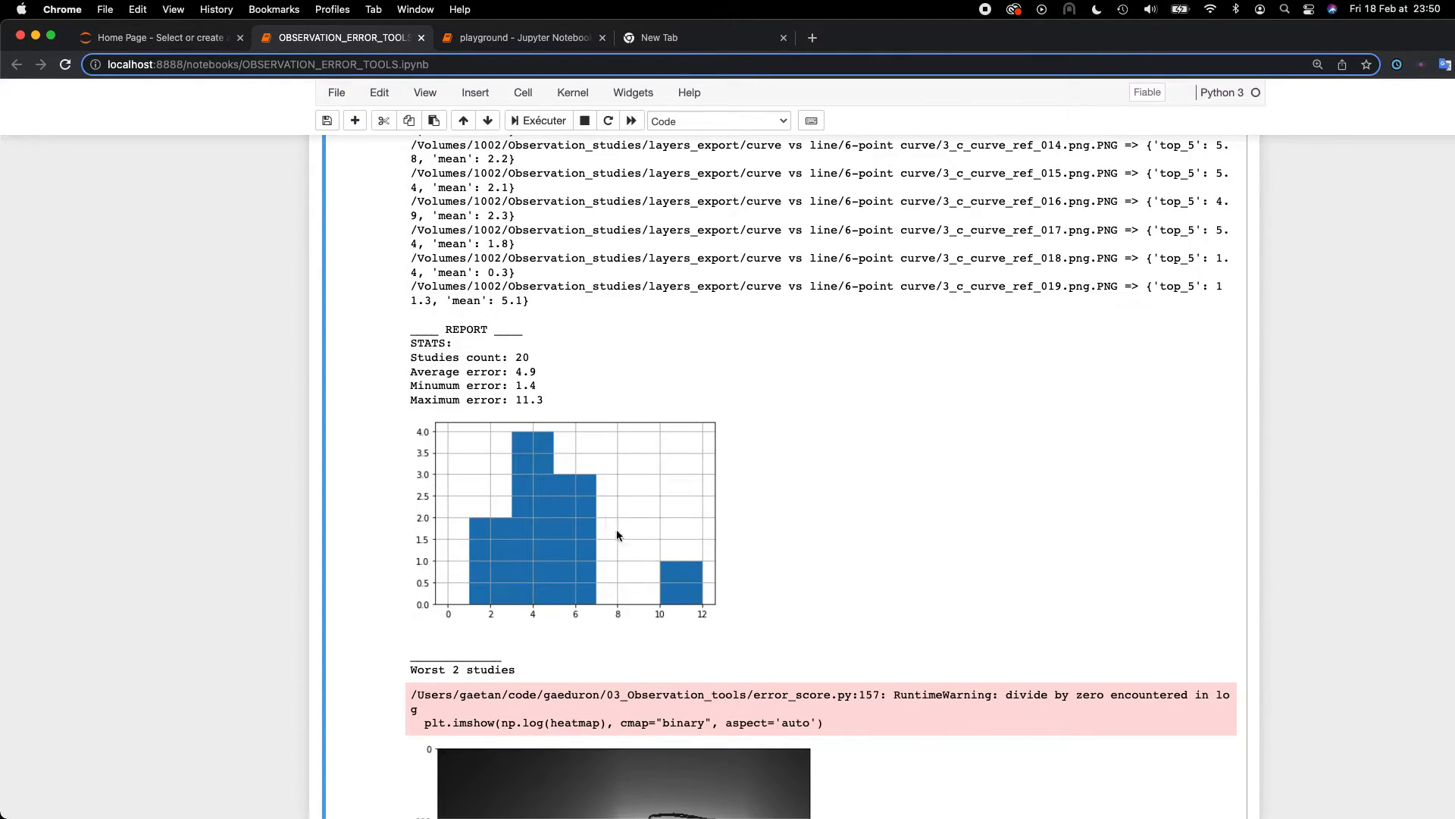
pyautogui.moveTo(515, 375)
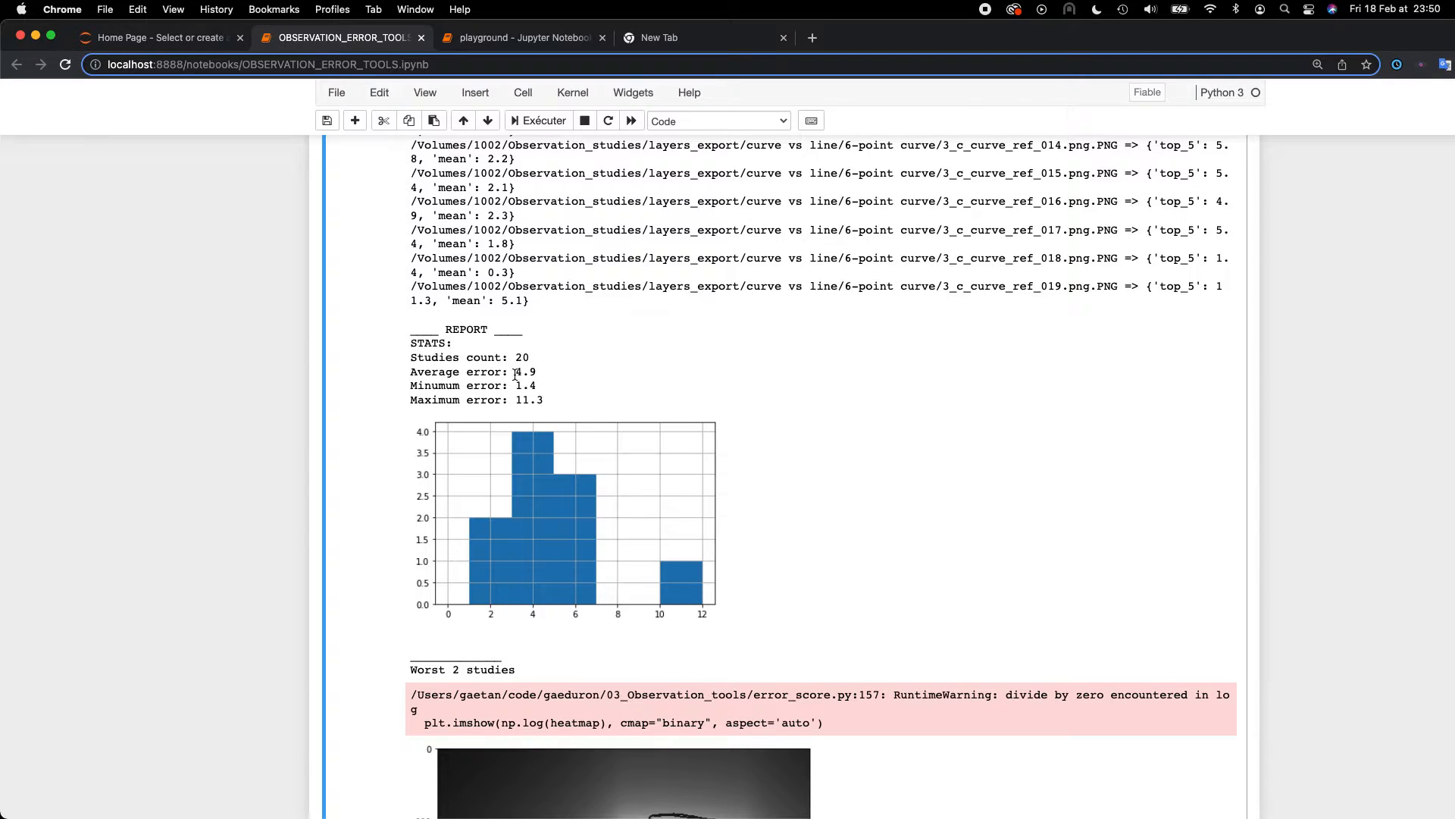
pyautogui.moveTo(595, 392)
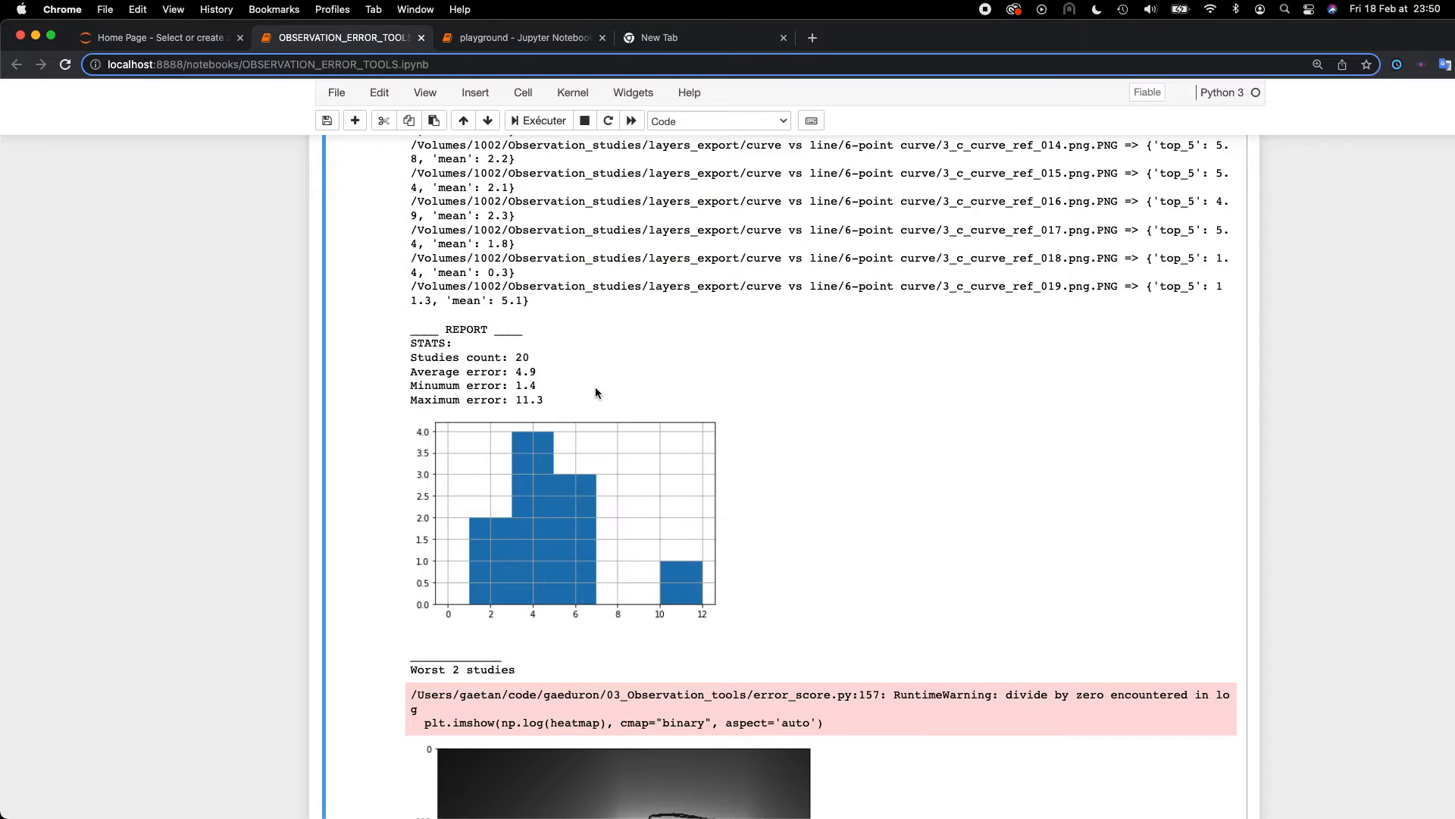
pyautogui.scroll(-3)
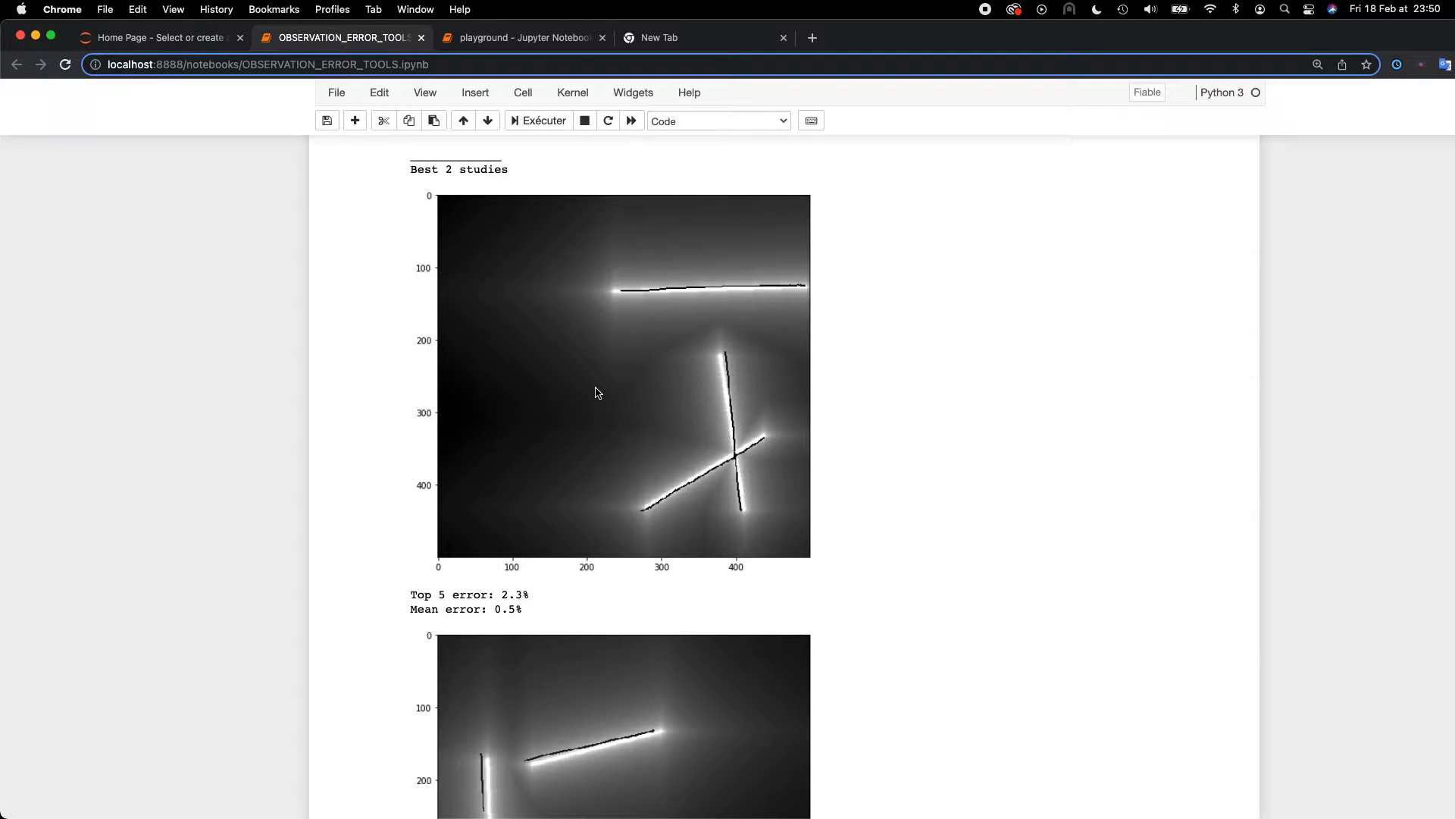
pyautogui.scroll(3)
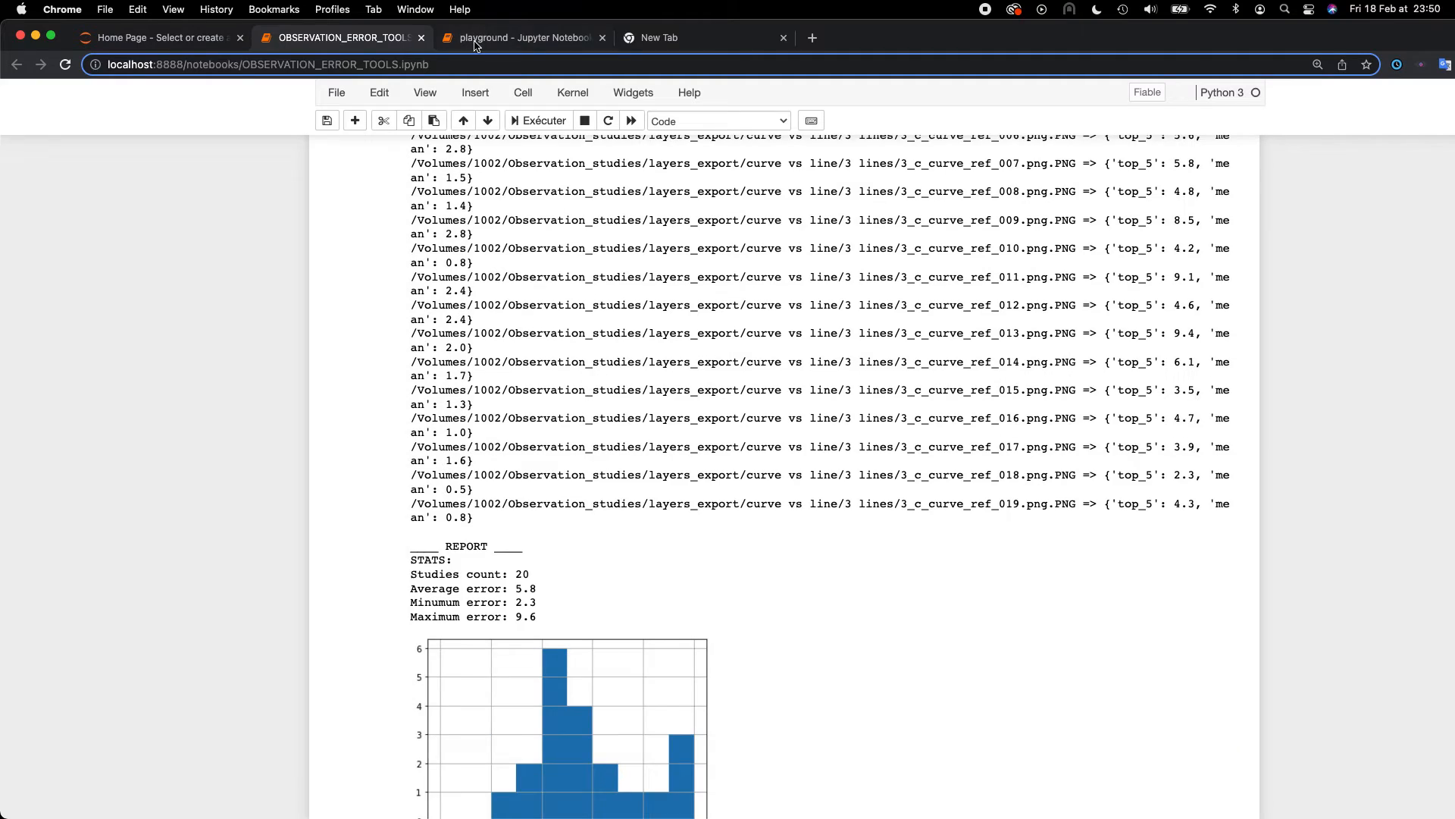
pyautogui.click(522, 37)
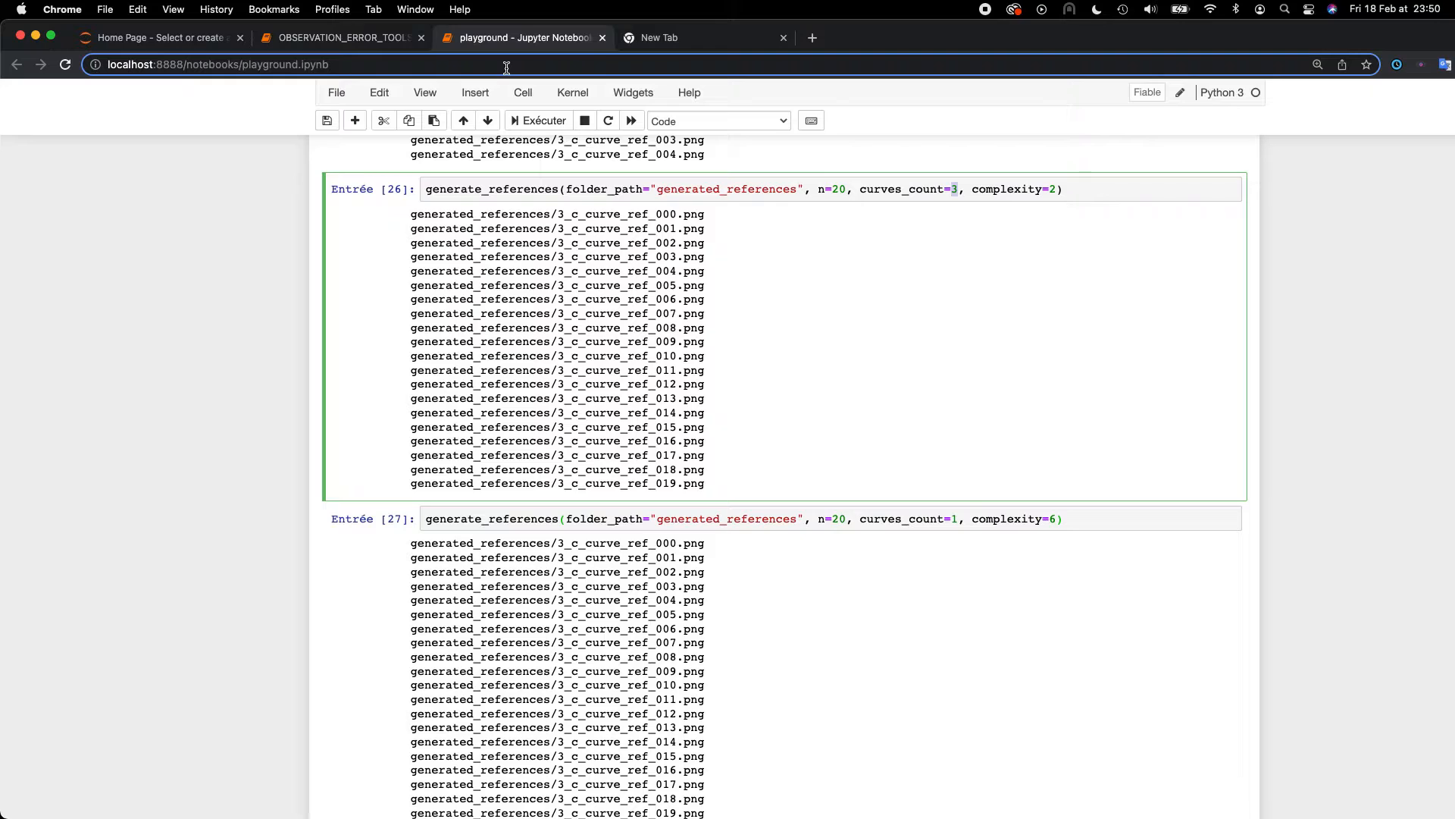
pyautogui.moveTo(938, 297)
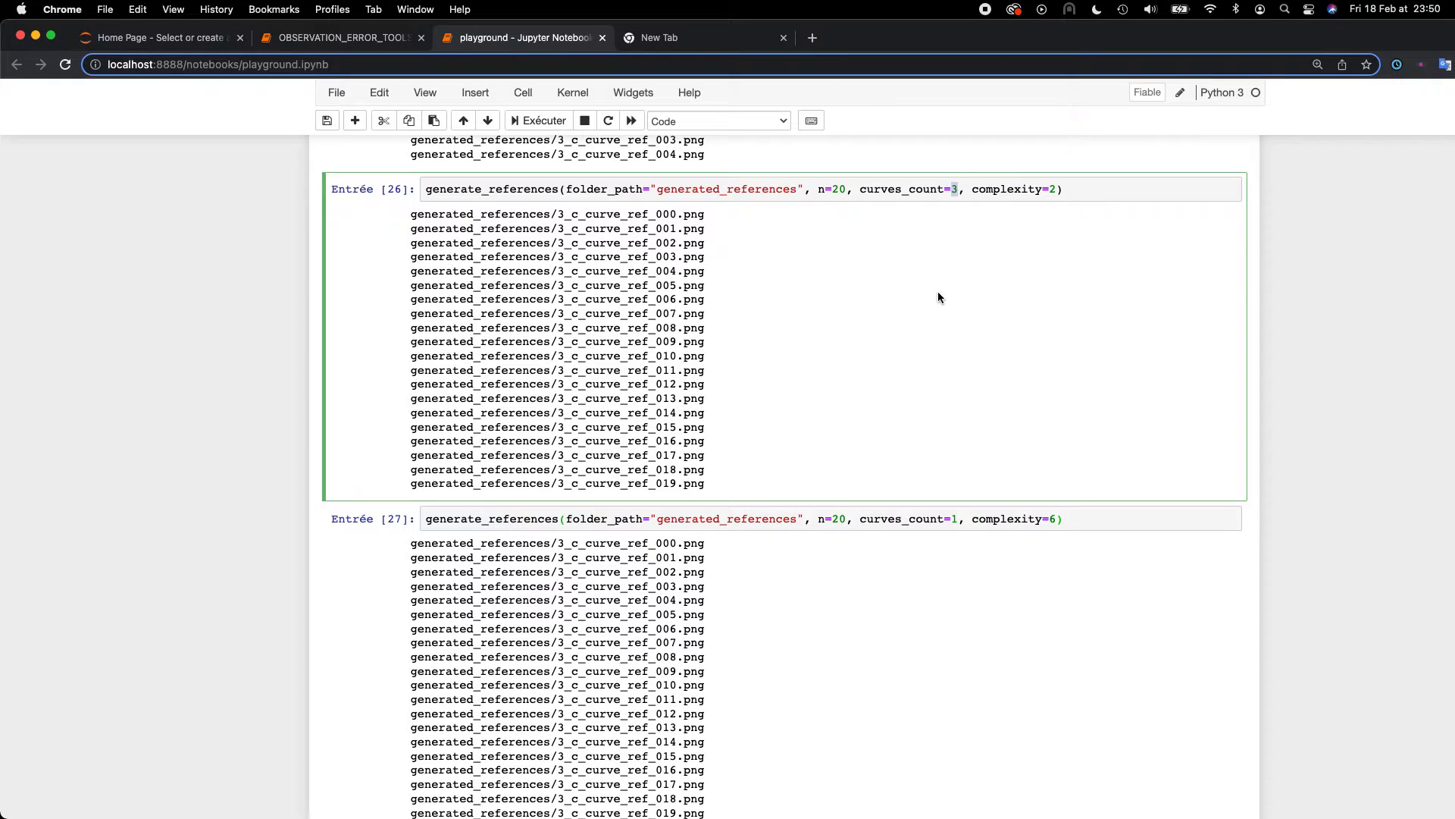
pyautogui.click(342, 38)
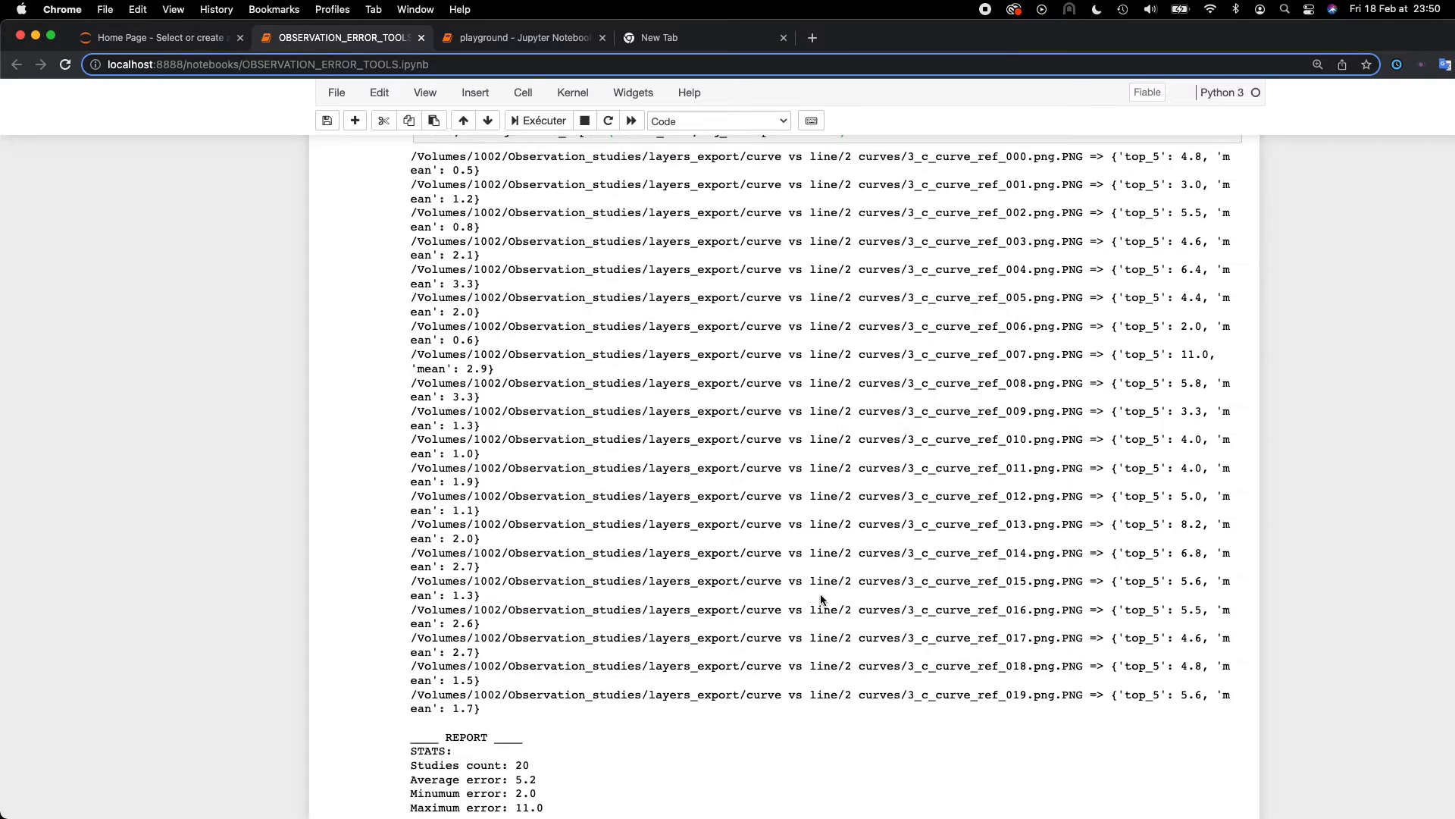
pyautogui.scroll(-3)
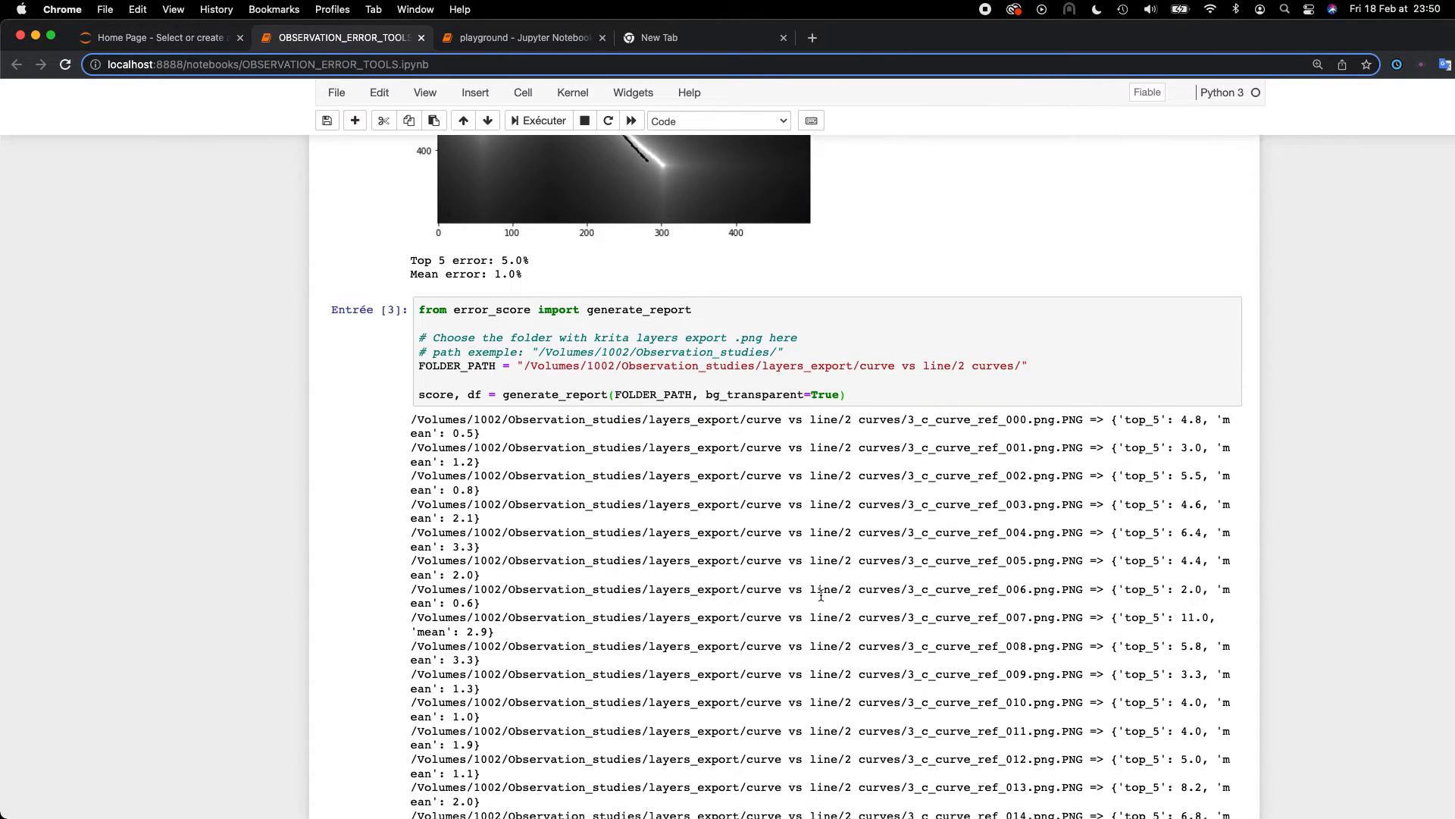
pyautogui.scroll(-3)
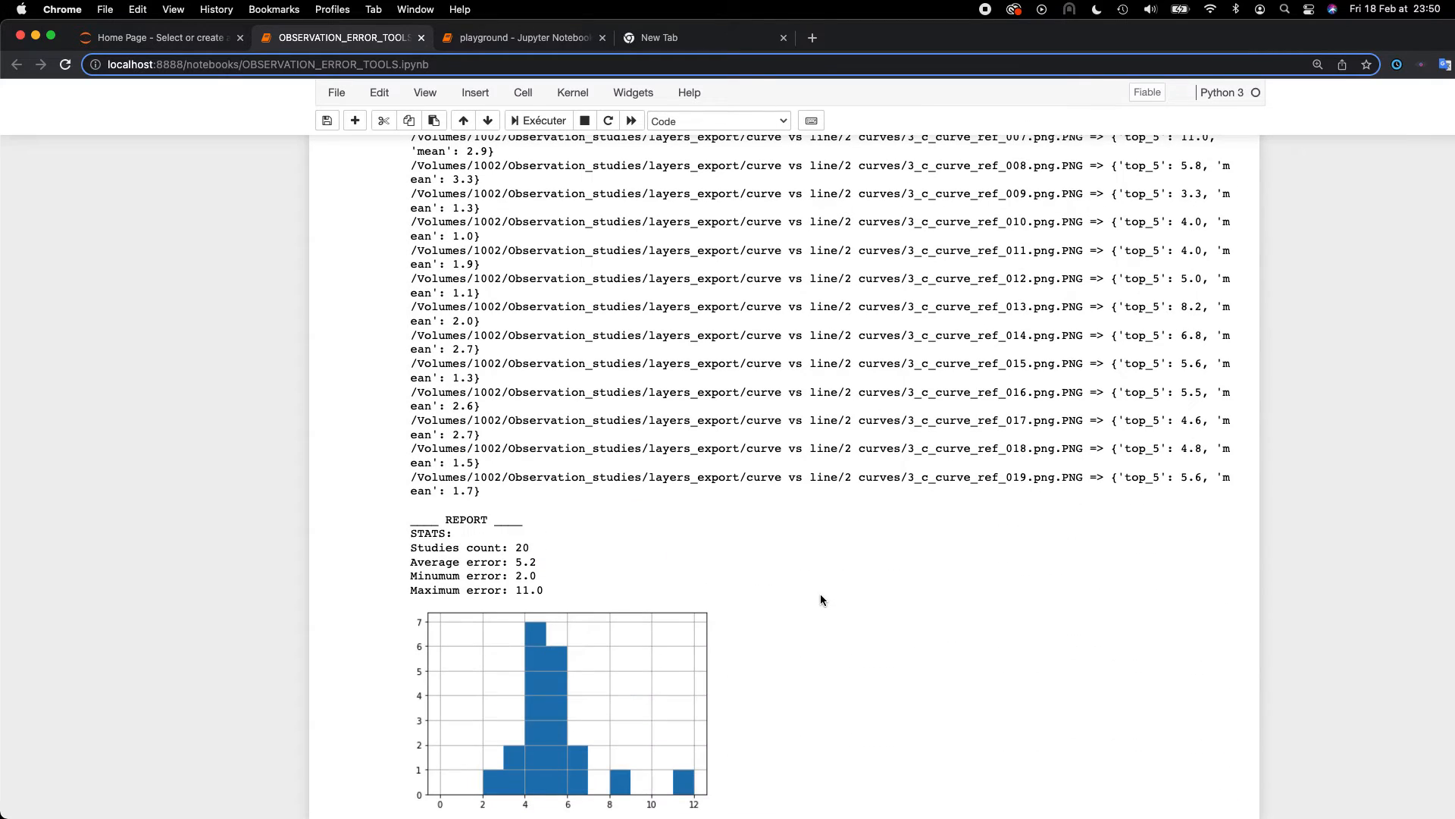
pyautogui.scroll(3)
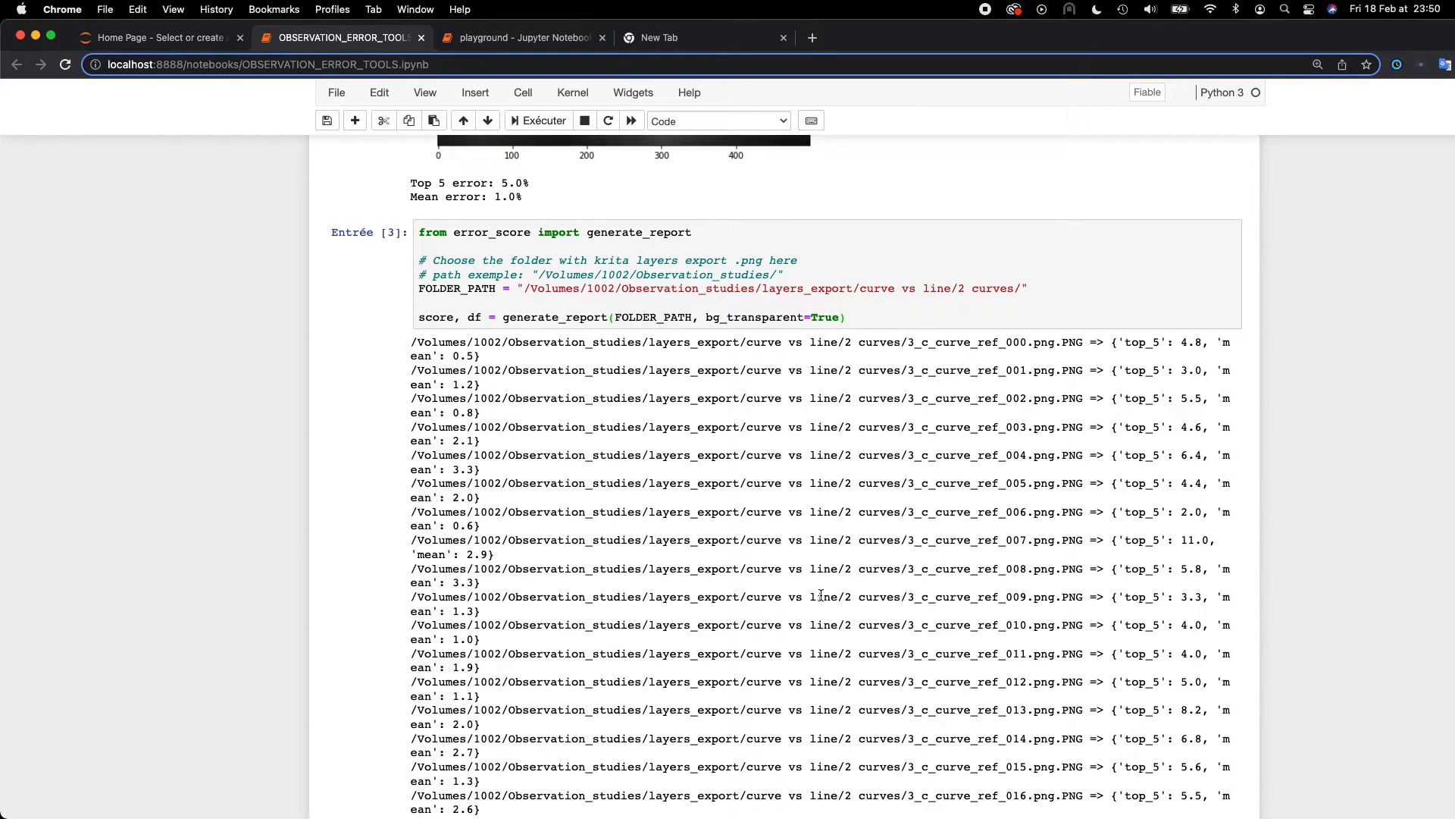
pyautogui.scroll(-3)
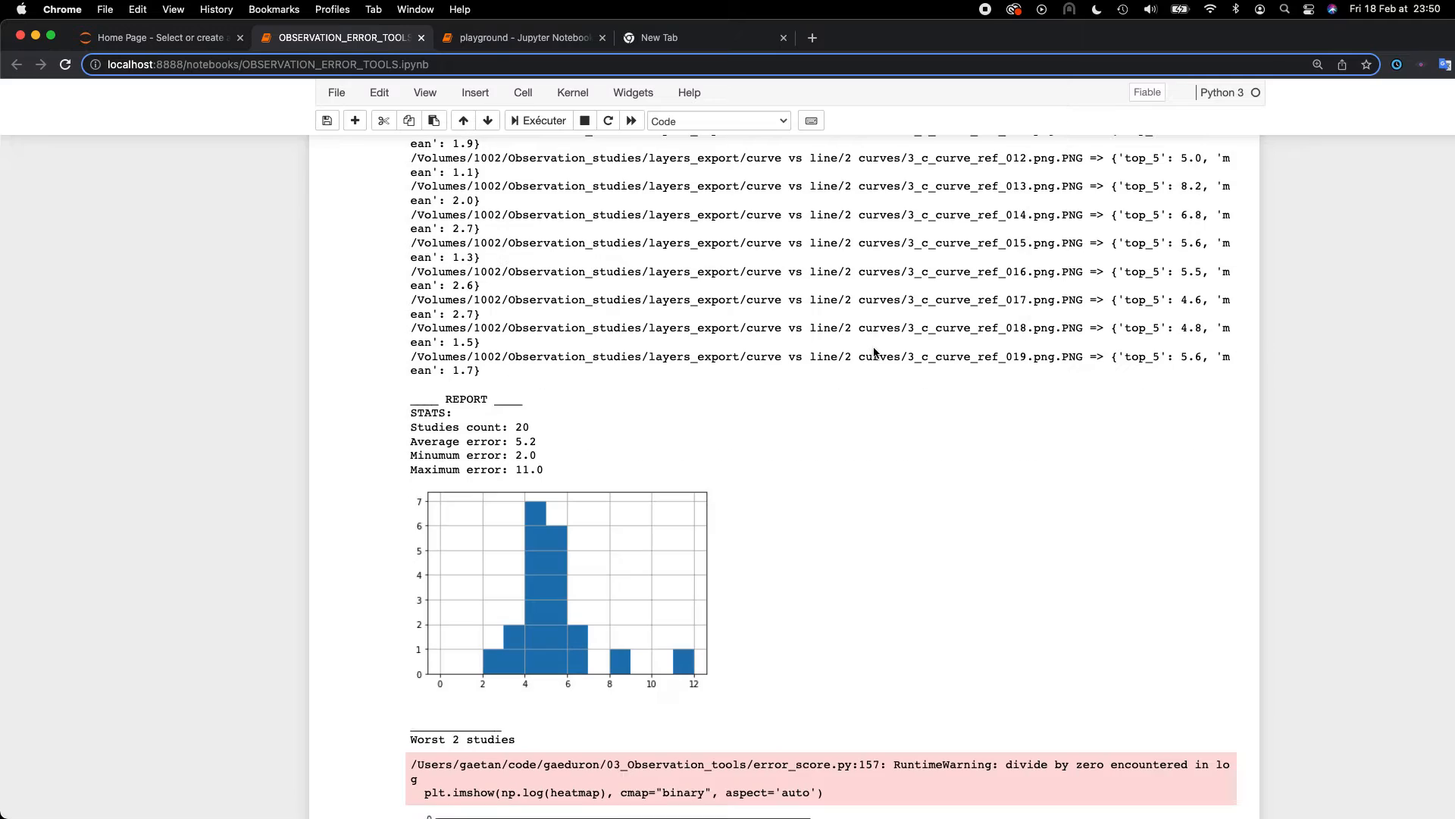
pyautogui.scroll(-3)
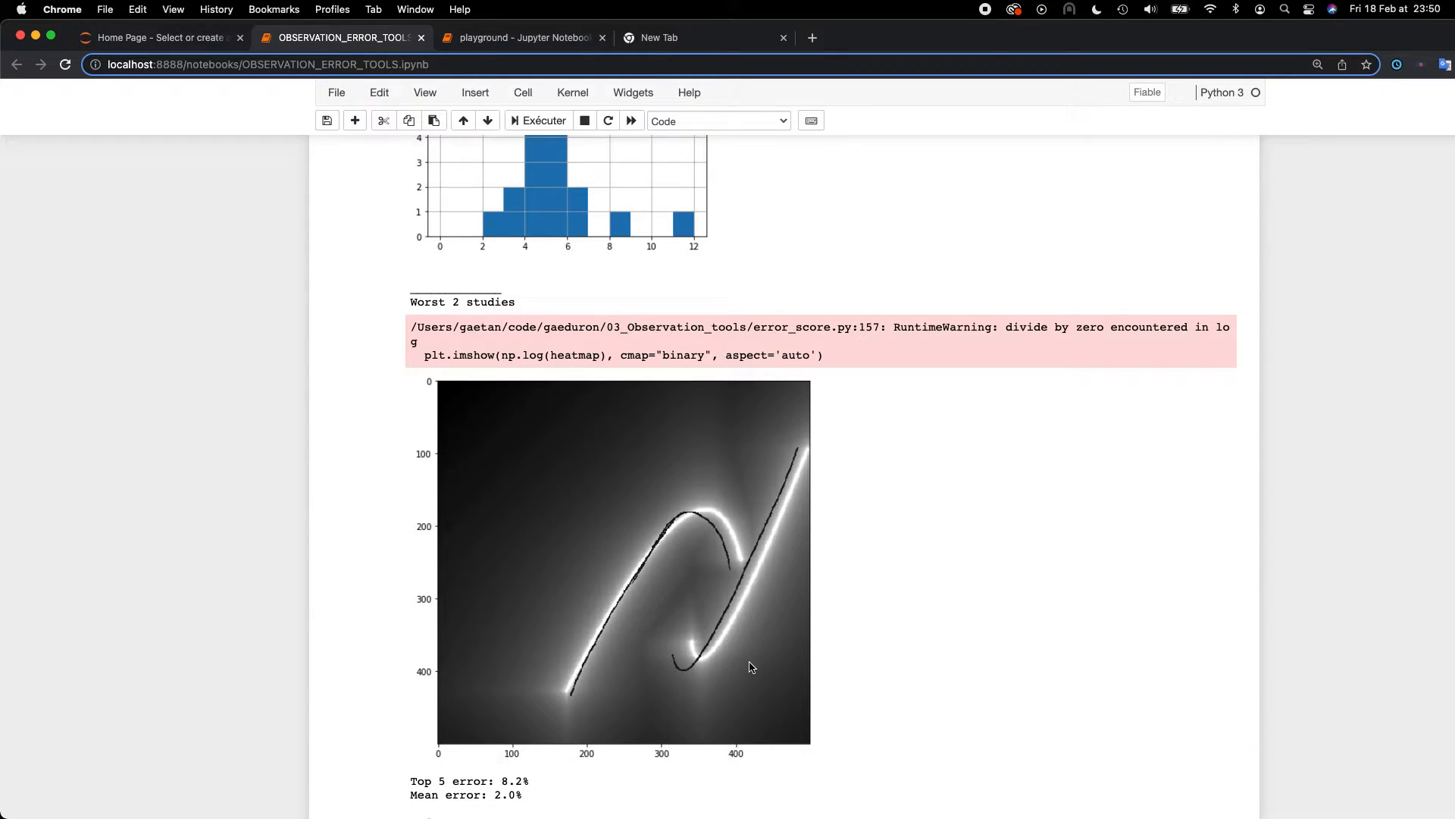
pyautogui.scroll(3)
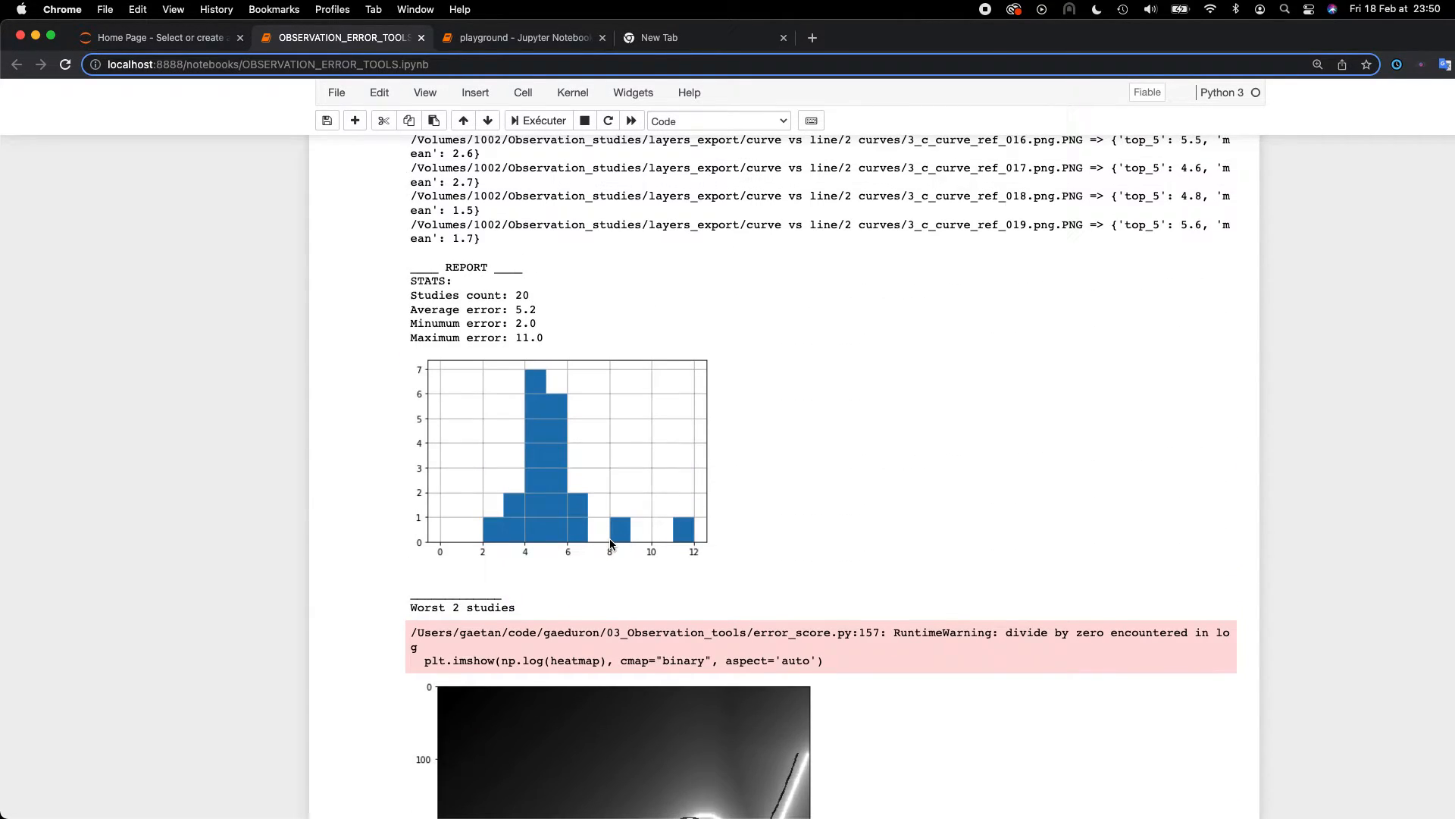
pyautogui.moveTo(512, 309)
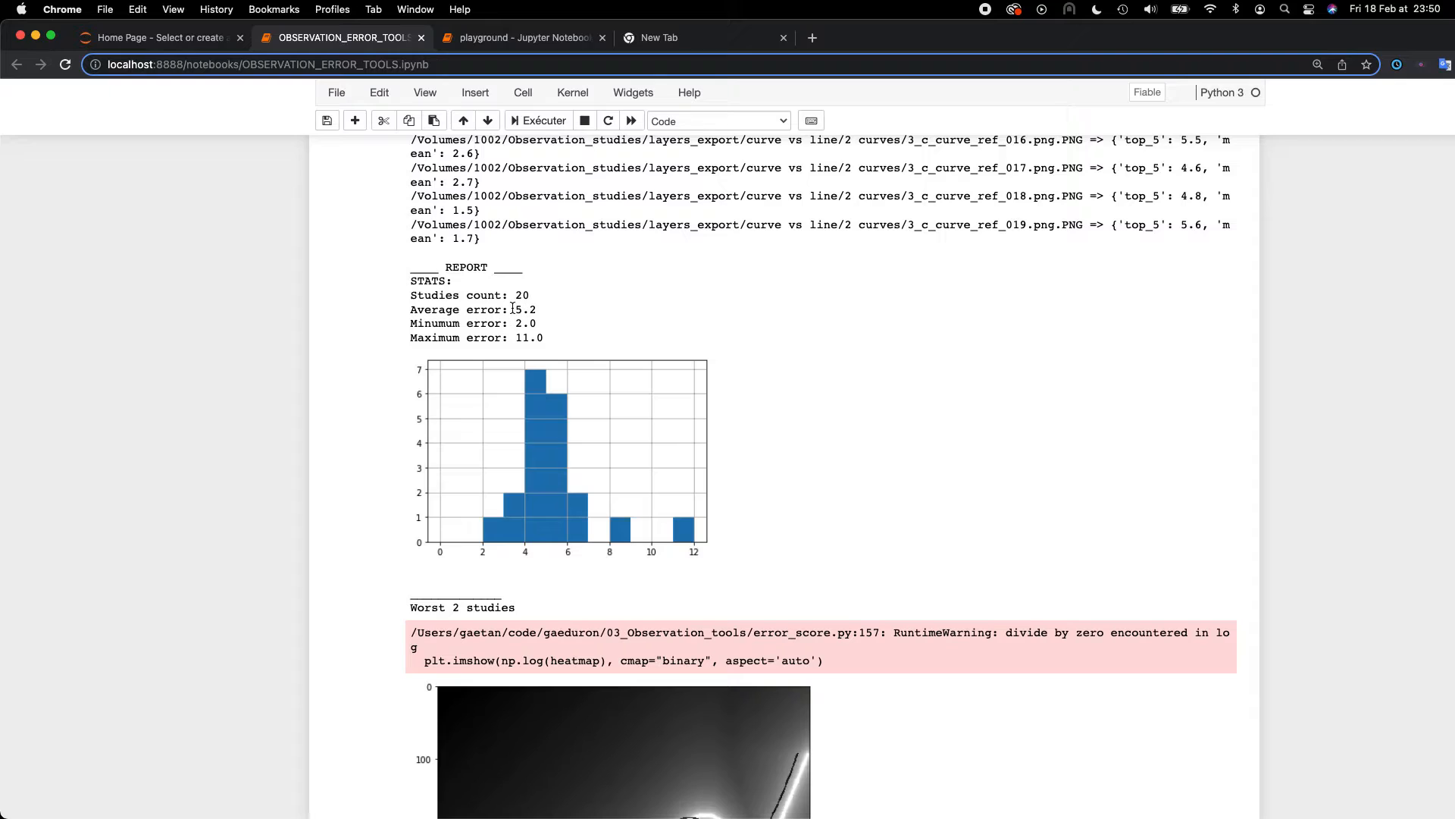
pyautogui.doubleClick(525, 310)
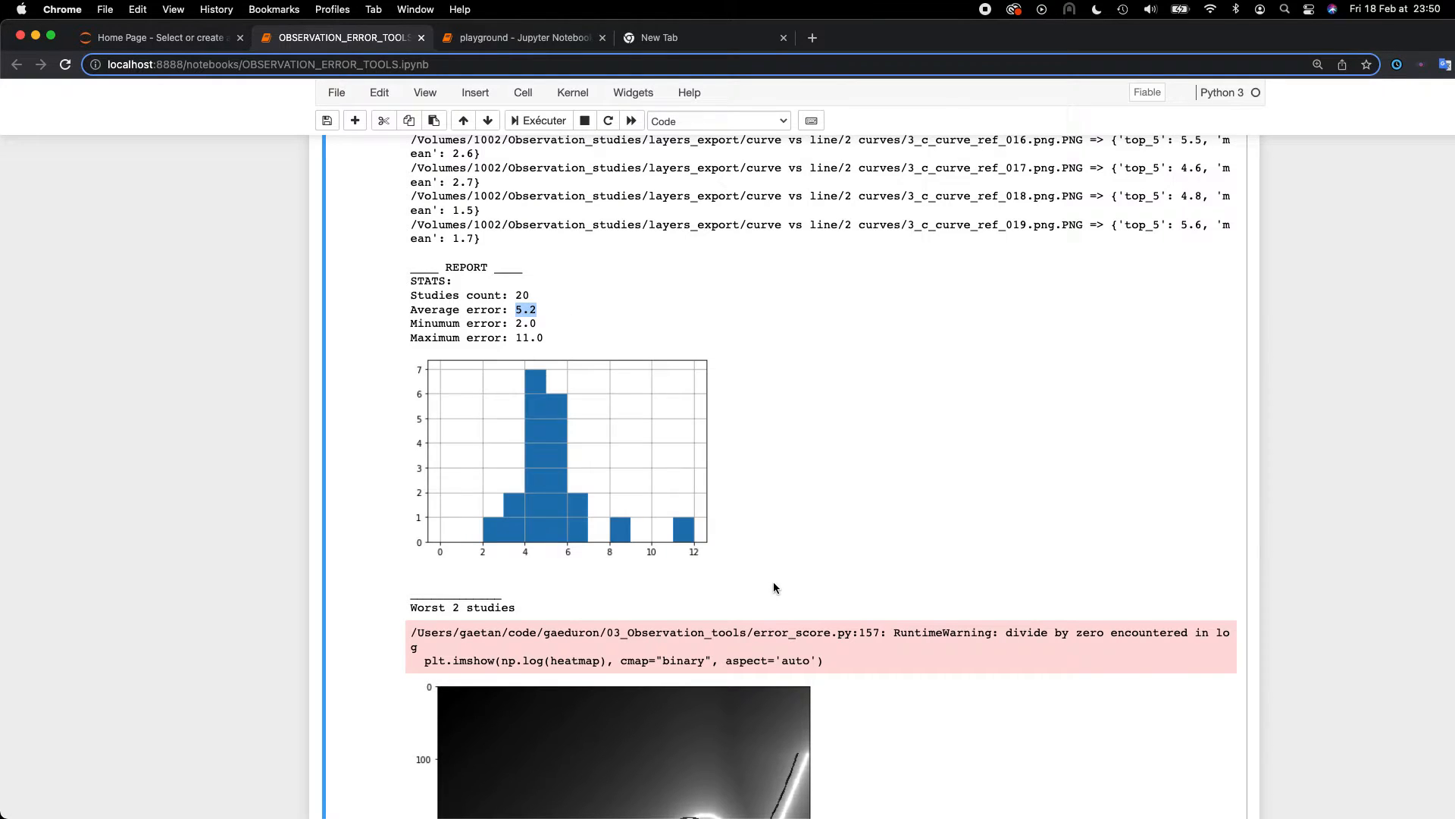
pyautogui.scroll(-3)
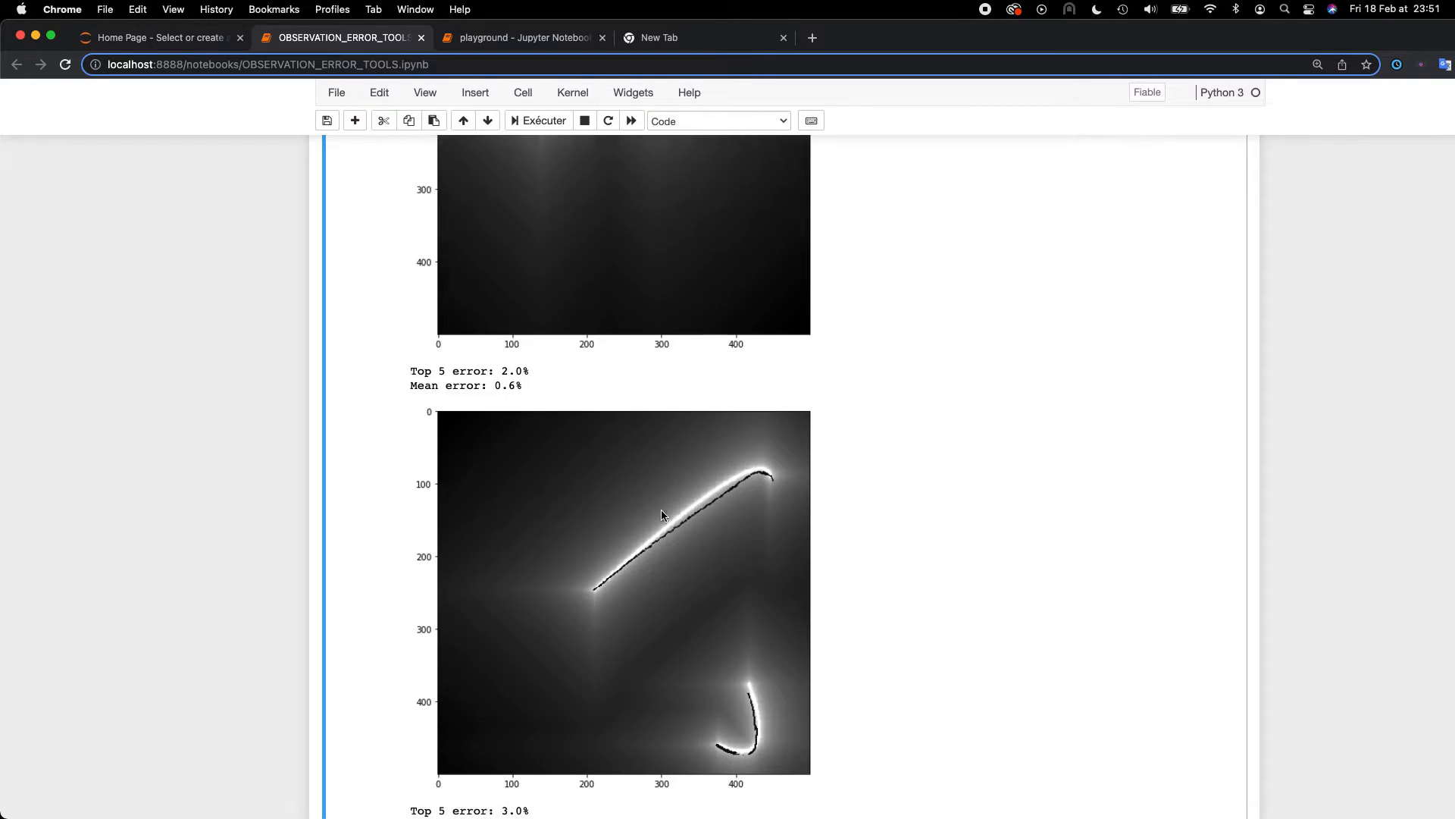
pyautogui.scroll(-3)
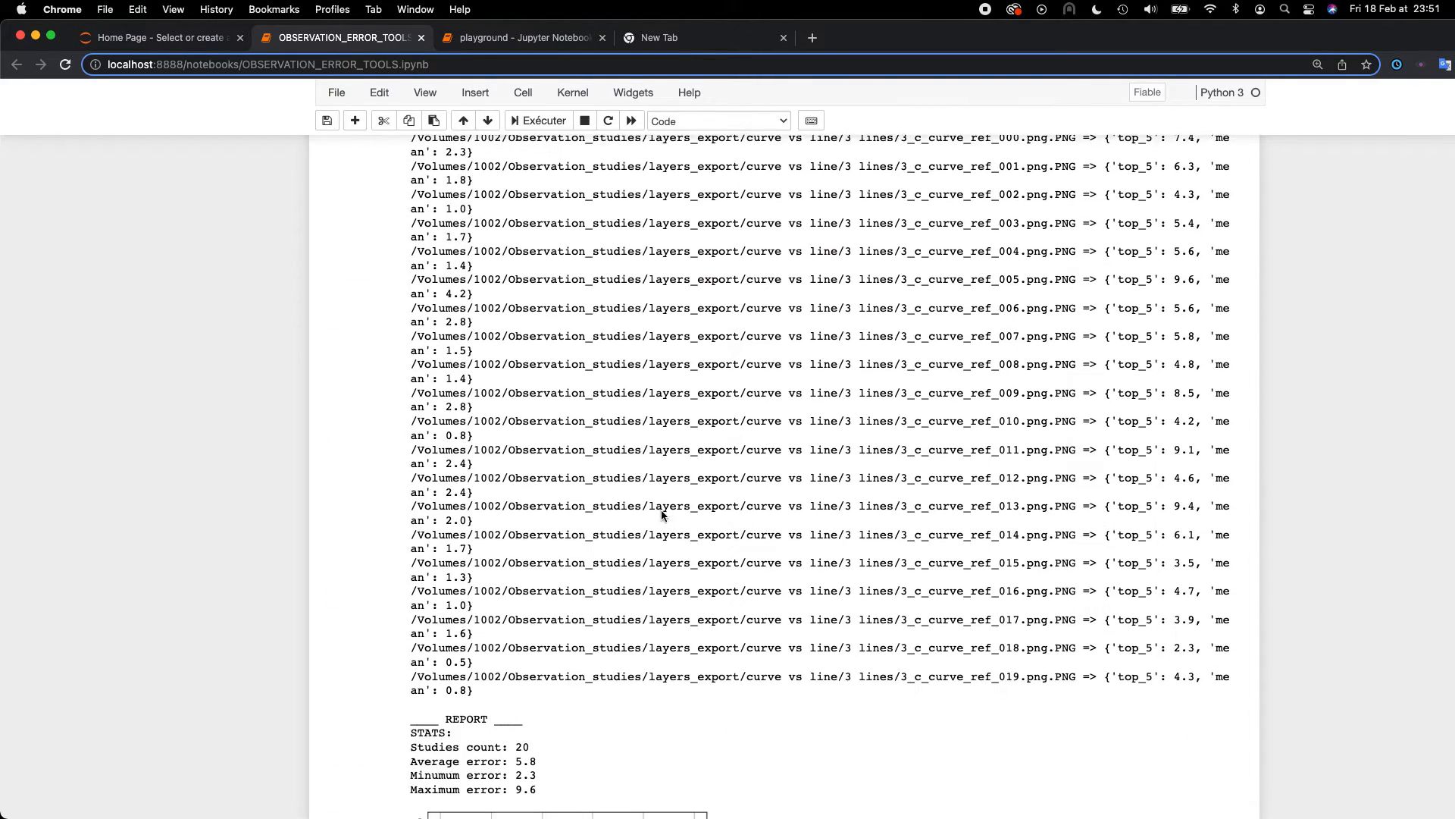
pyautogui.scroll(-3)
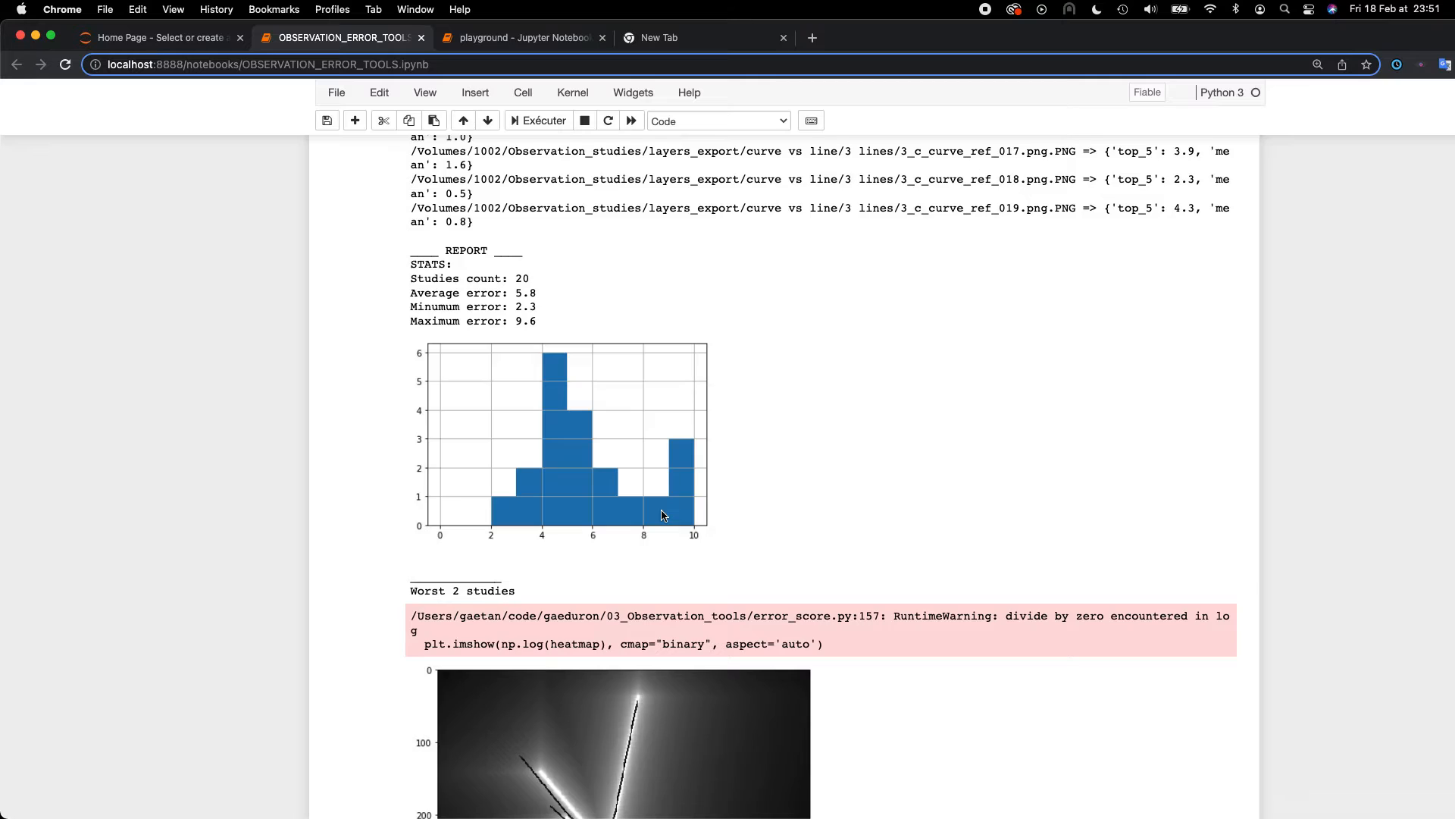
pyautogui.scroll(-3)
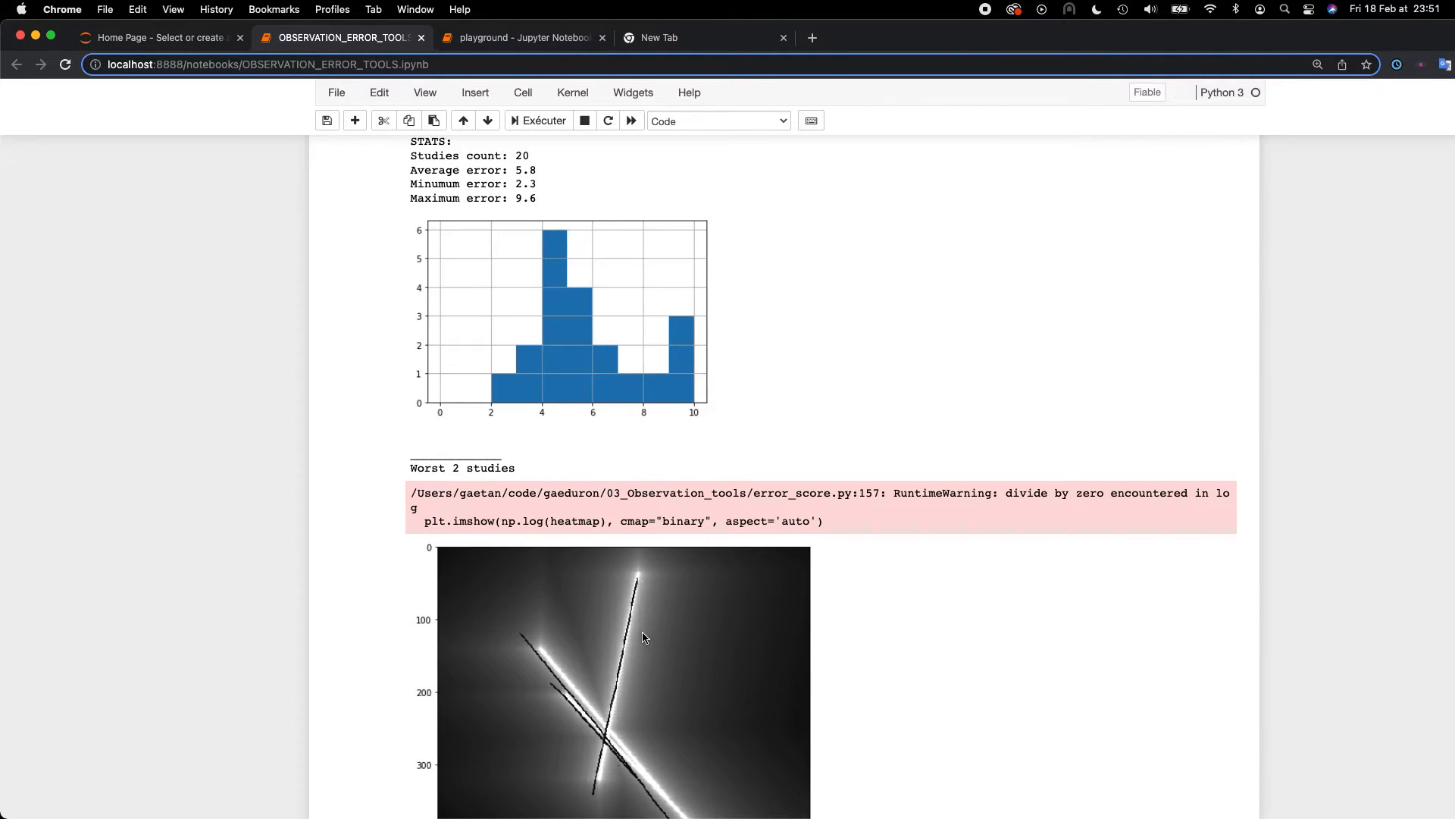
pyautogui.scroll(3)
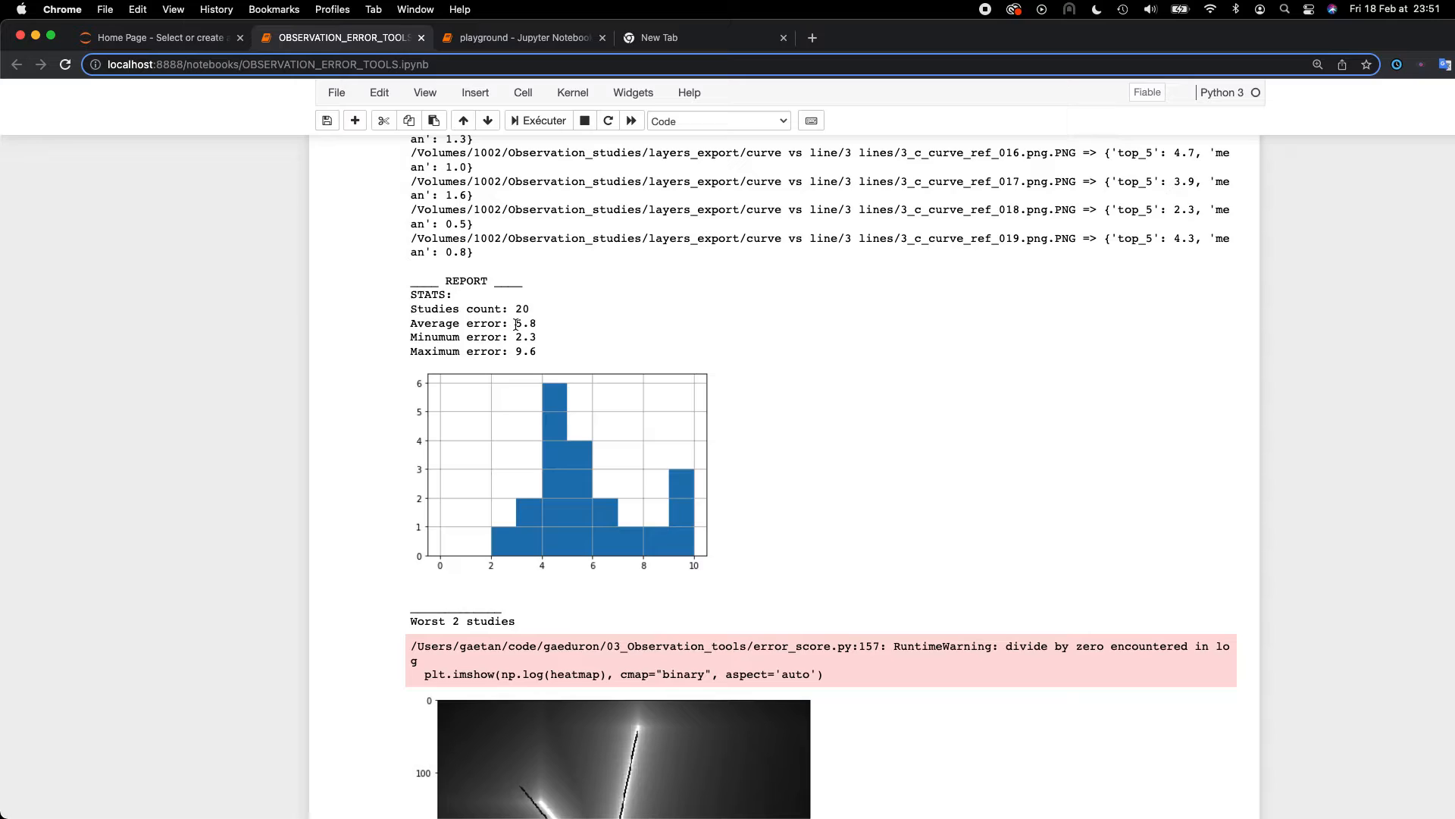
pyautogui.doubleClick(525, 322)
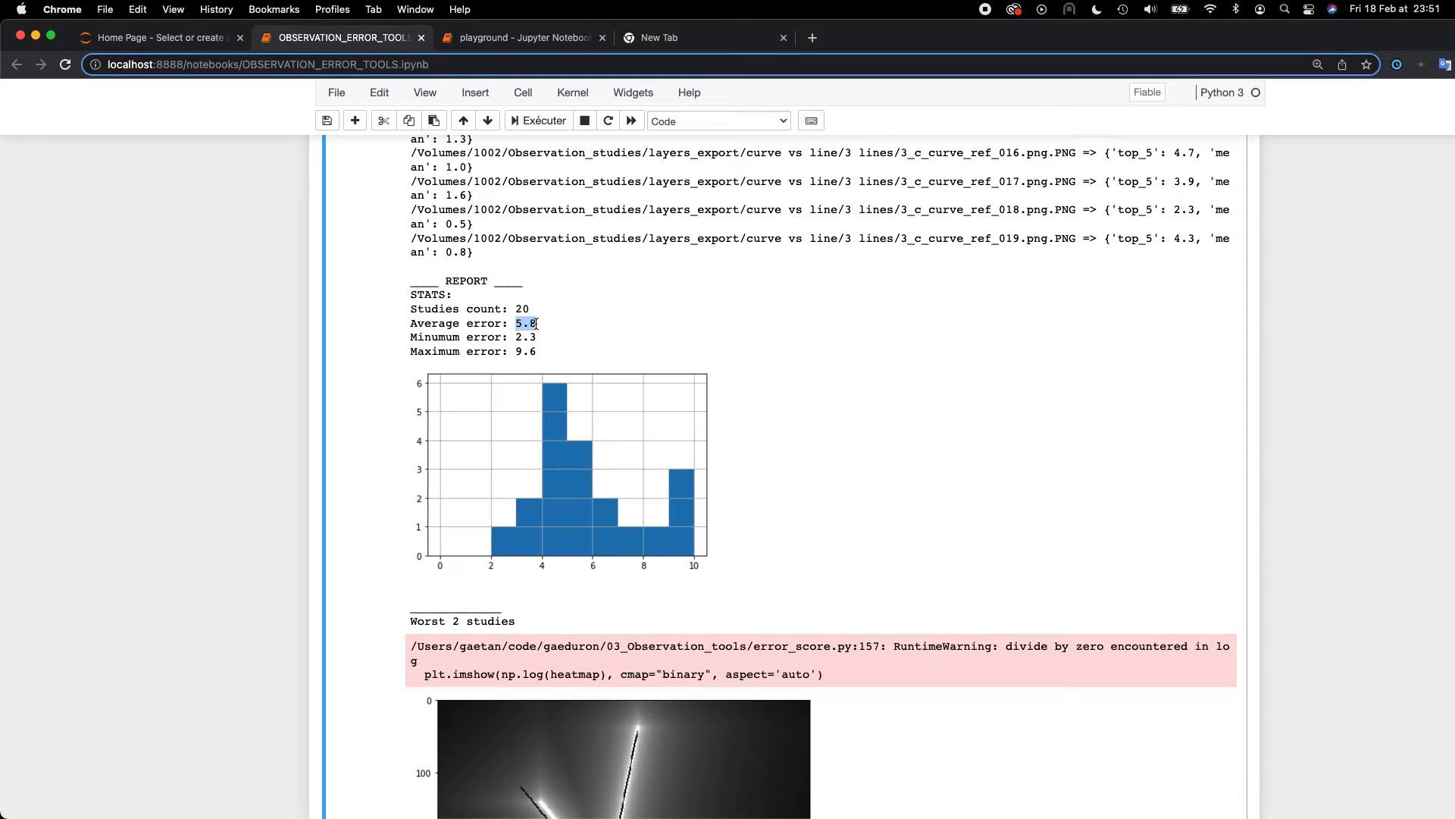
pyautogui.moveTo(542, 332)
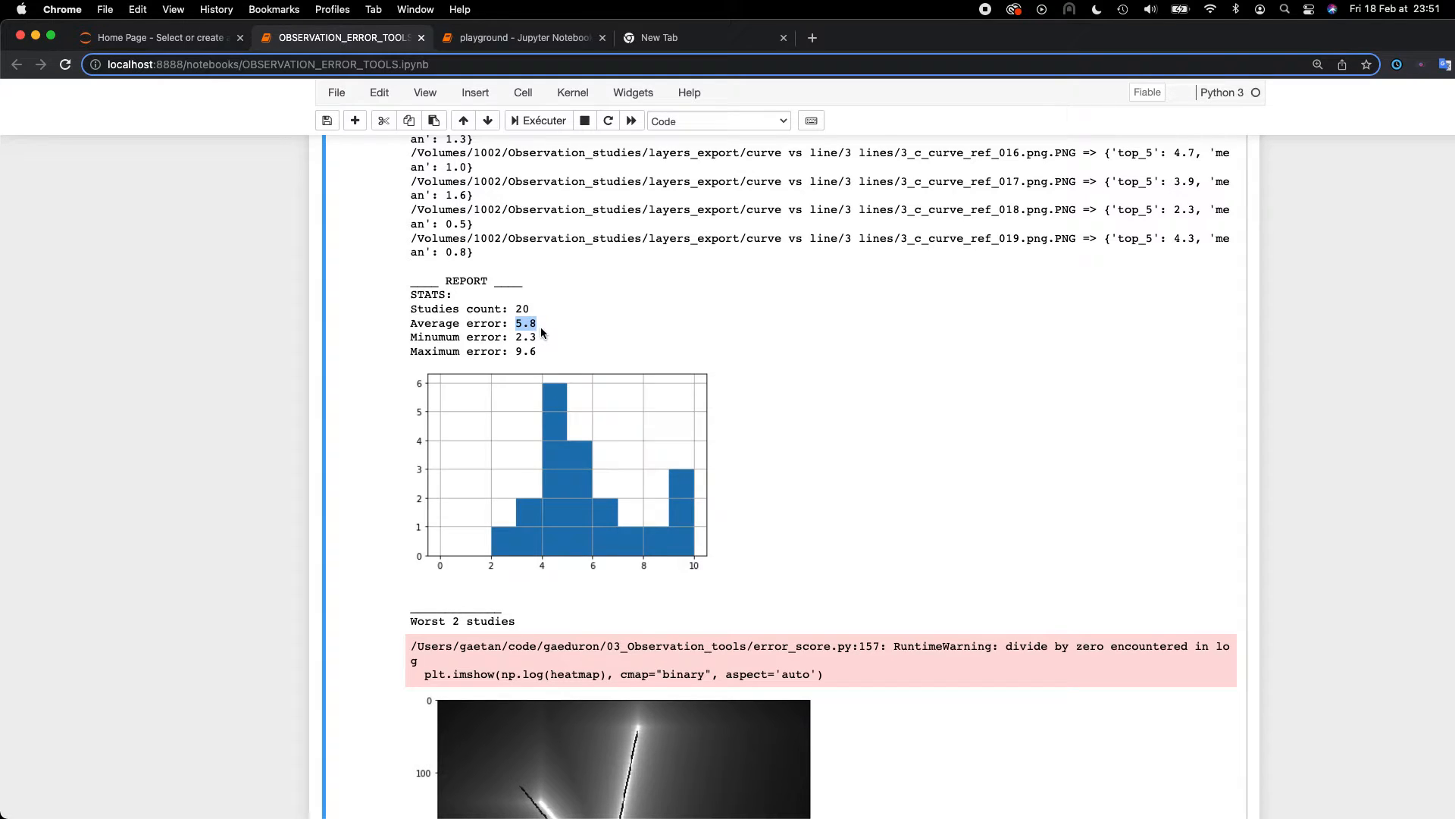
pyautogui.scroll(-3)
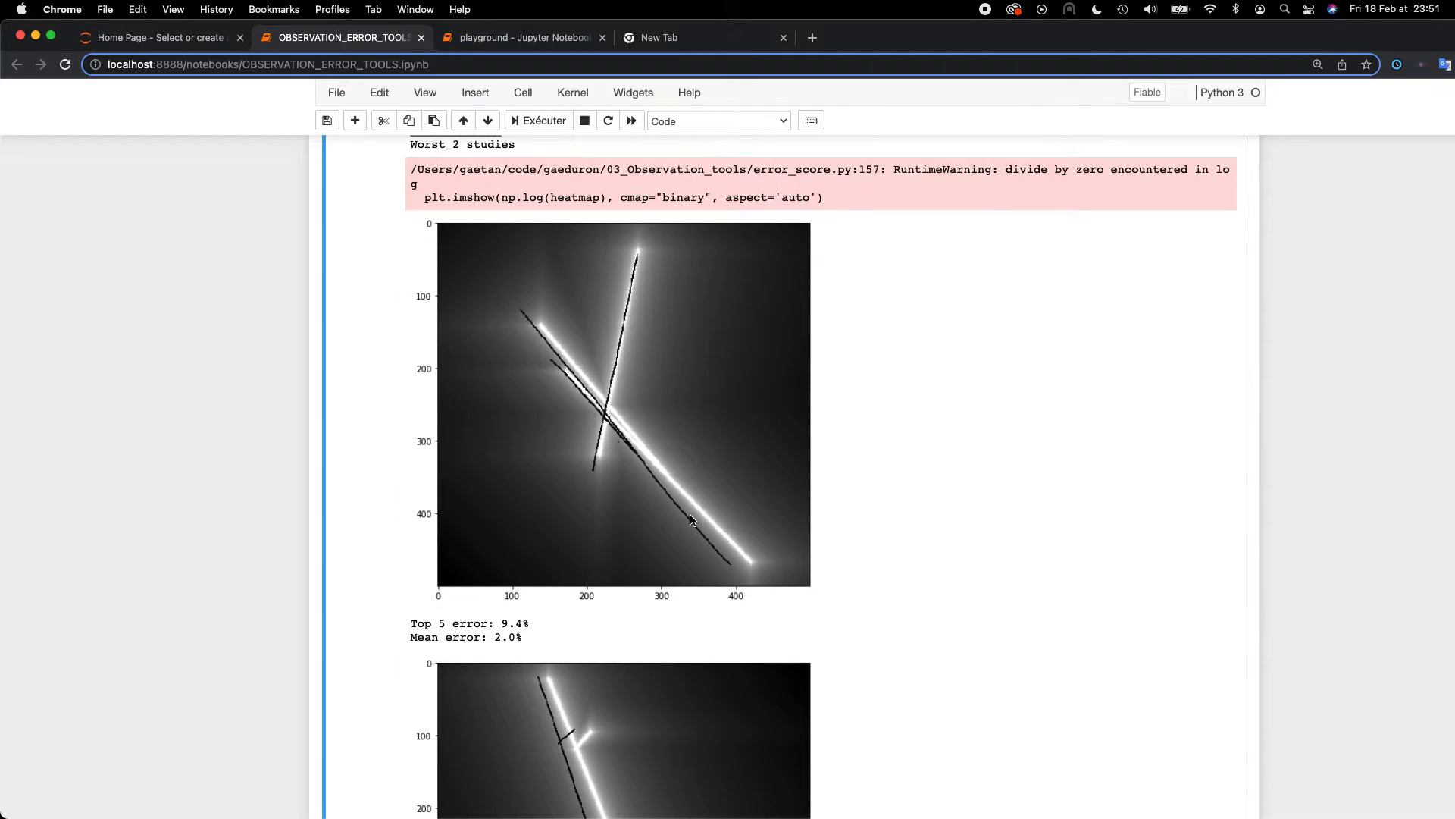
pyautogui.scroll(-3)
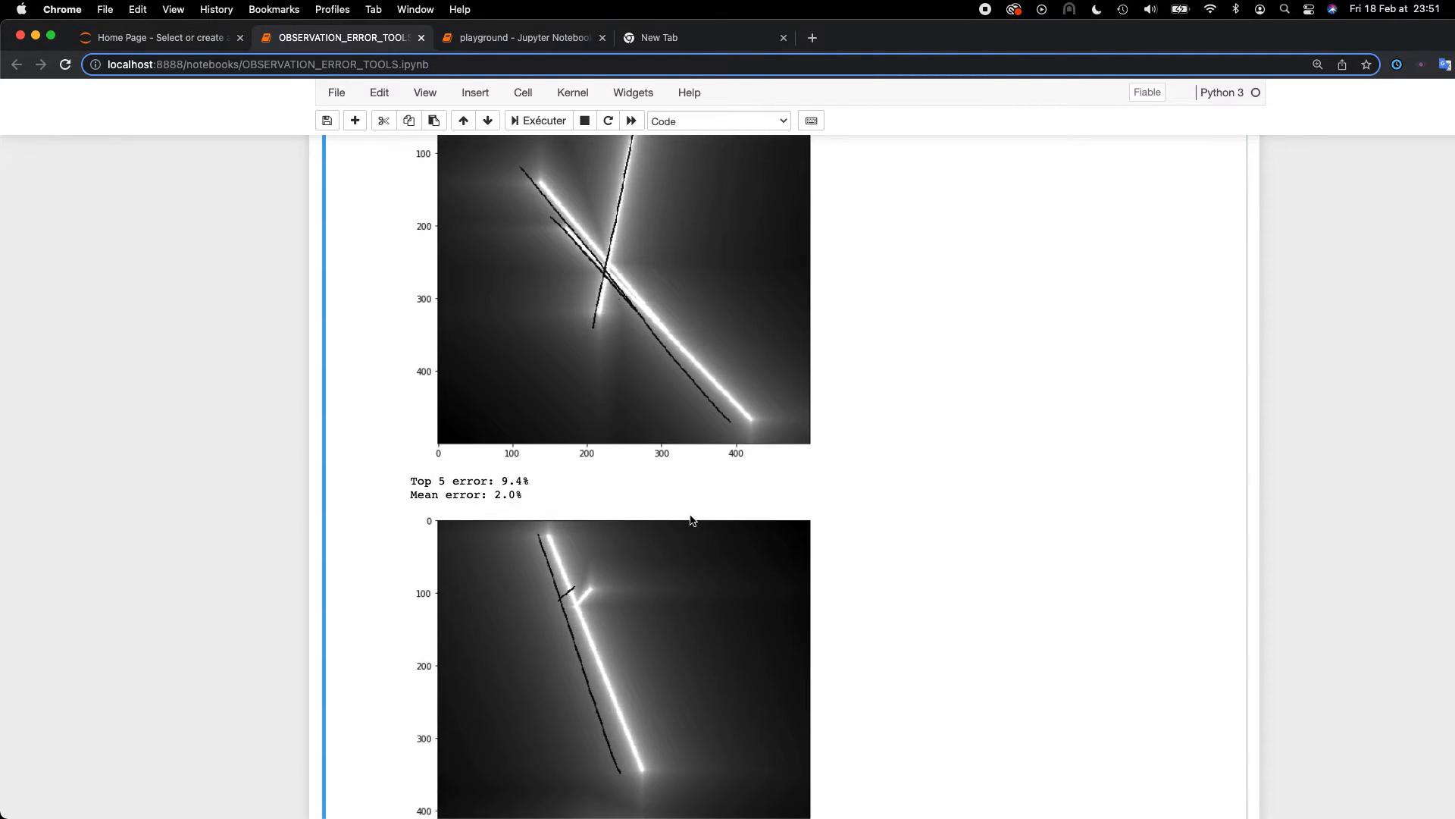
pyautogui.scroll(3)
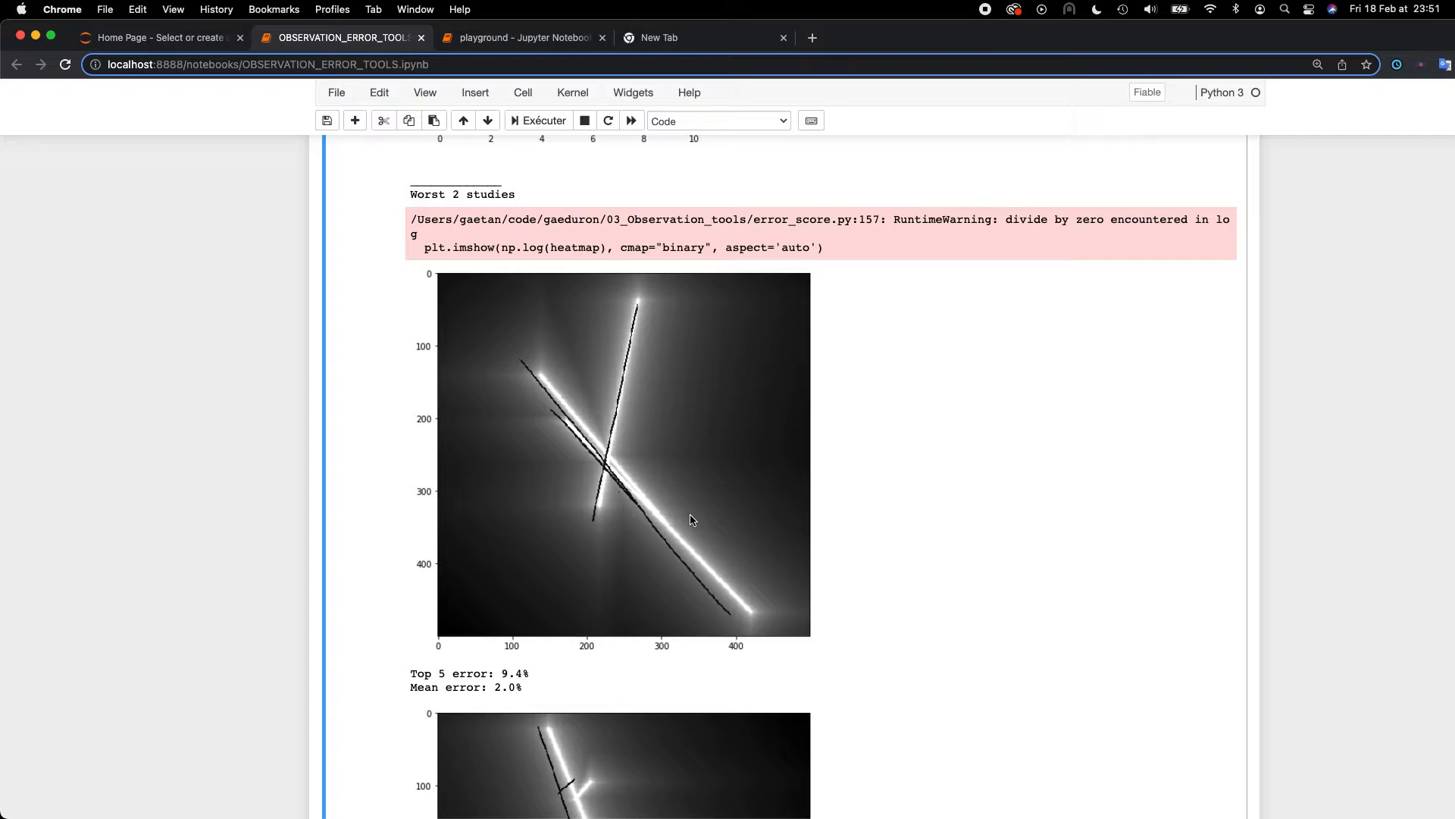
pyautogui.scroll(-3)
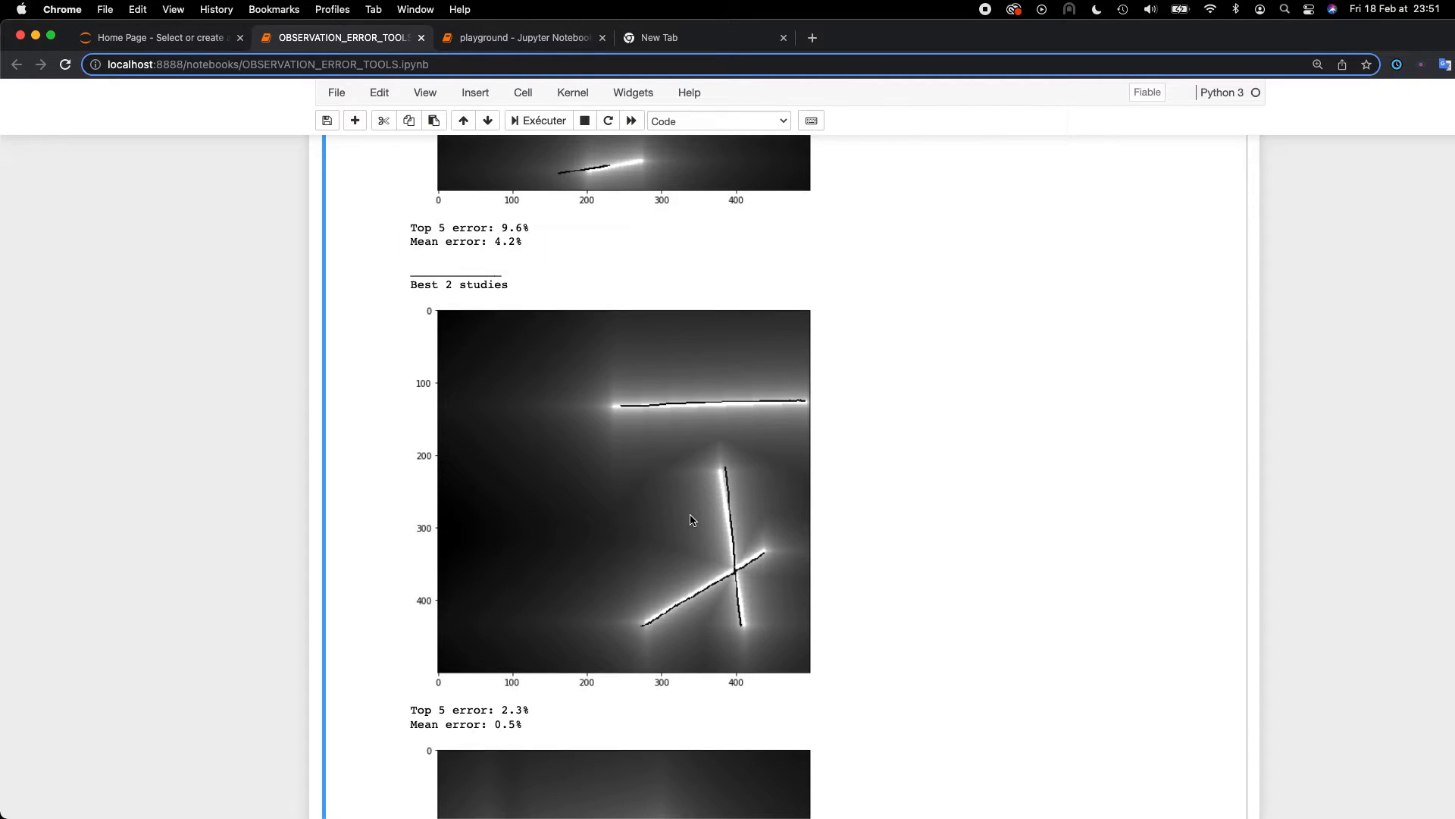
pyautogui.scroll(-3)
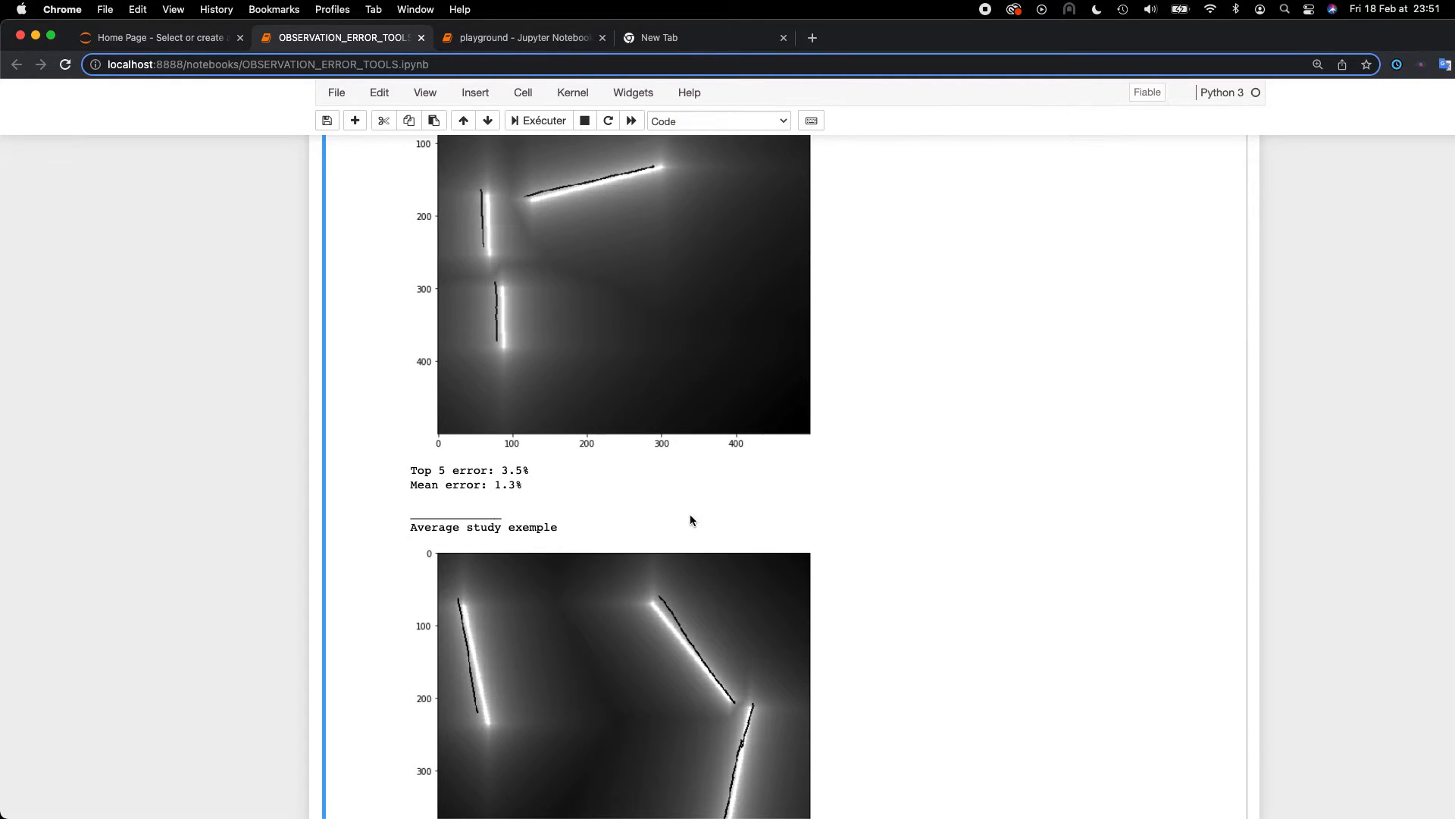
pyautogui.scroll(-3)
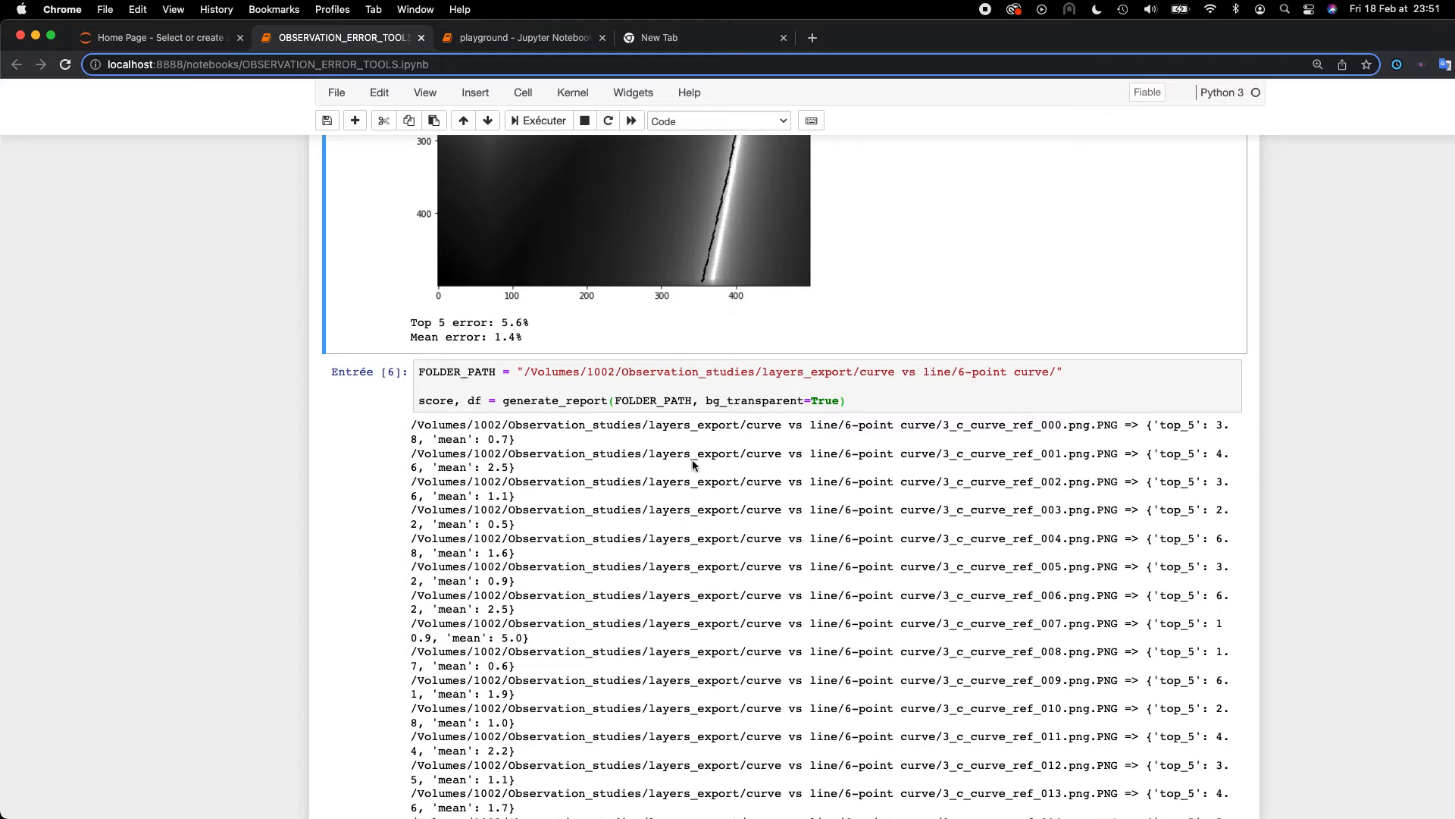
pyautogui.scroll(-3)
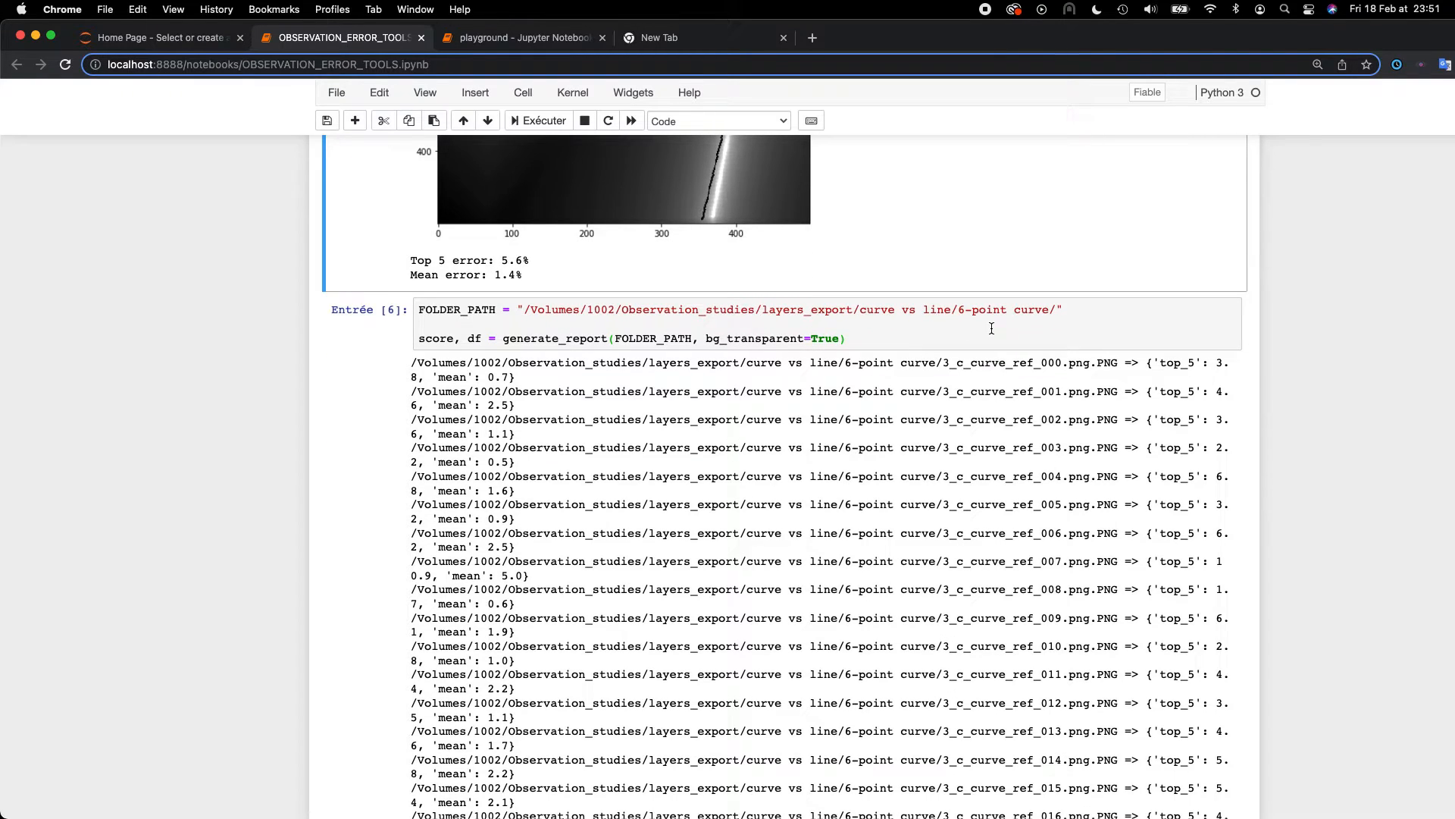
pyautogui.scroll(-3)
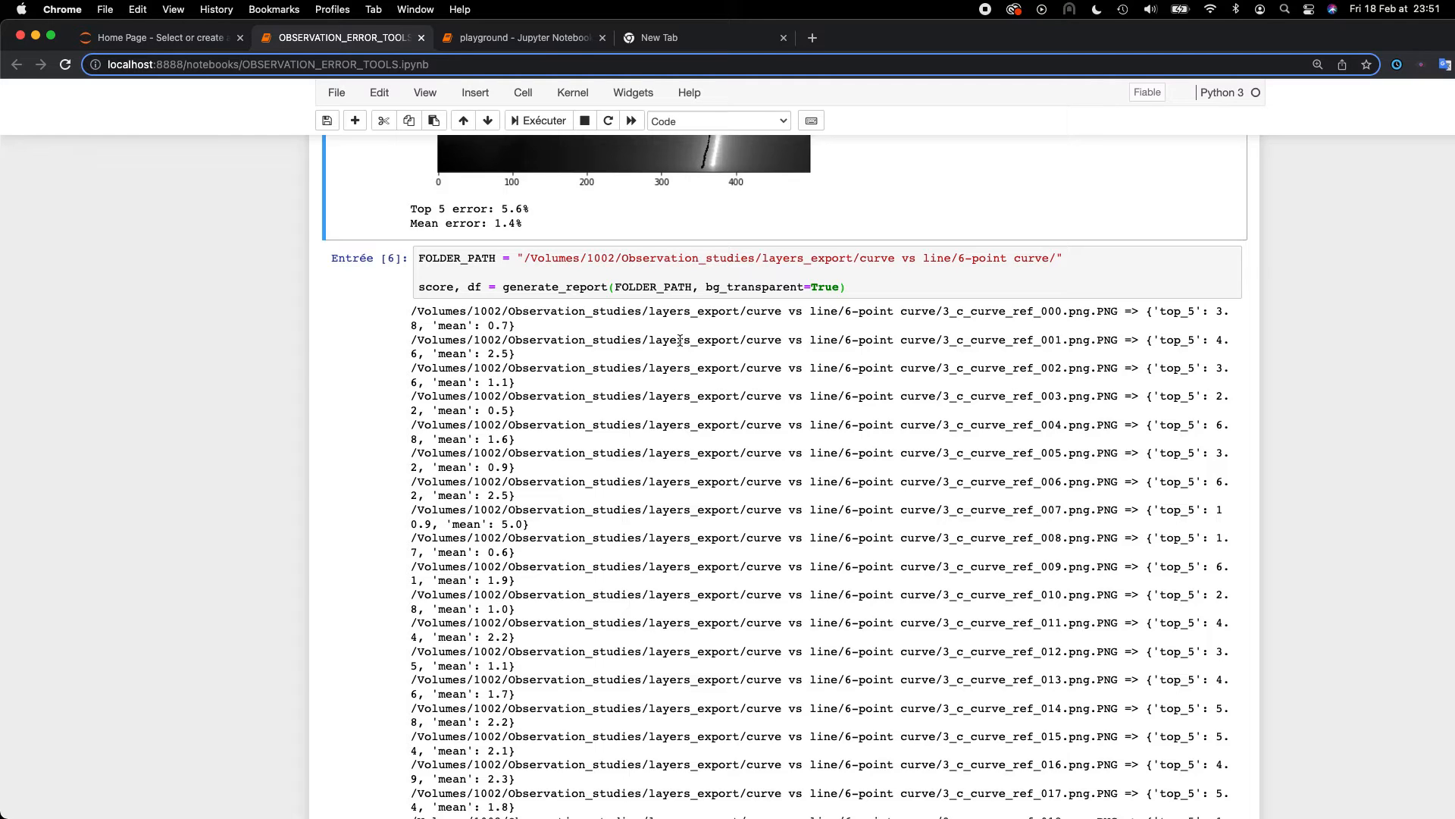
pyautogui.scroll(-3)
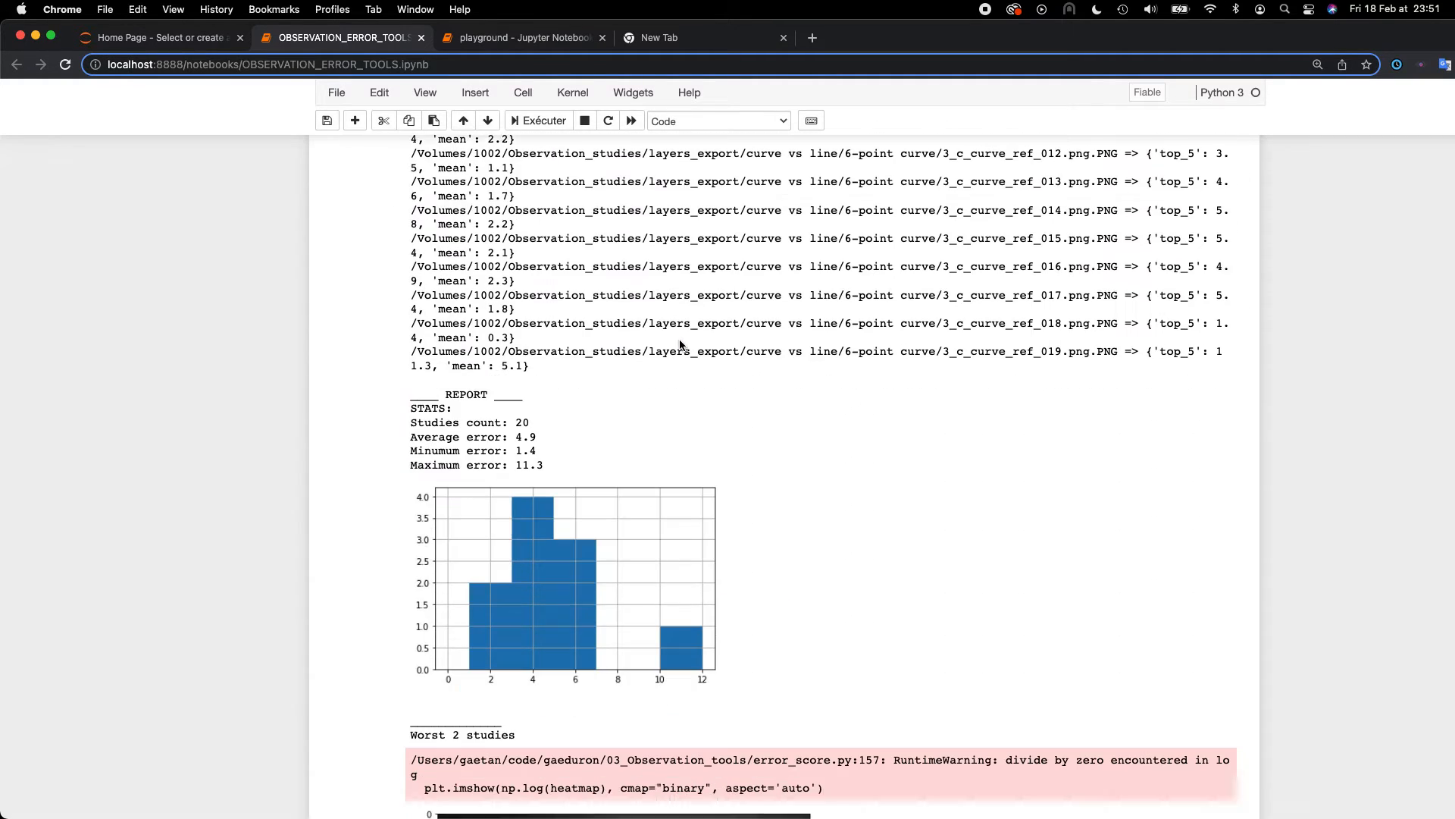
pyautogui.scroll(-3)
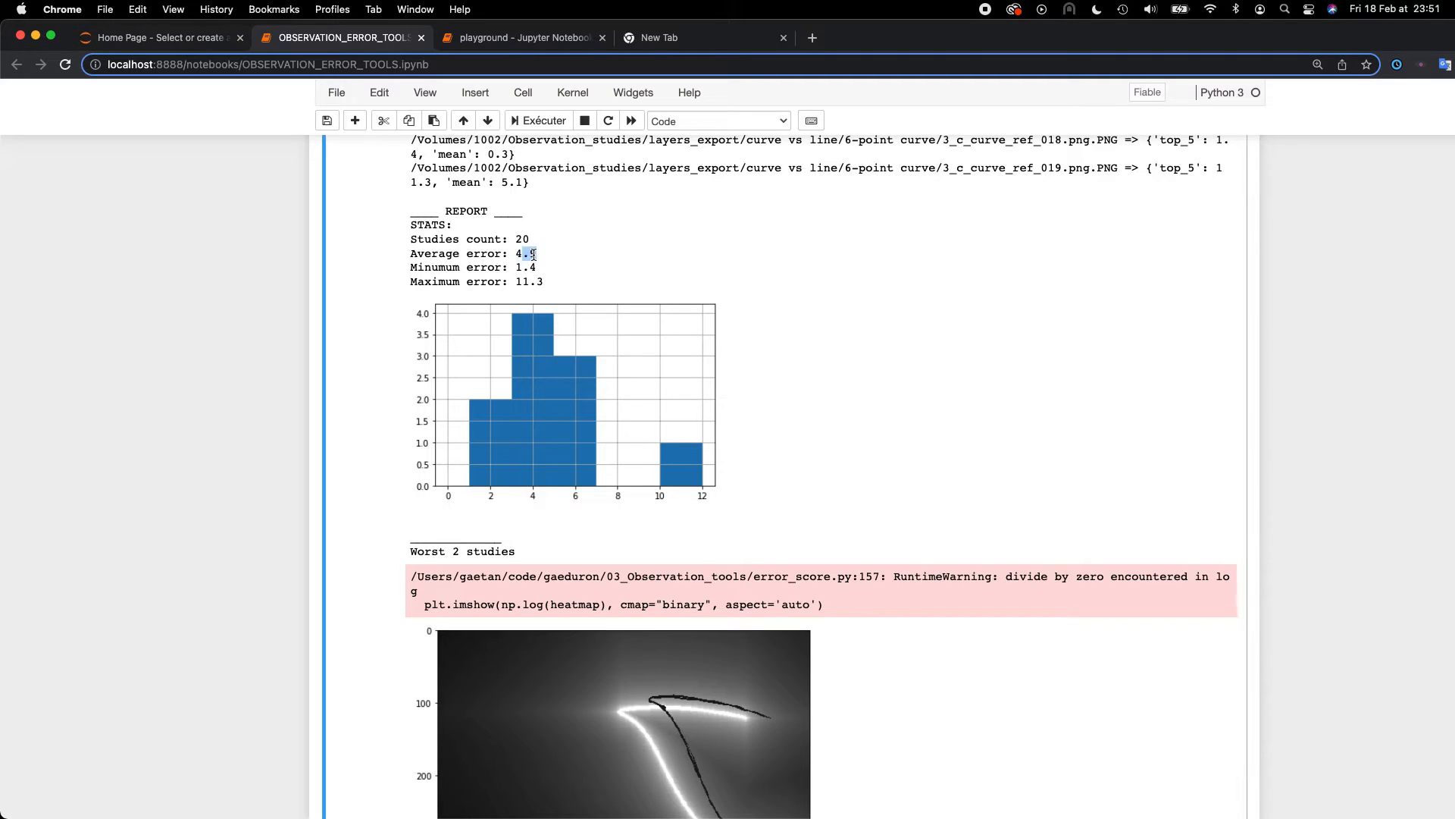
pyautogui.moveTo(554, 256)
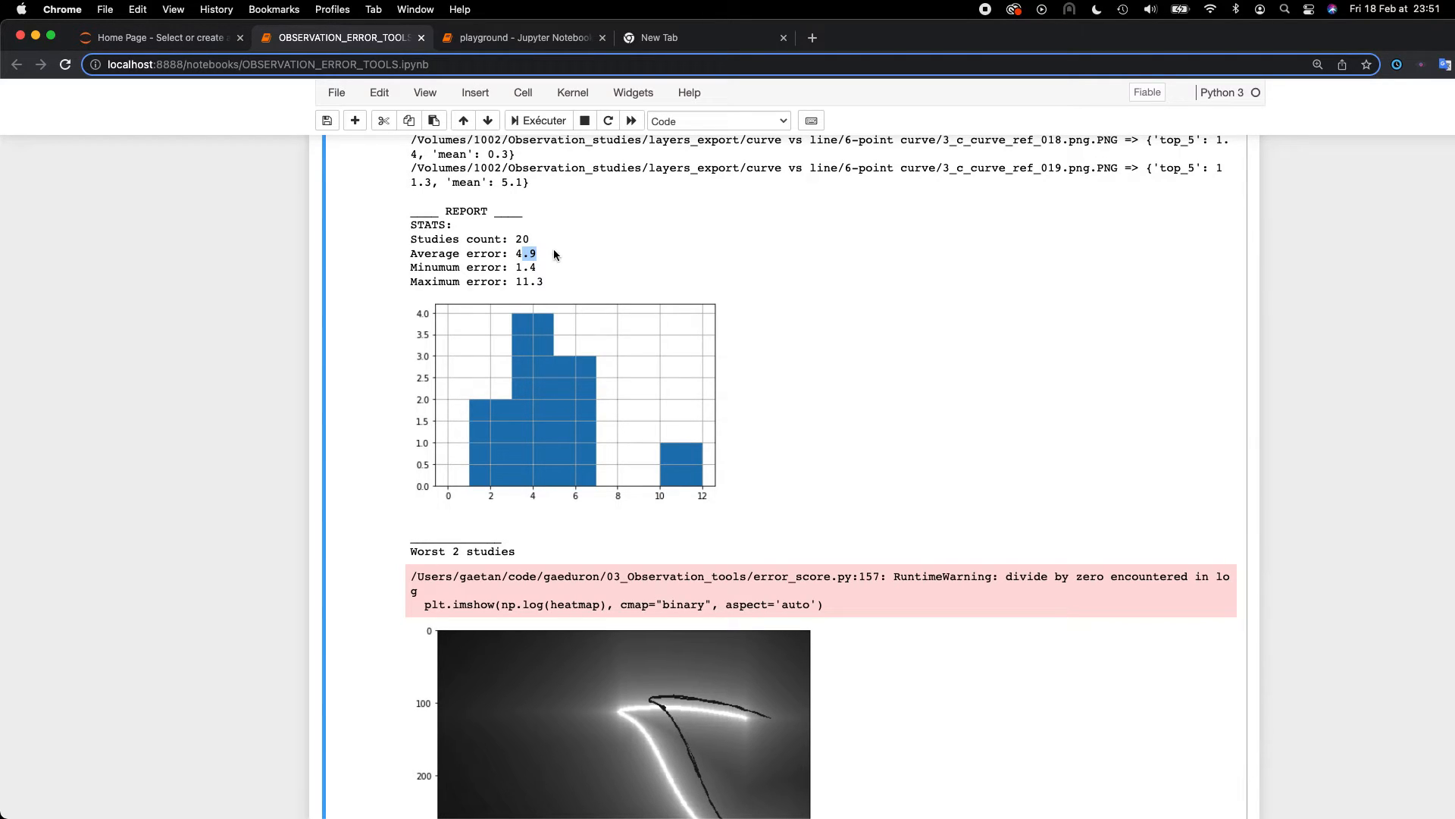
pyautogui.scroll(-3)
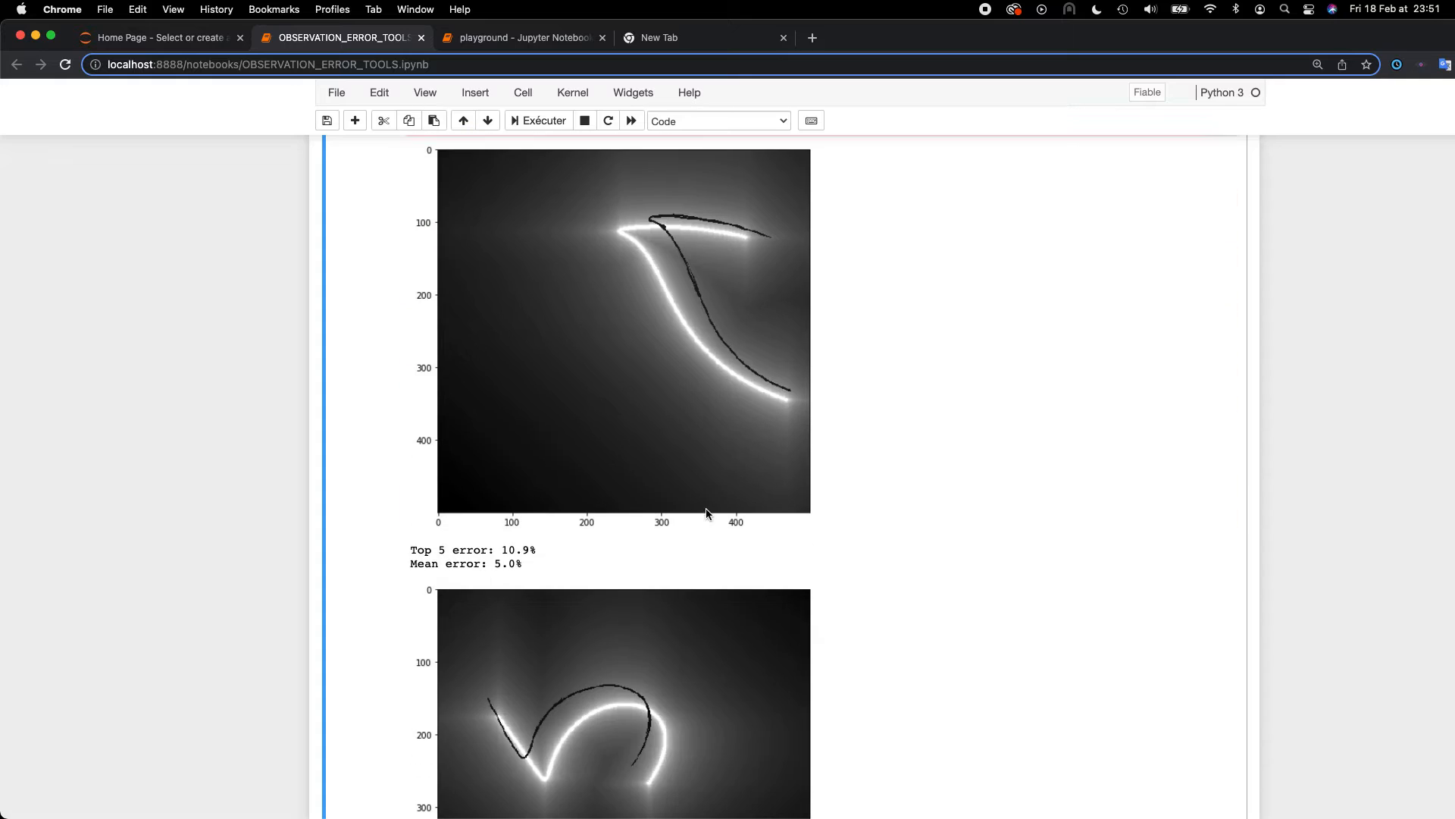
pyautogui.scroll(-3)
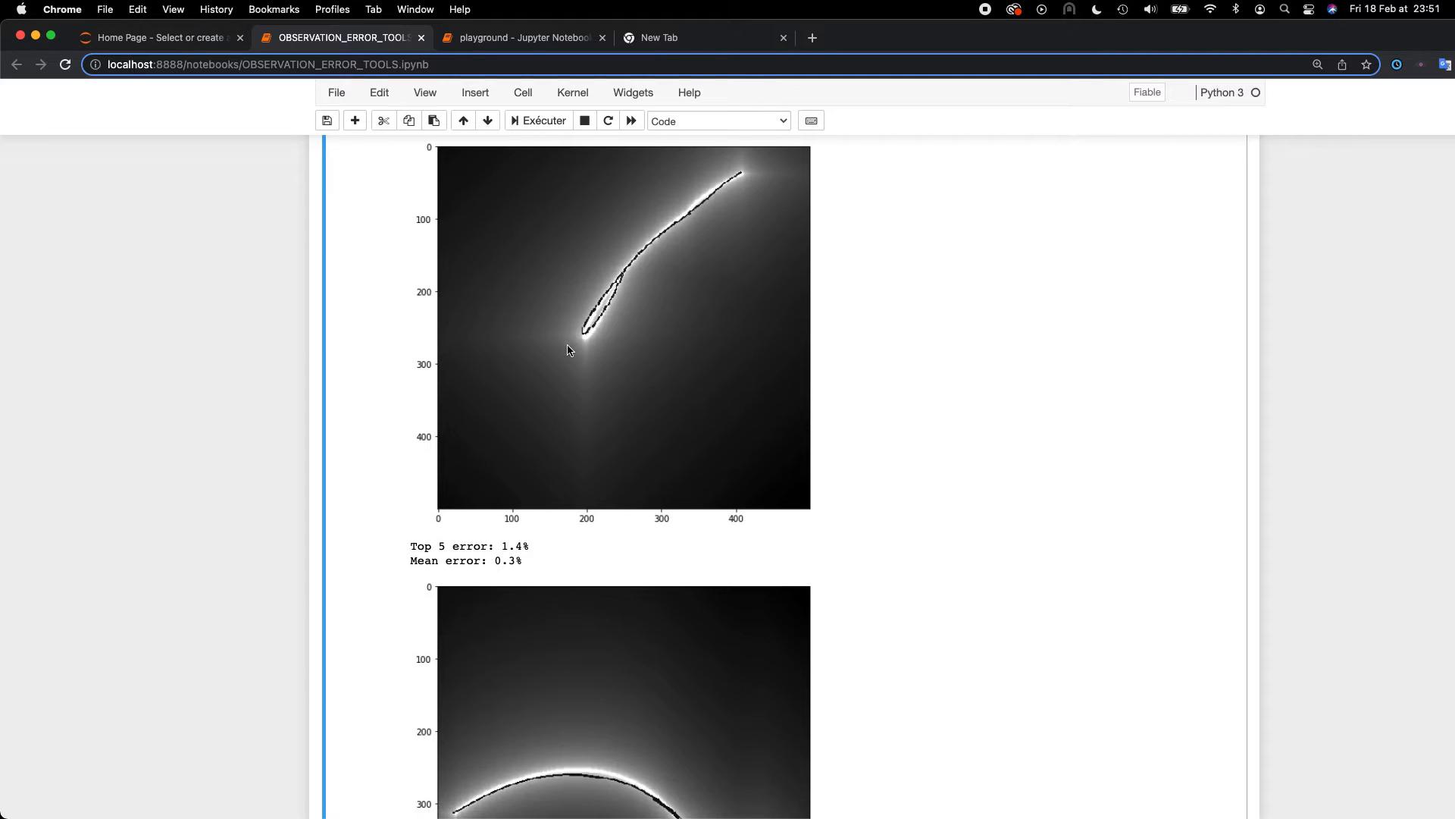
pyautogui.scroll(-3)
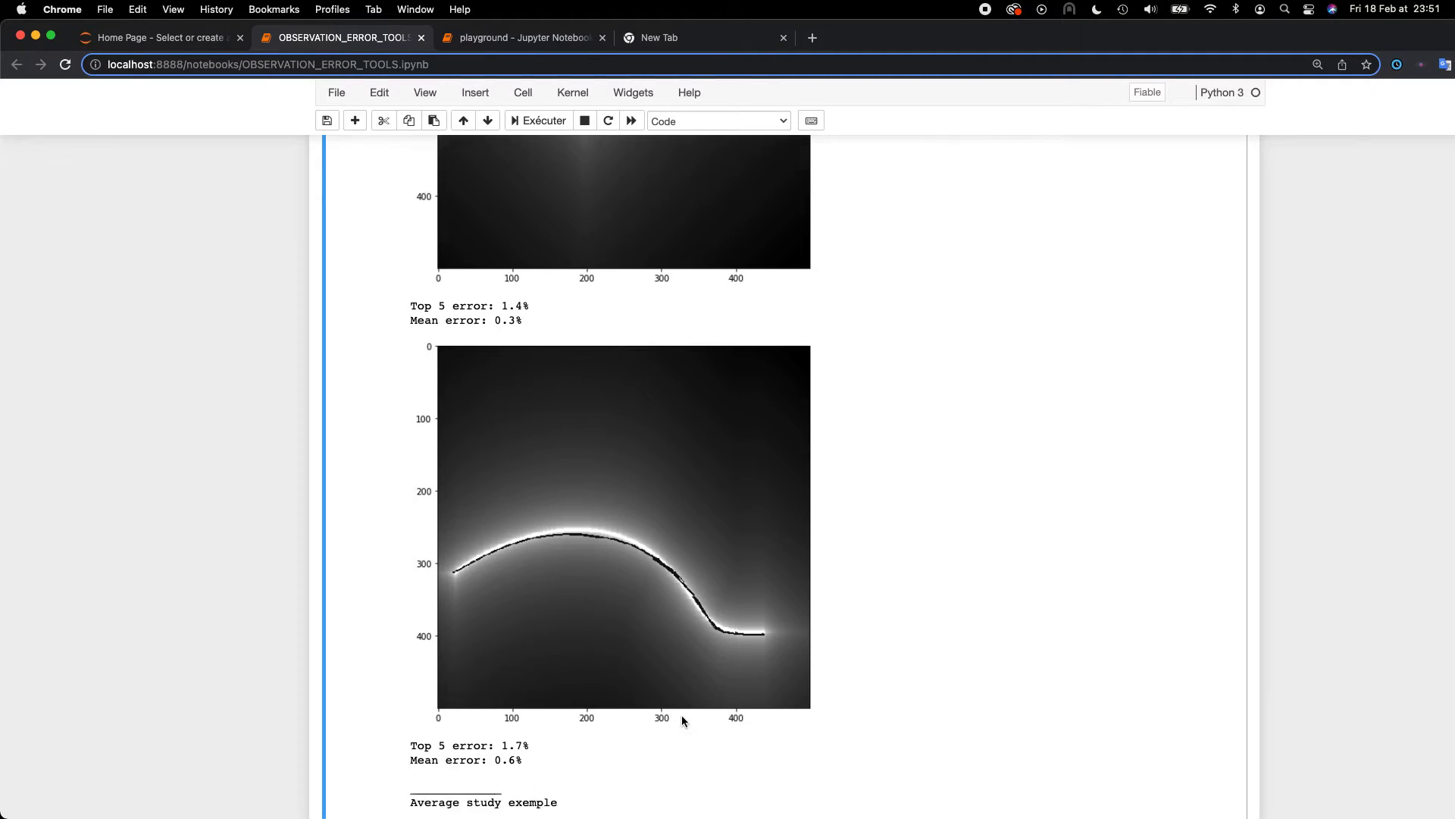
pyautogui.scroll(-3)
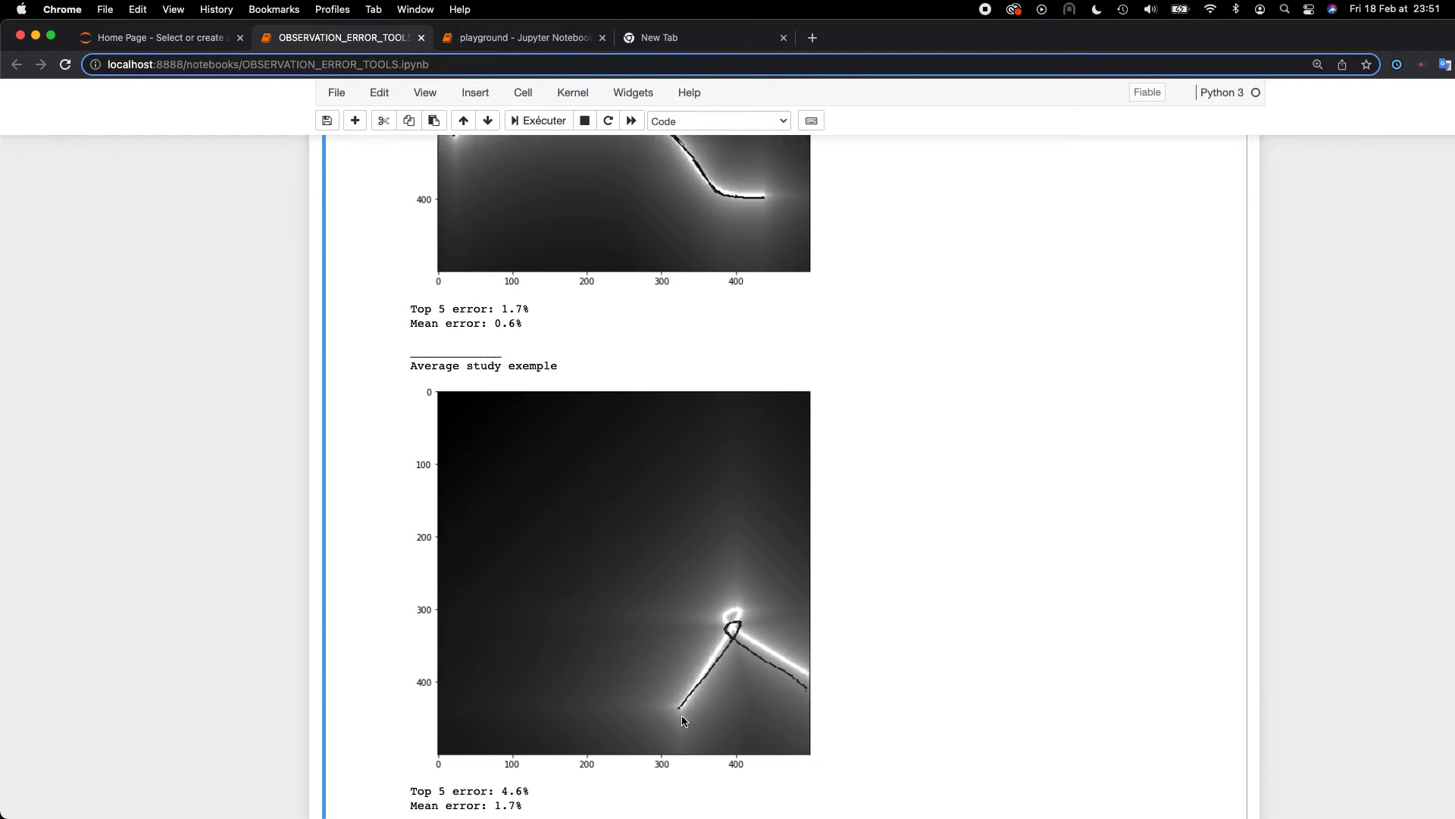
pyautogui.scroll(-3)
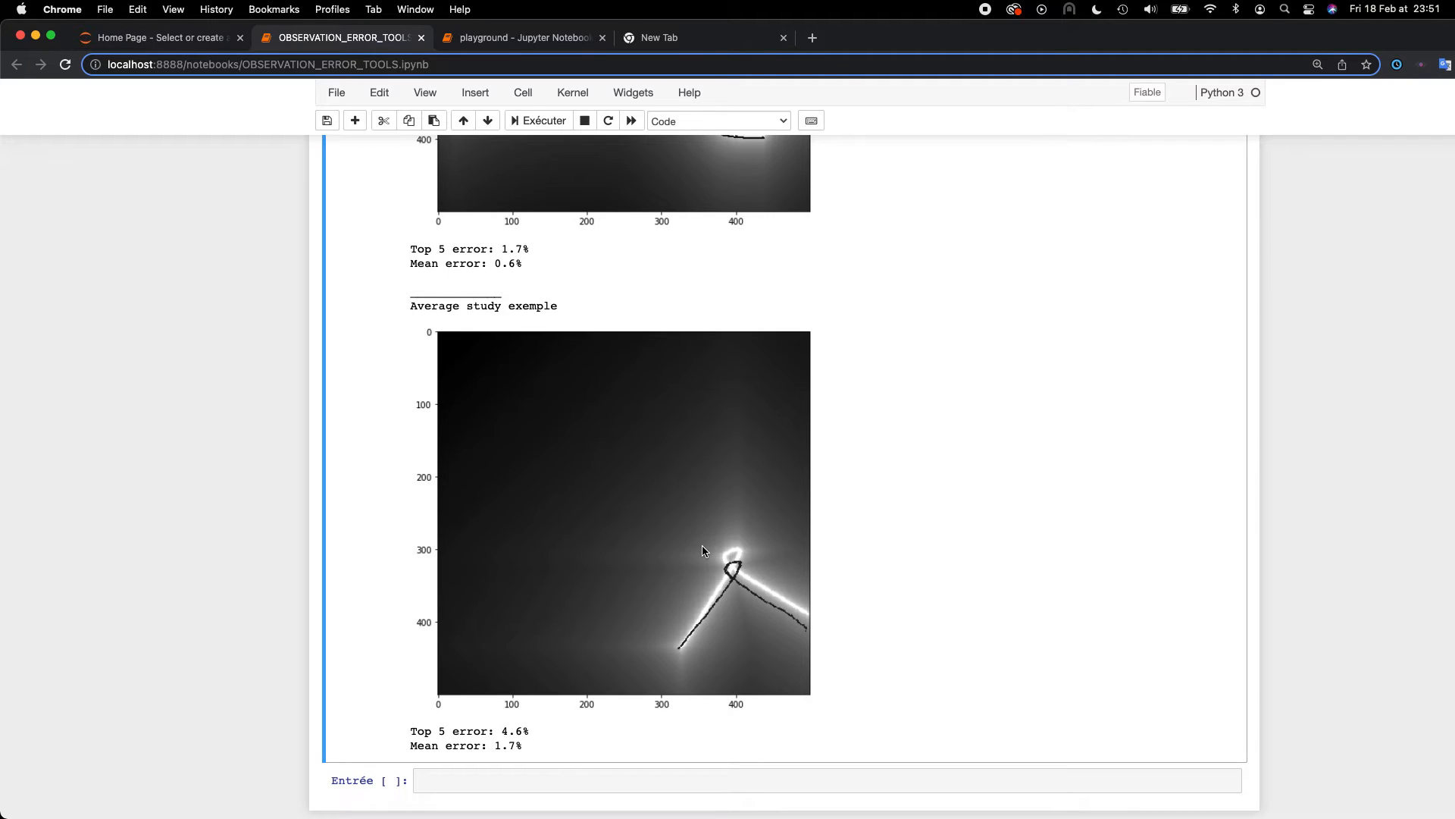
pyautogui.scroll(-3)
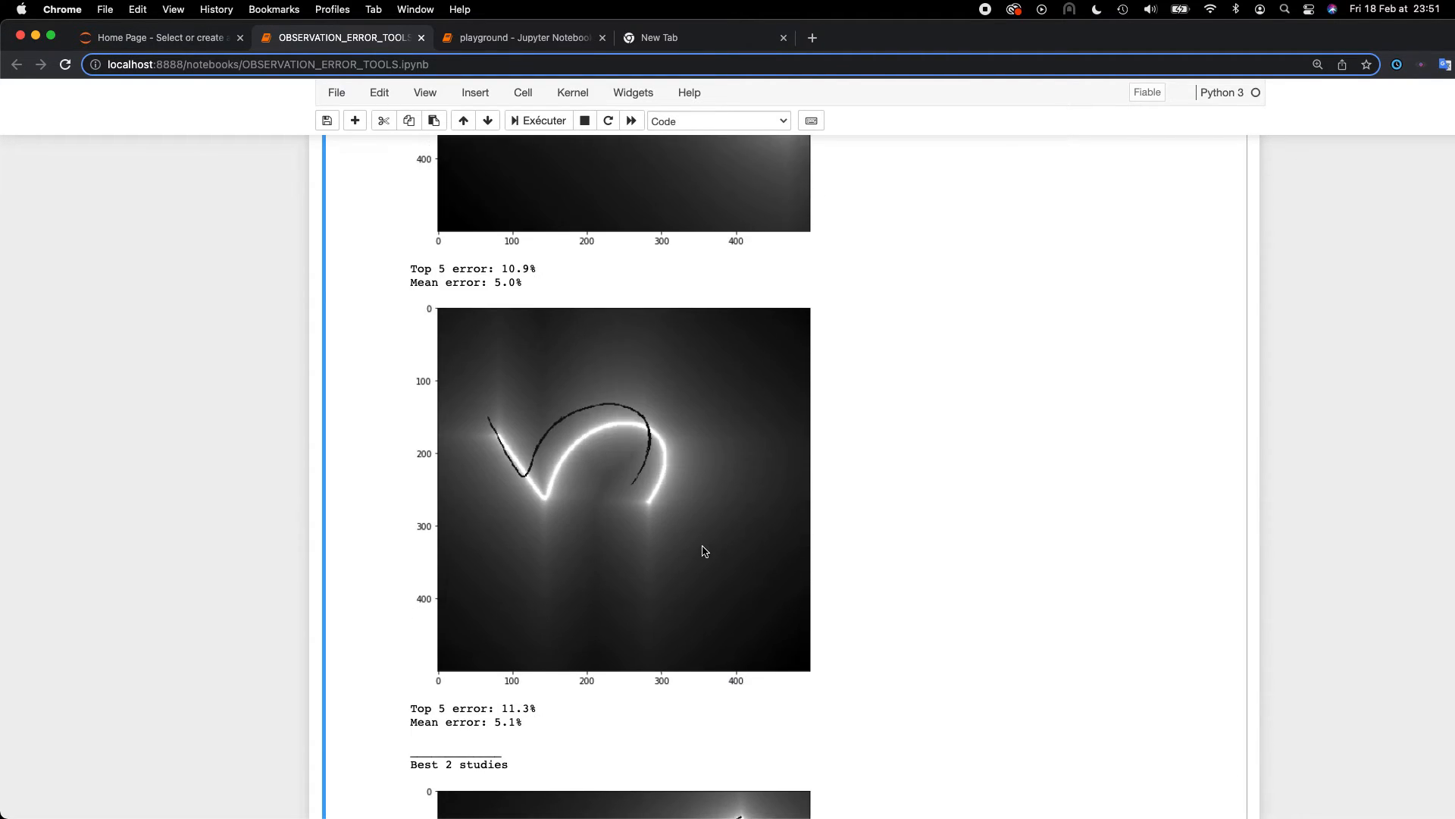
pyautogui.scroll(3)
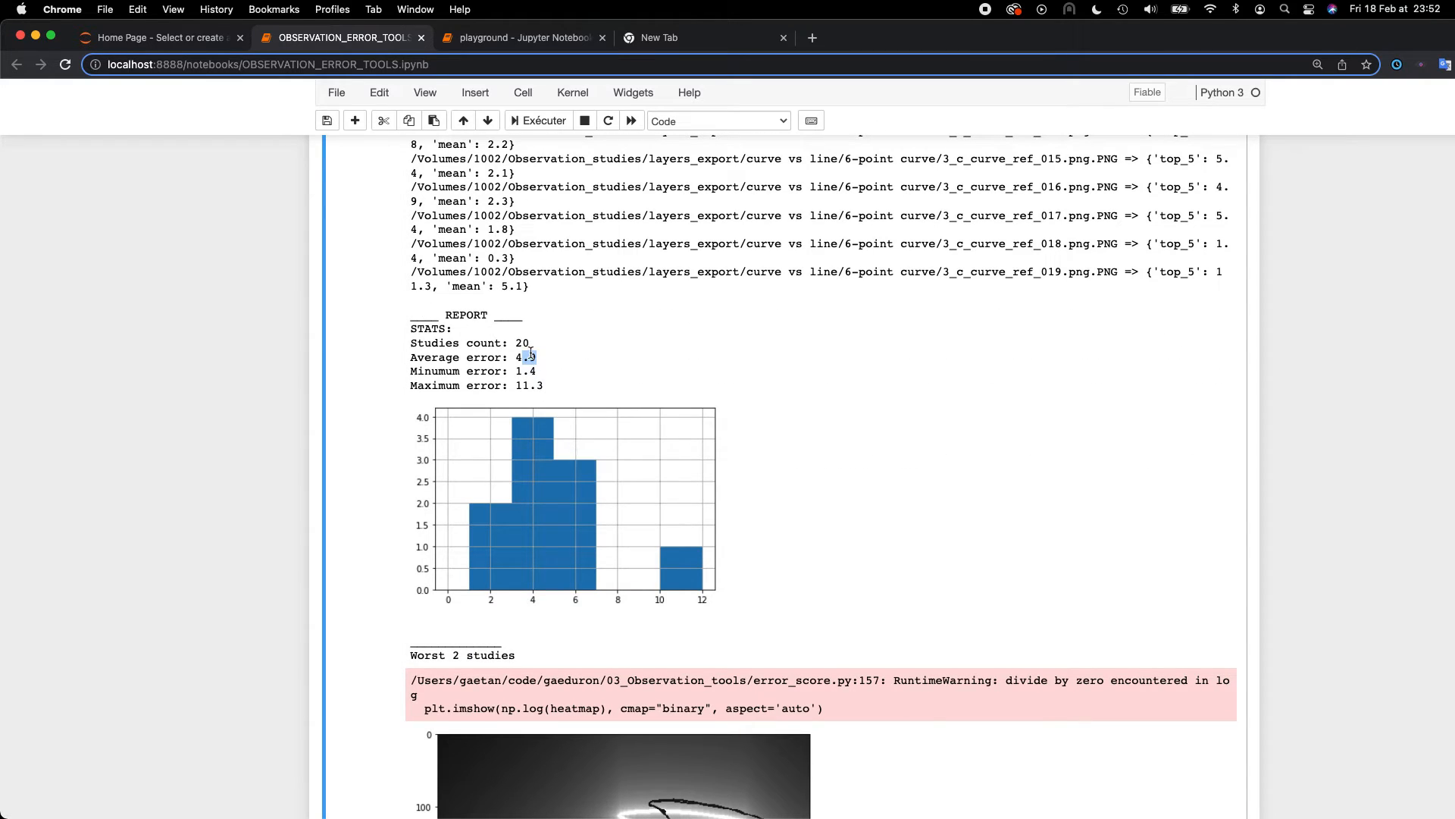
pyautogui.scroll(-3)
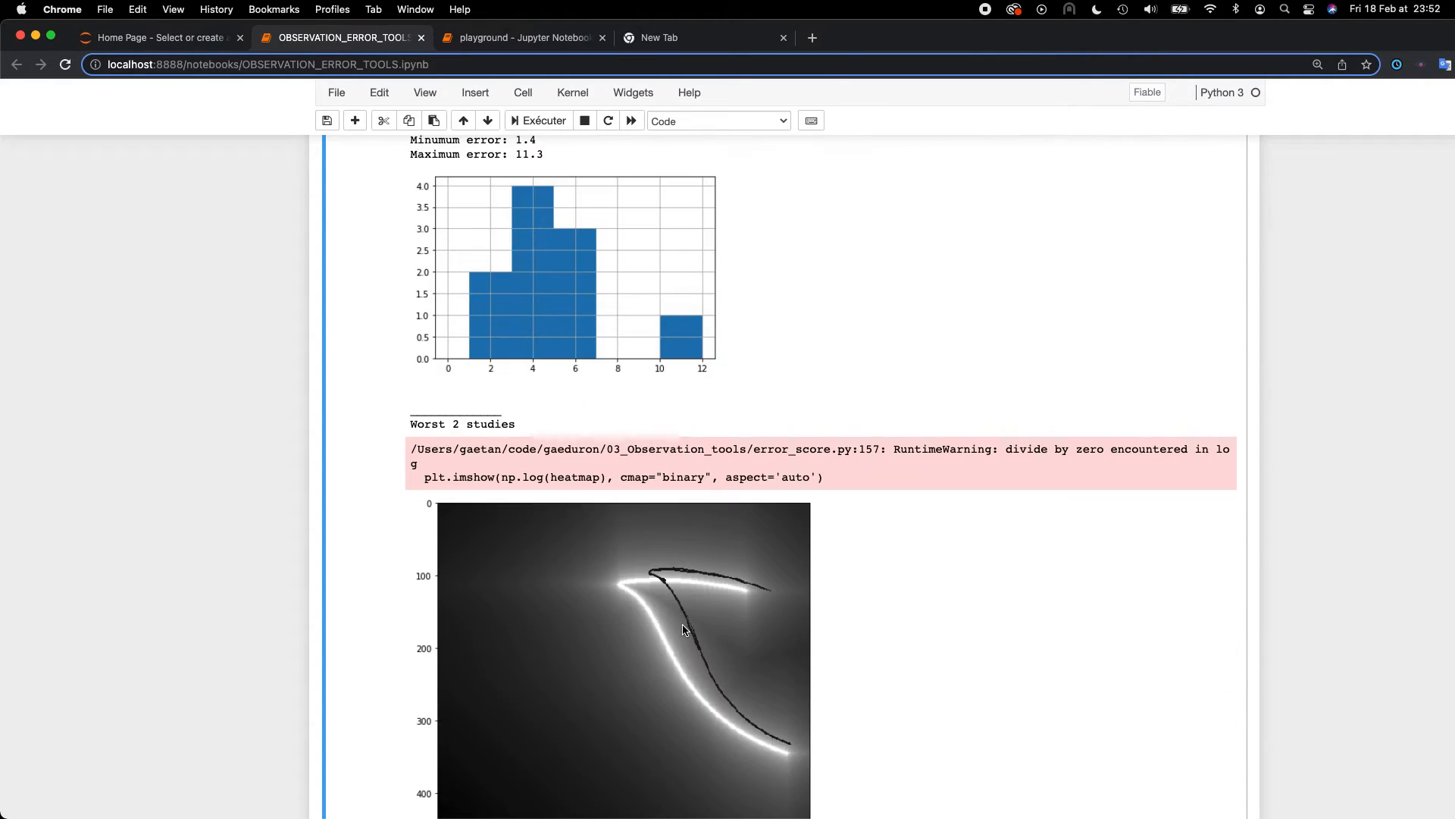
pyautogui.scroll(3)
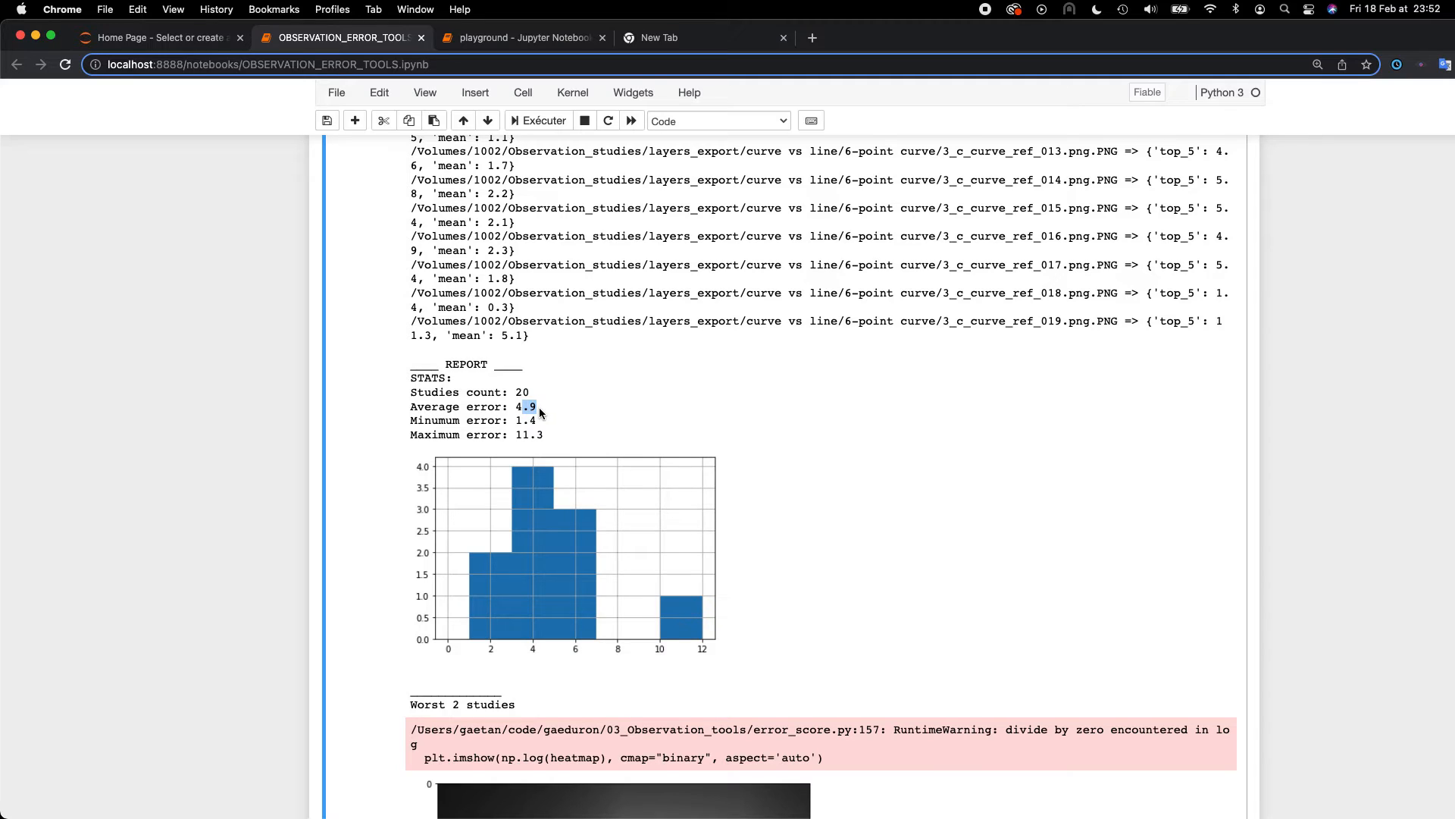
pyautogui.scroll(-3)
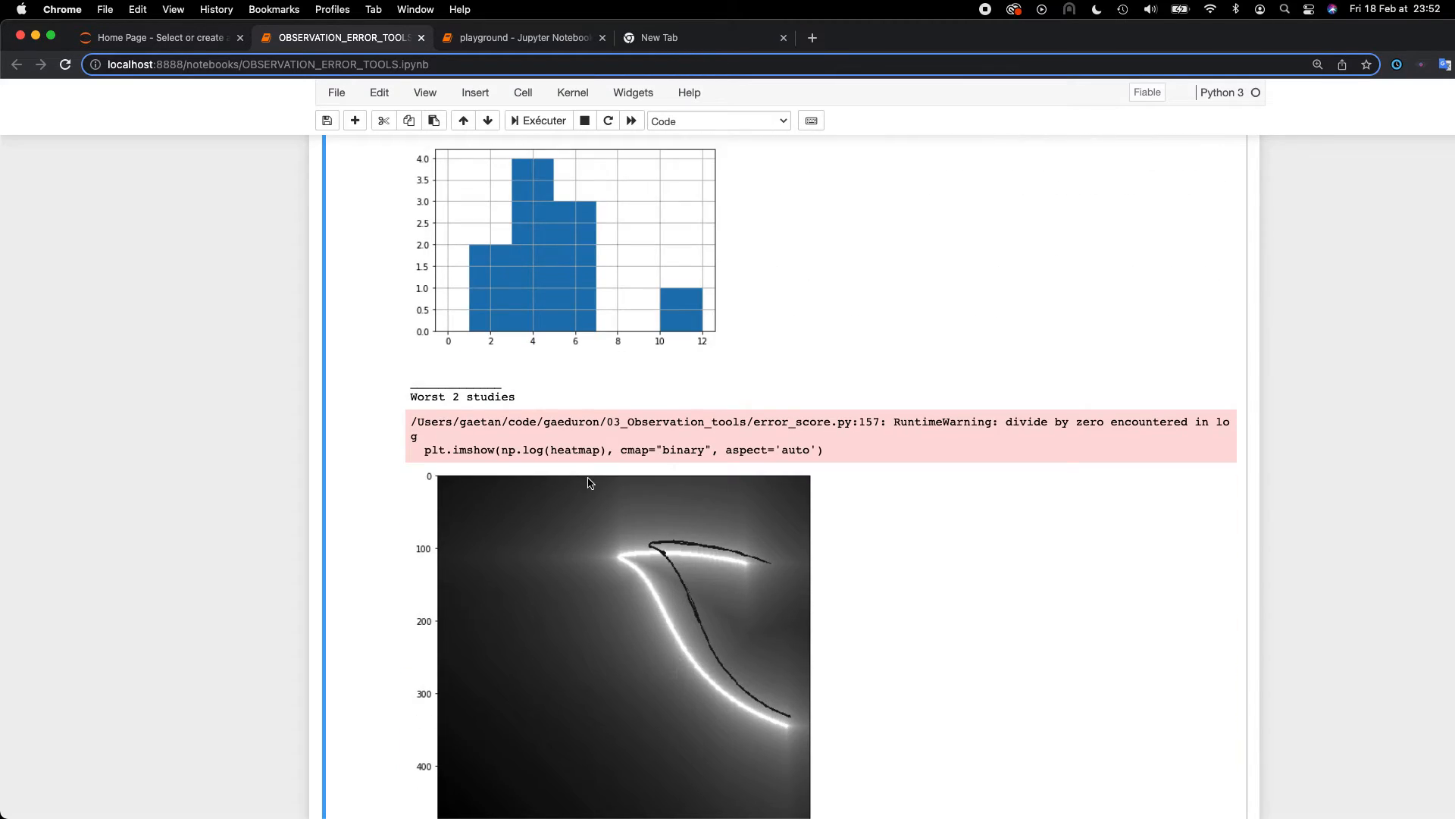
pyautogui.moveTo(764, 569)
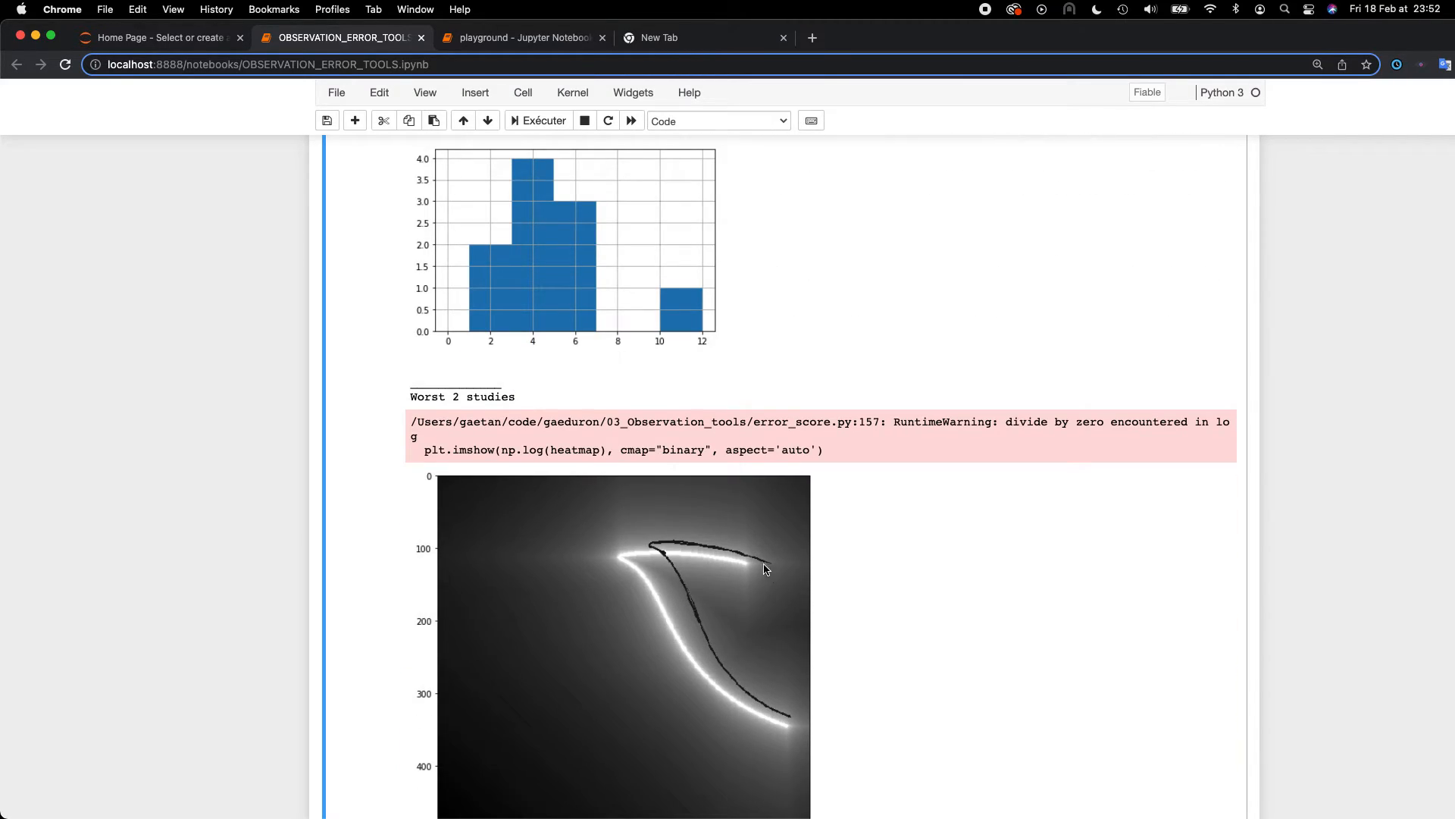
pyautogui.moveTo(674, 575)
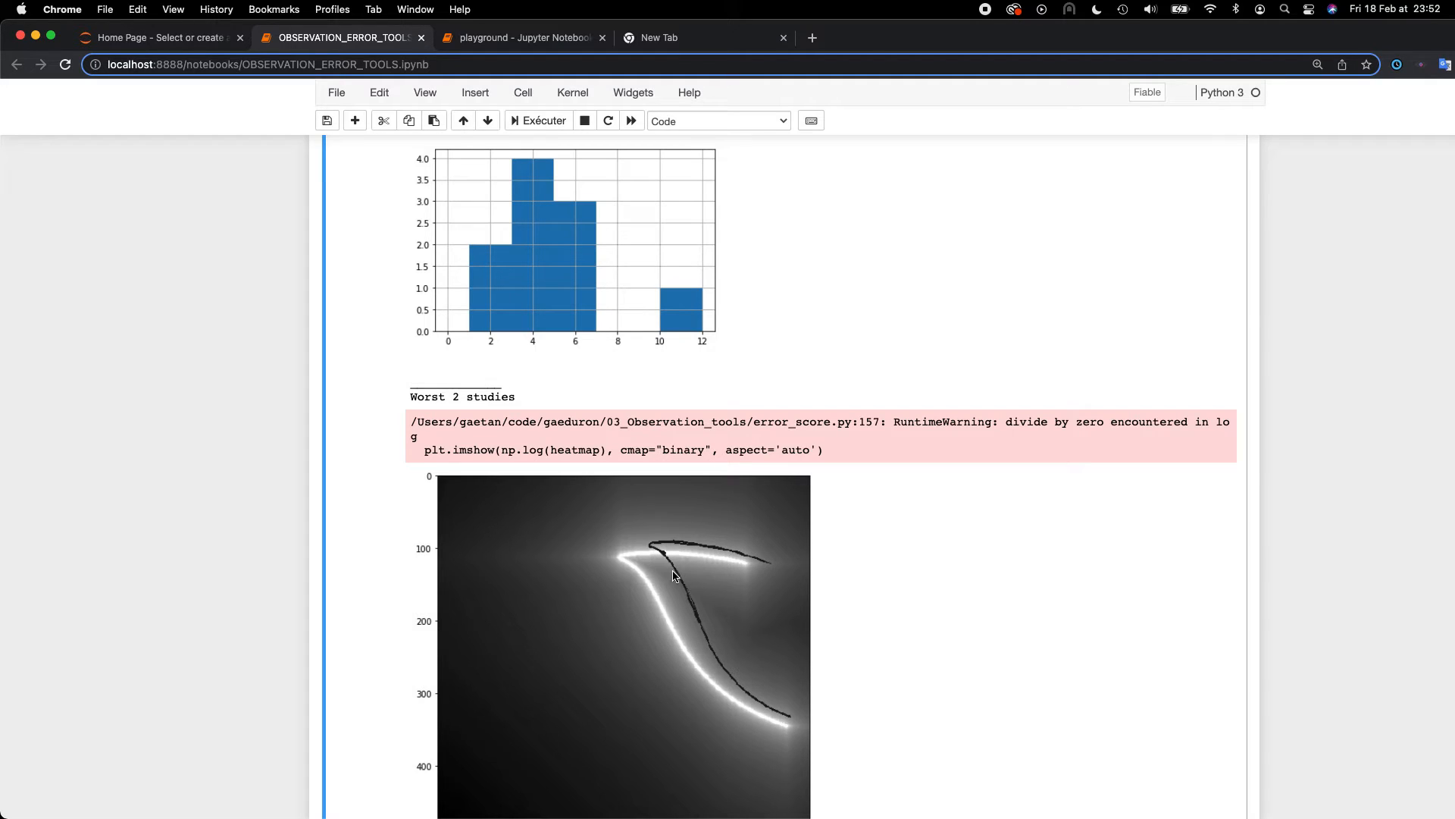
pyautogui.moveTo(772, 573)
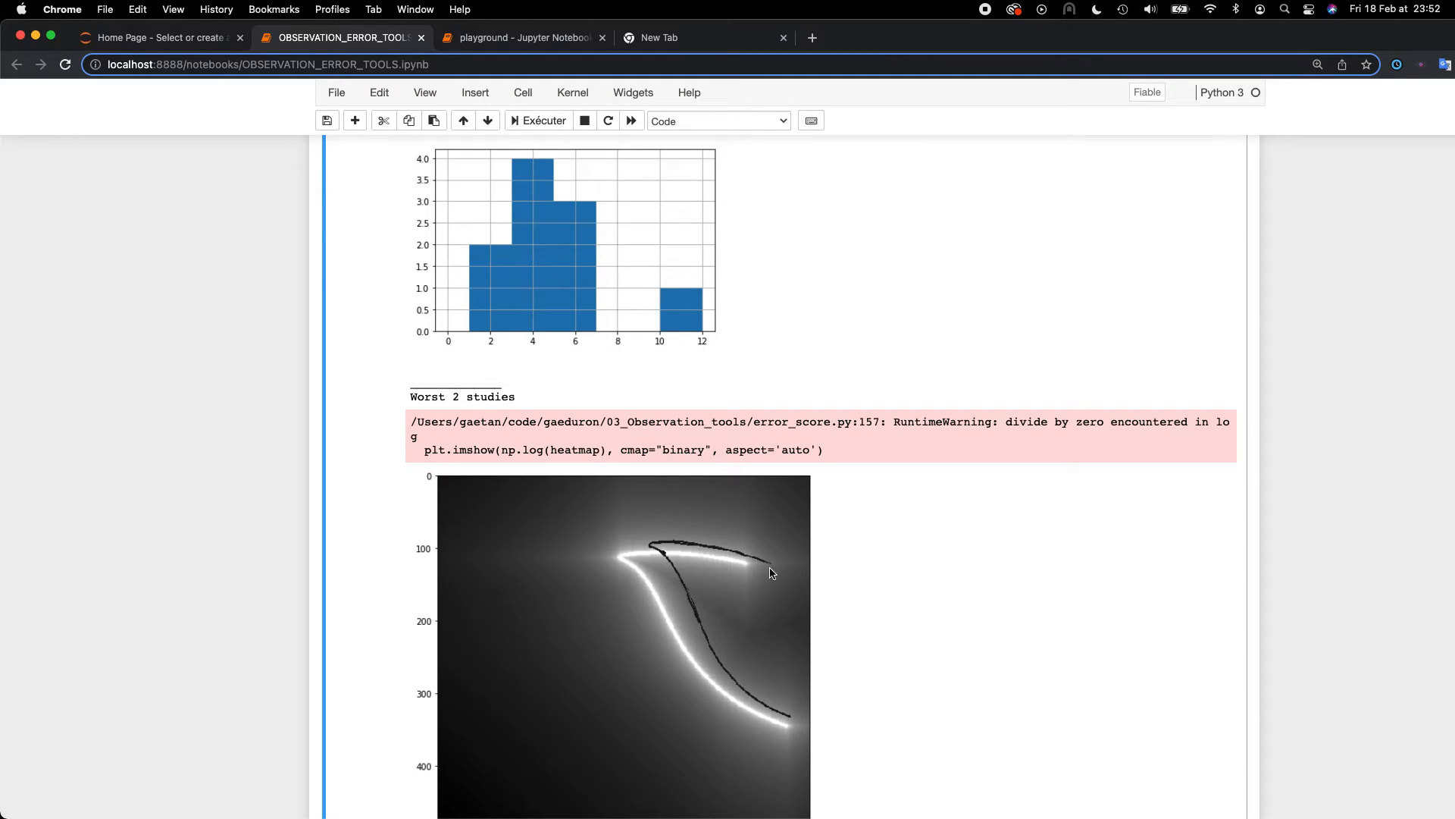
pyautogui.moveTo(666, 543)
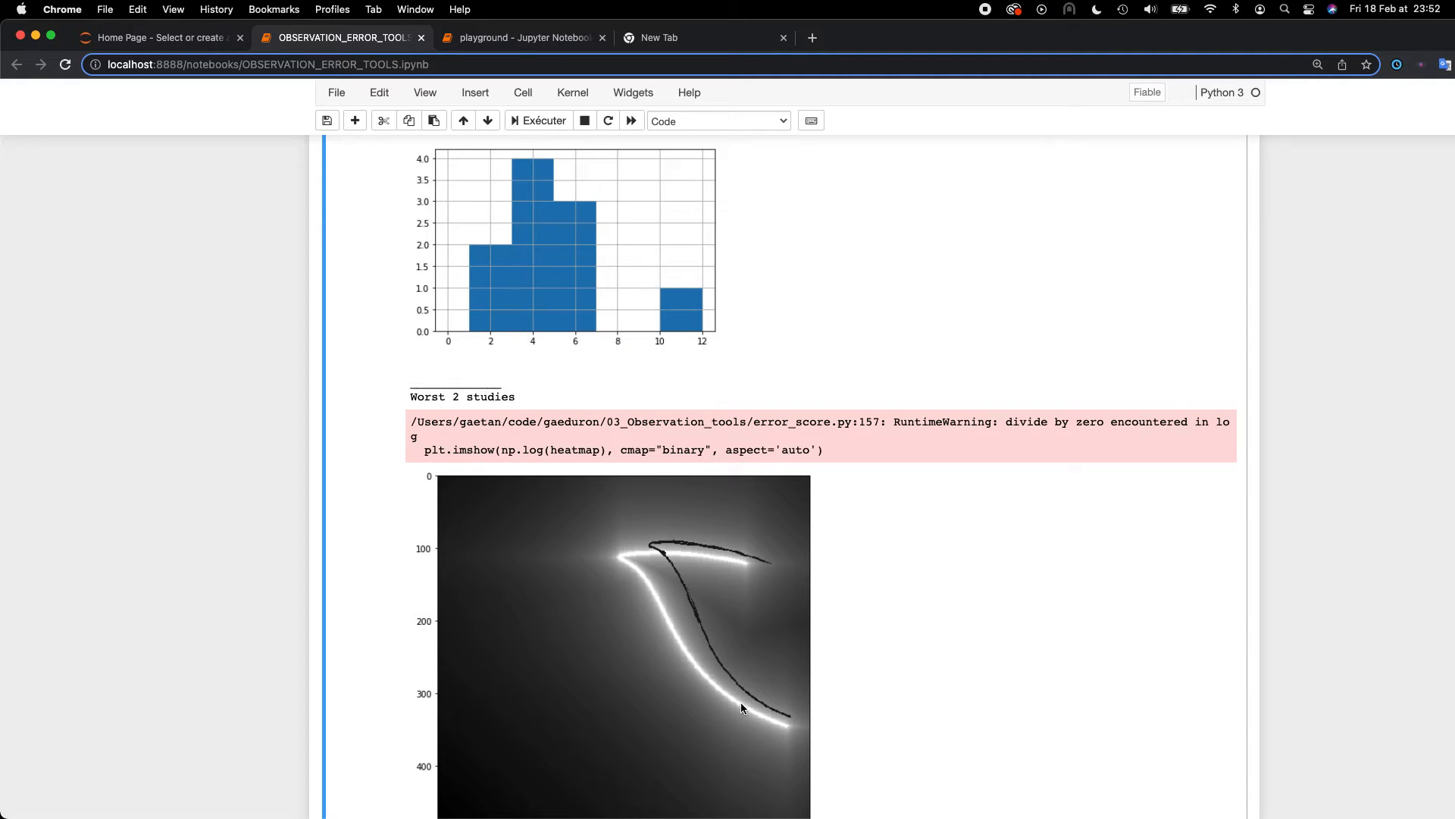
pyautogui.scroll(-3)
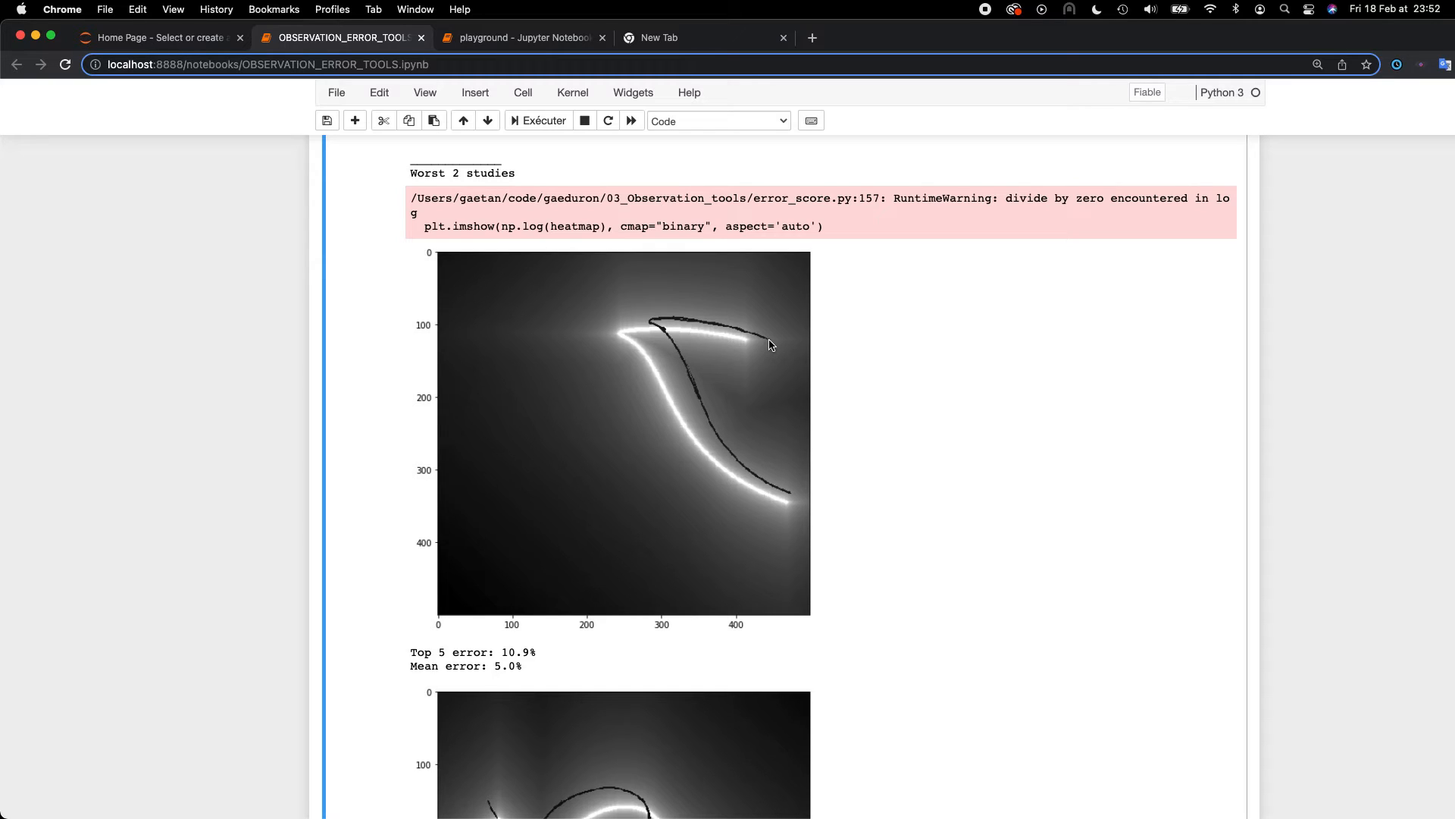
pyautogui.moveTo(756, 342)
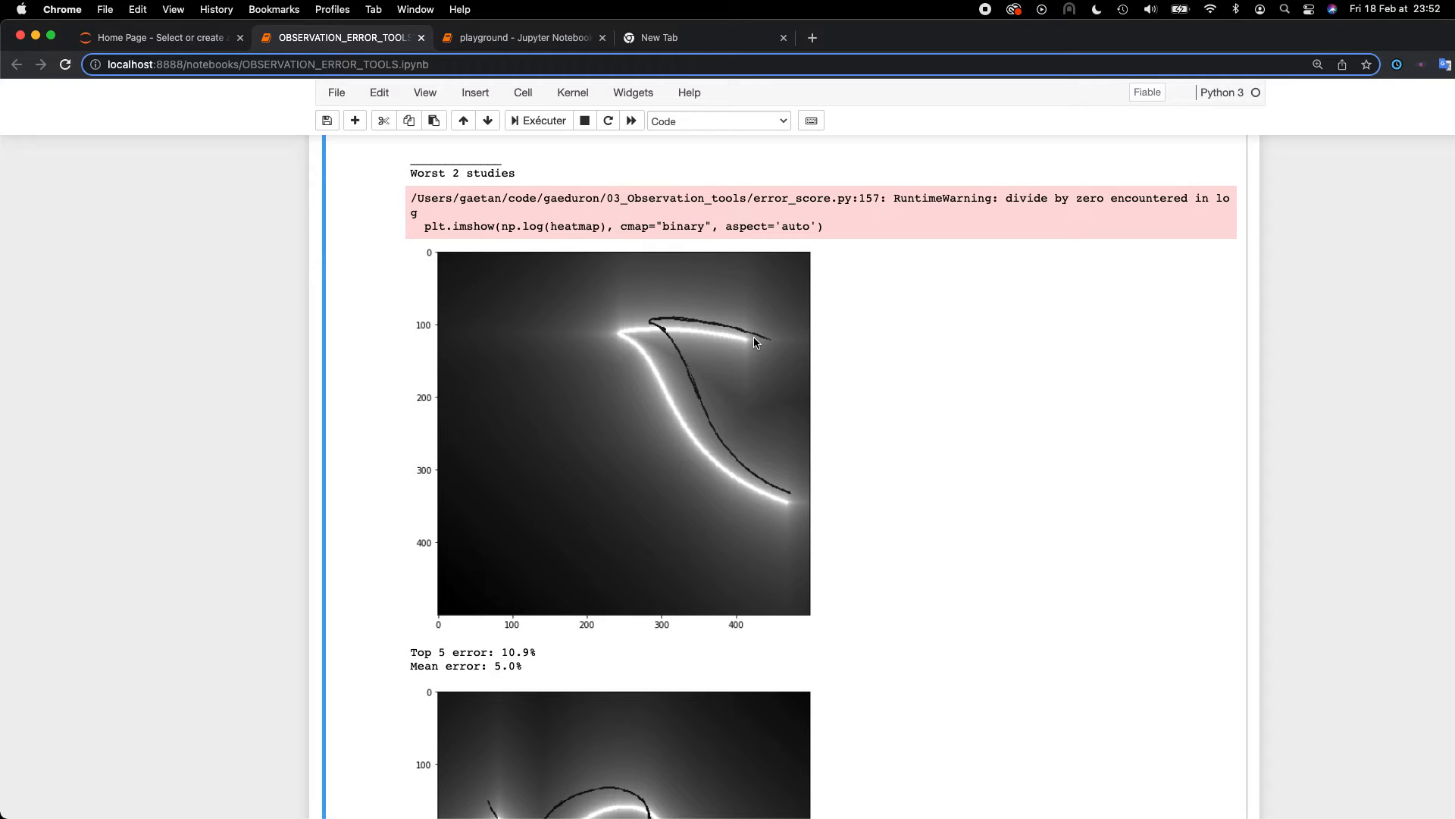
pyautogui.moveTo(611, 317)
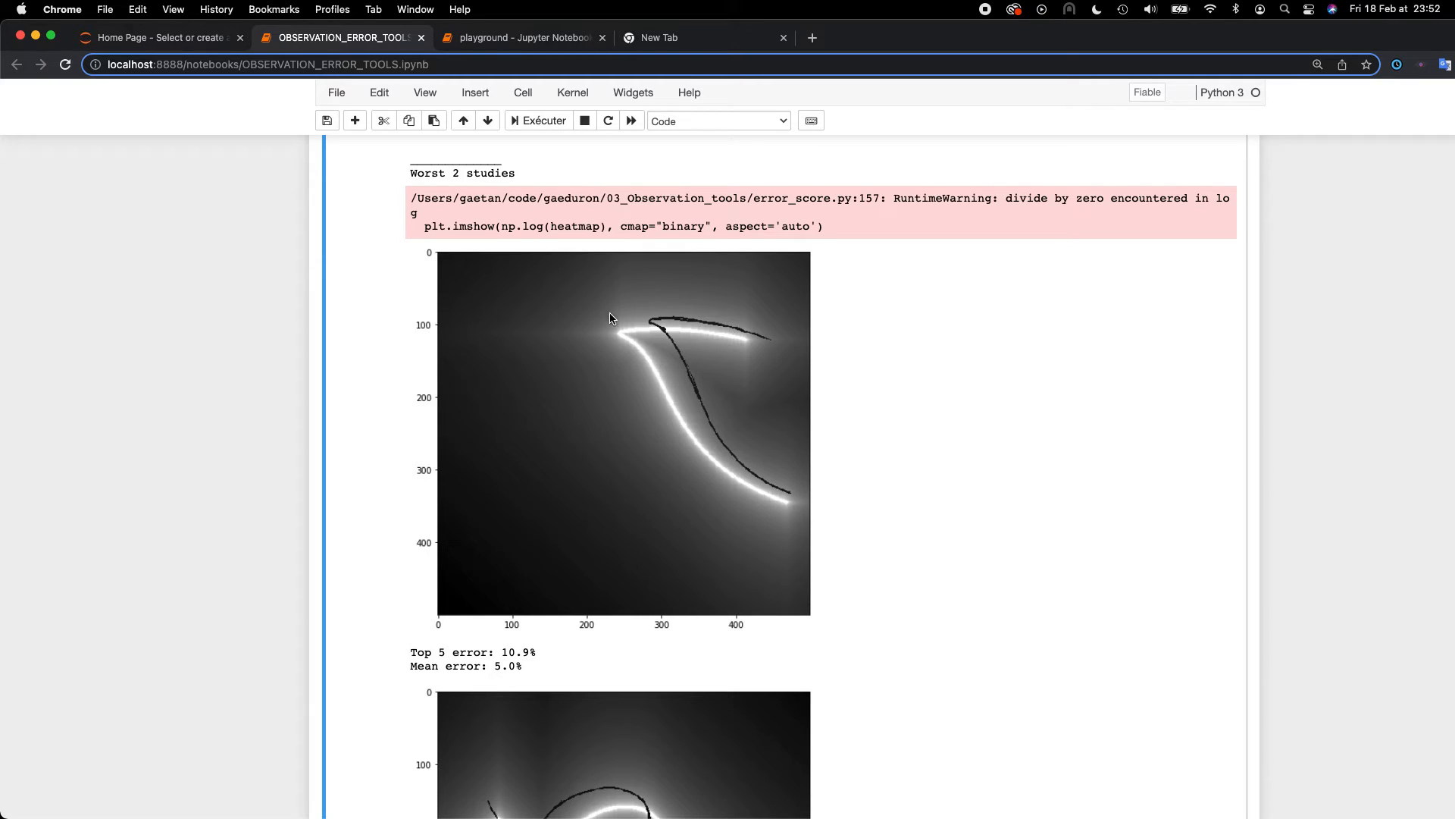
# Scroll down past the worst-study heatmaps at 9.4% and 9.6% toward the best studies
pyautogui.scroll(-3)
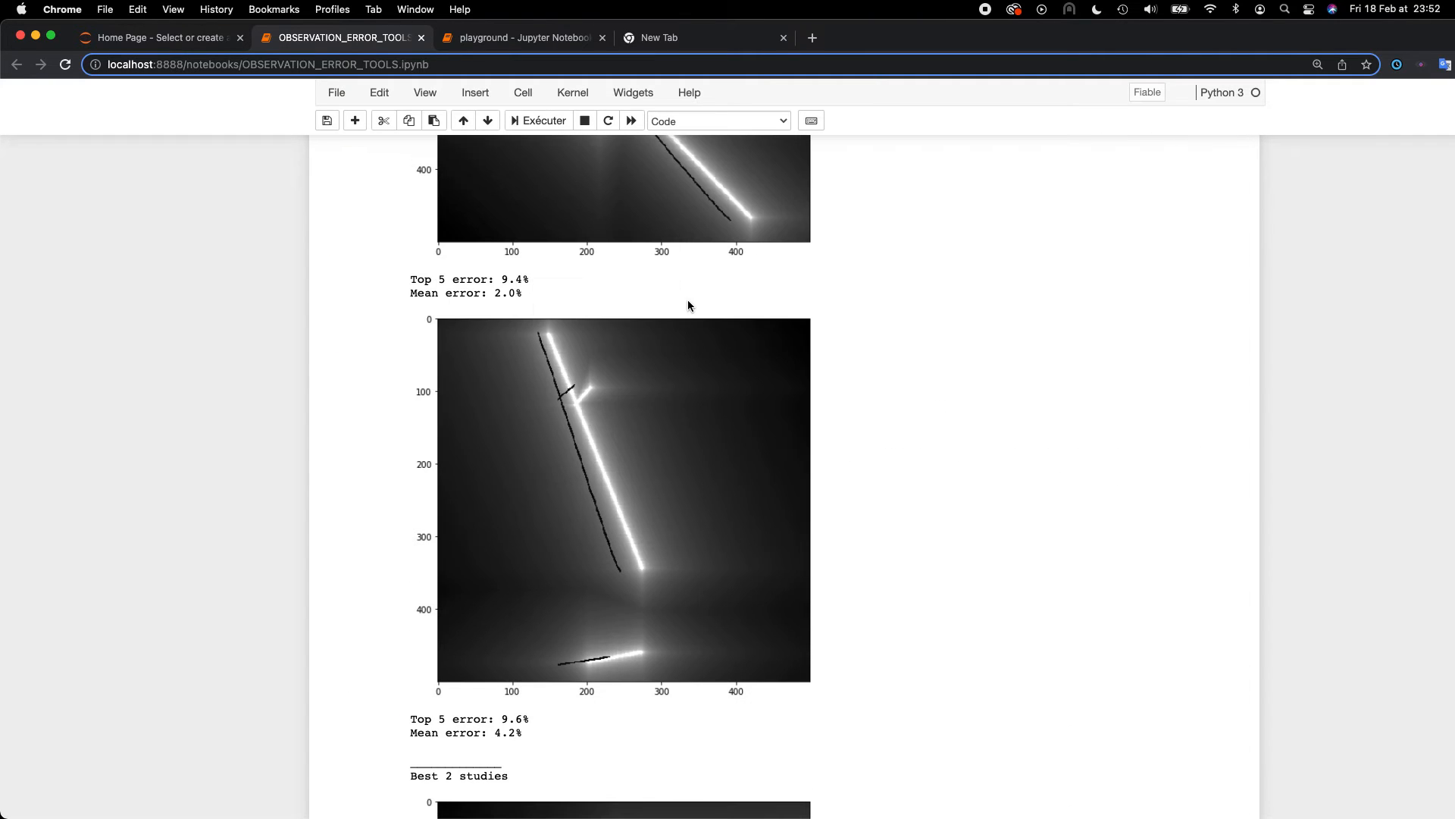
pyautogui.scroll(-3)
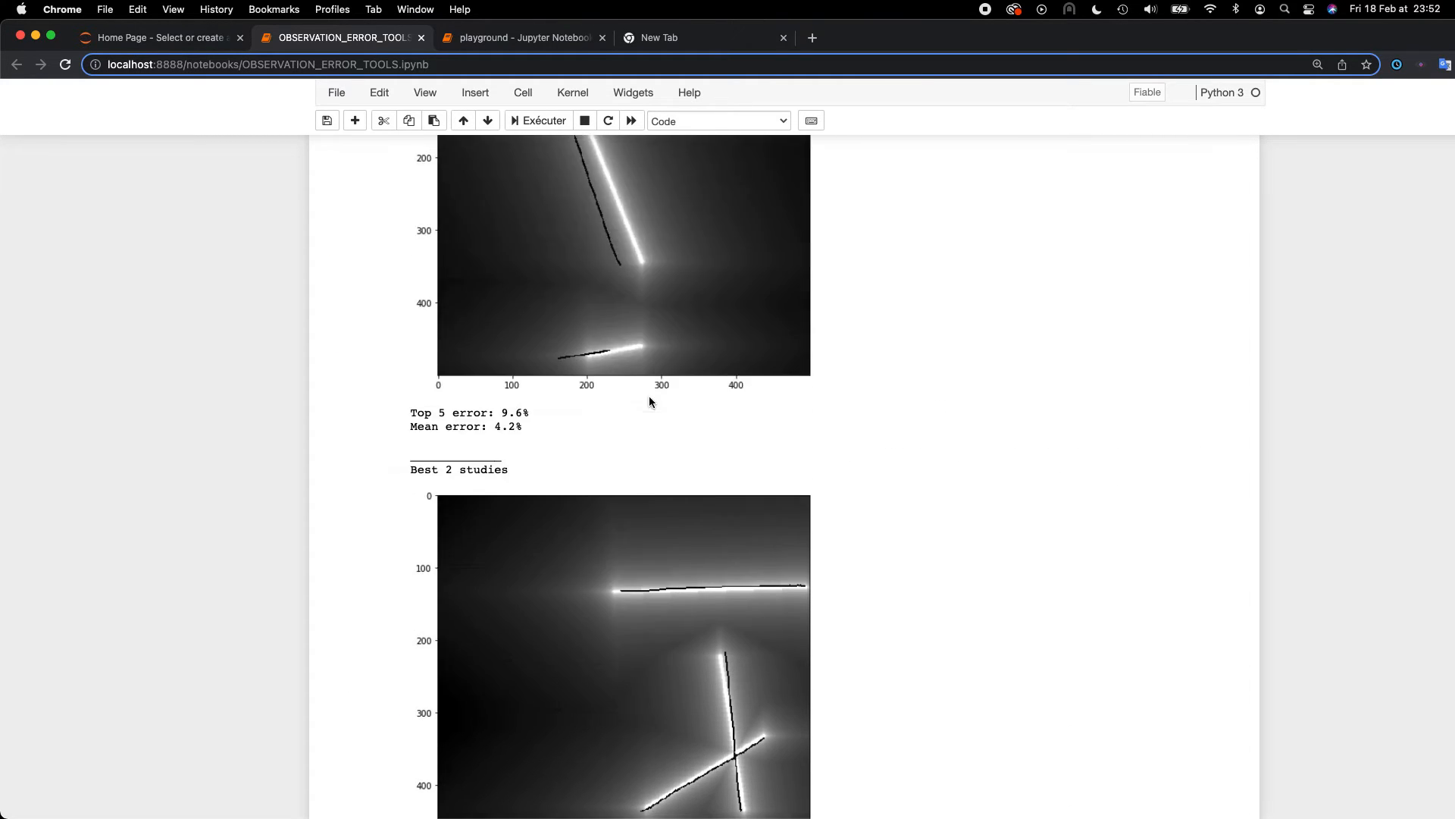
pyautogui.scroll(-3)
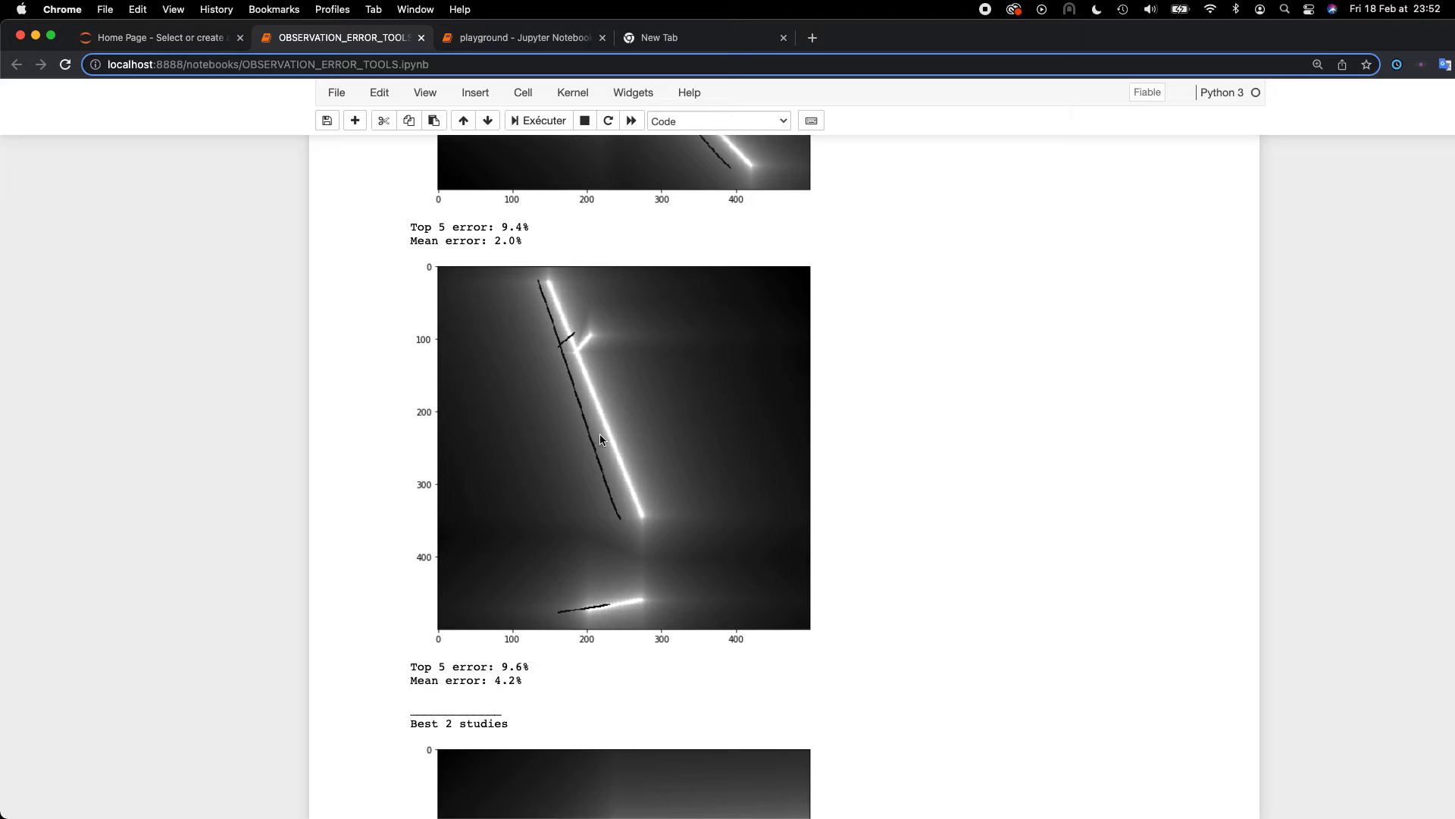
pyautogui.moveTo(551, 303)
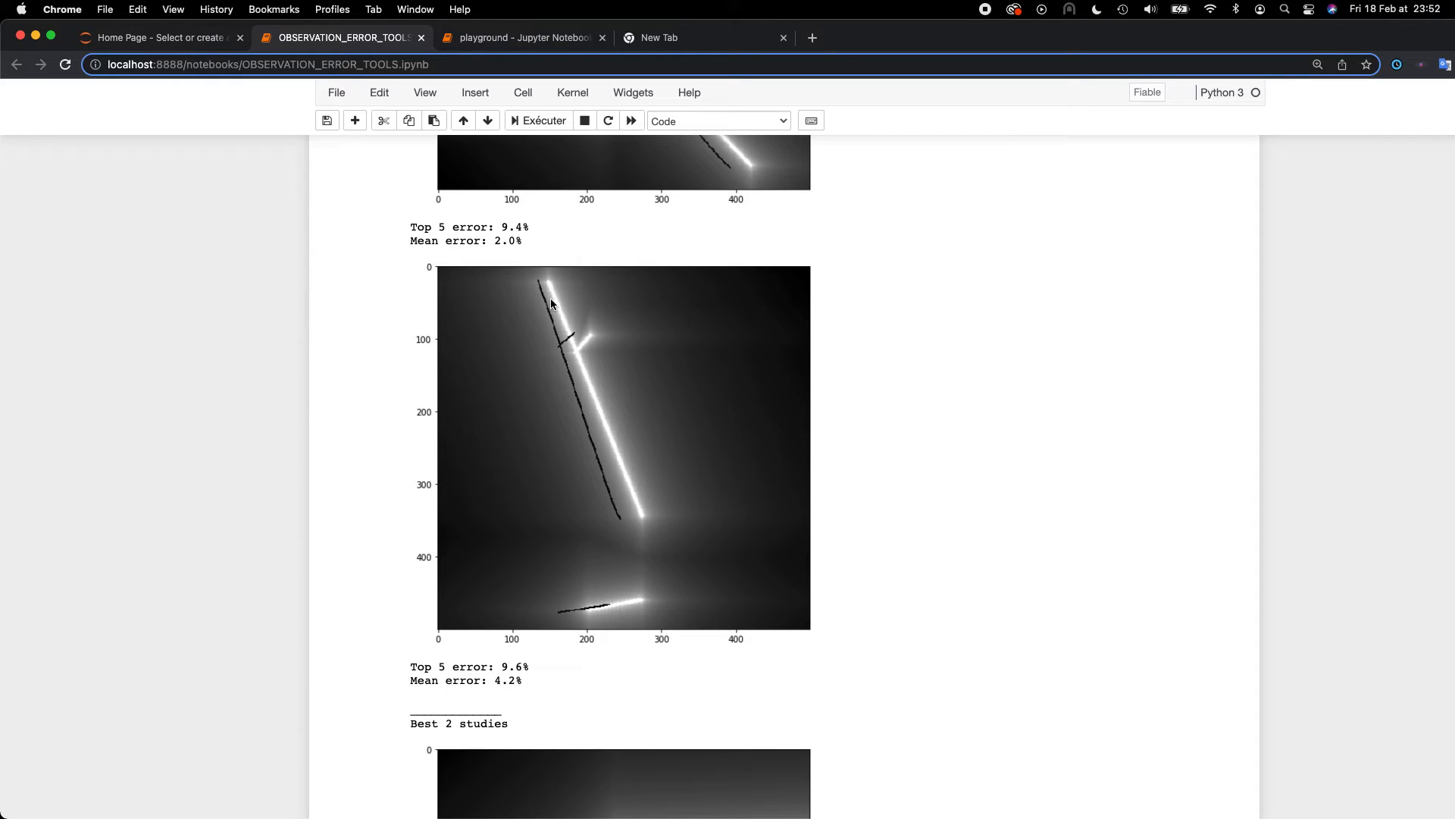
pyautogui.moveTo(573, 644)
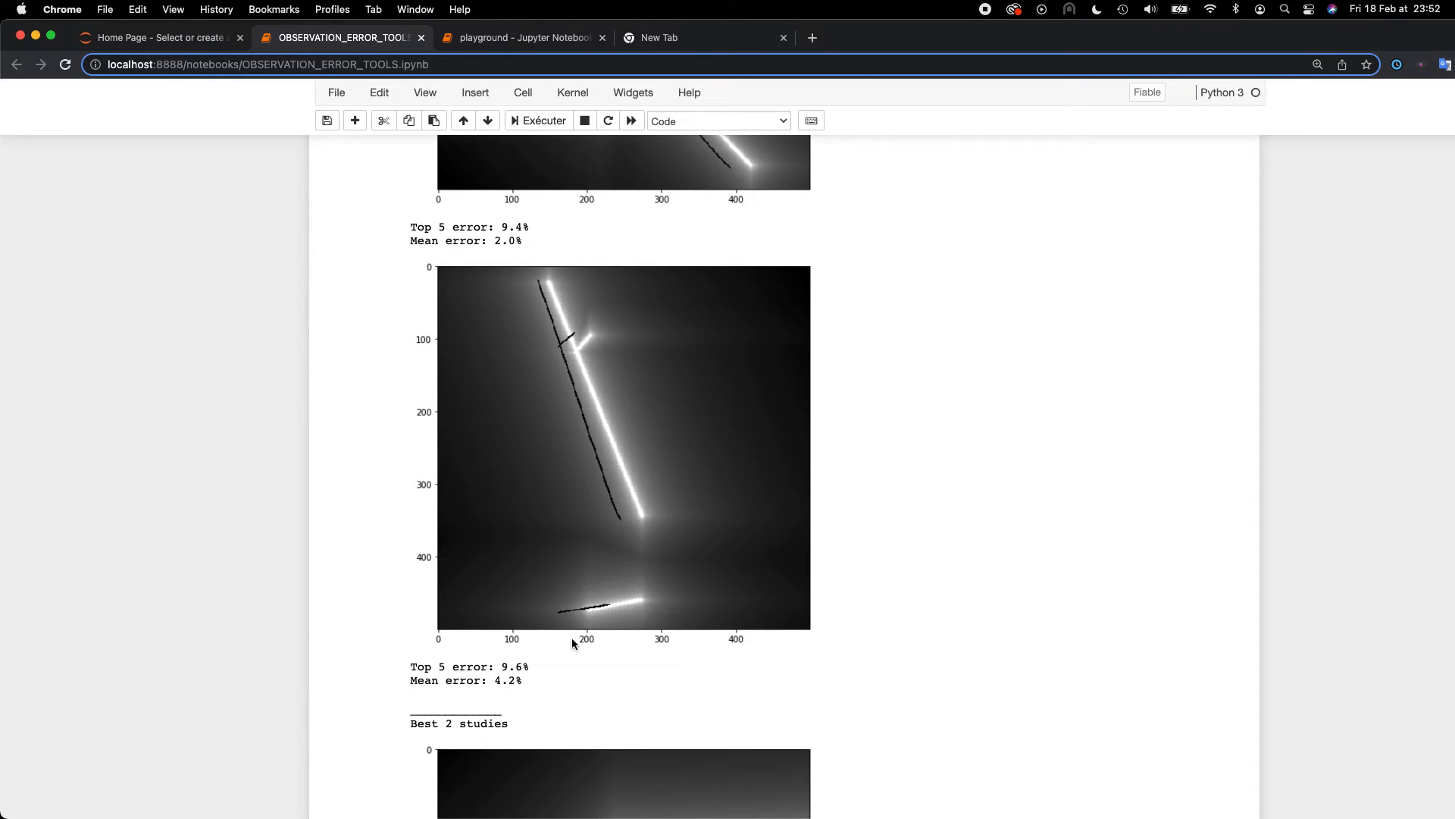
pyautogui.moveTo(543, 300)
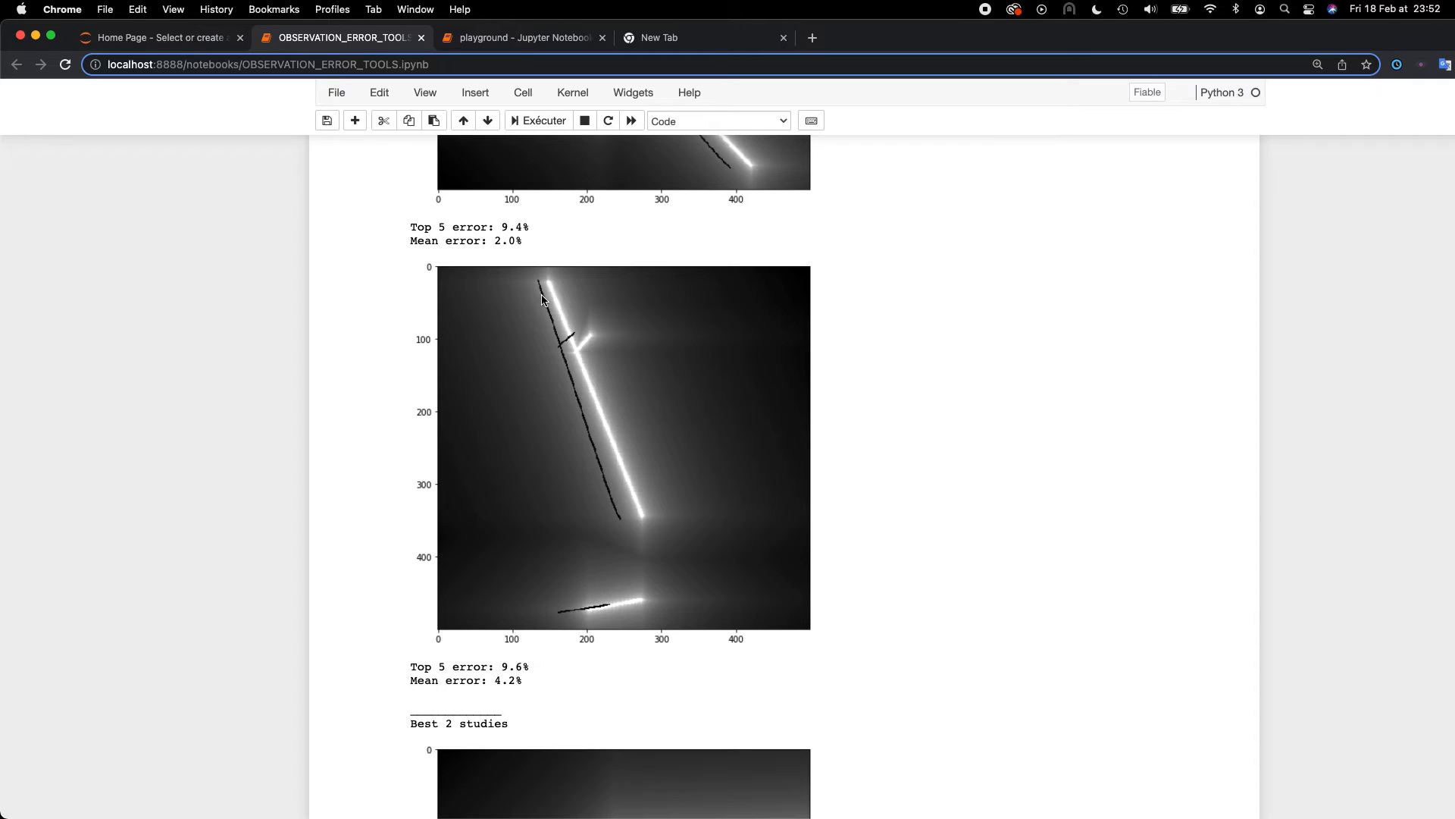
pyautogui.moveTo(543, 290)
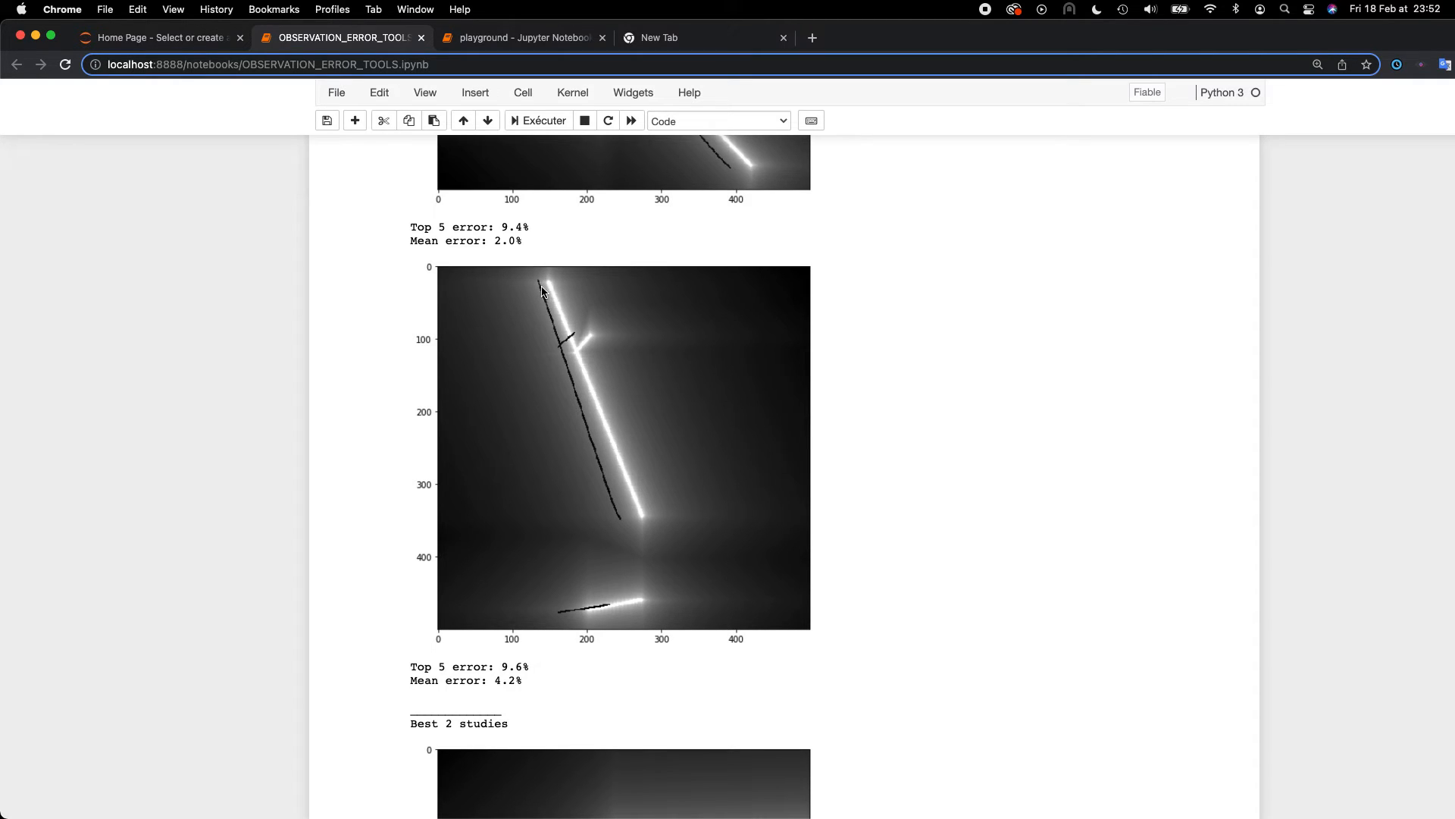
pyautogui.moveTo(578, 343)
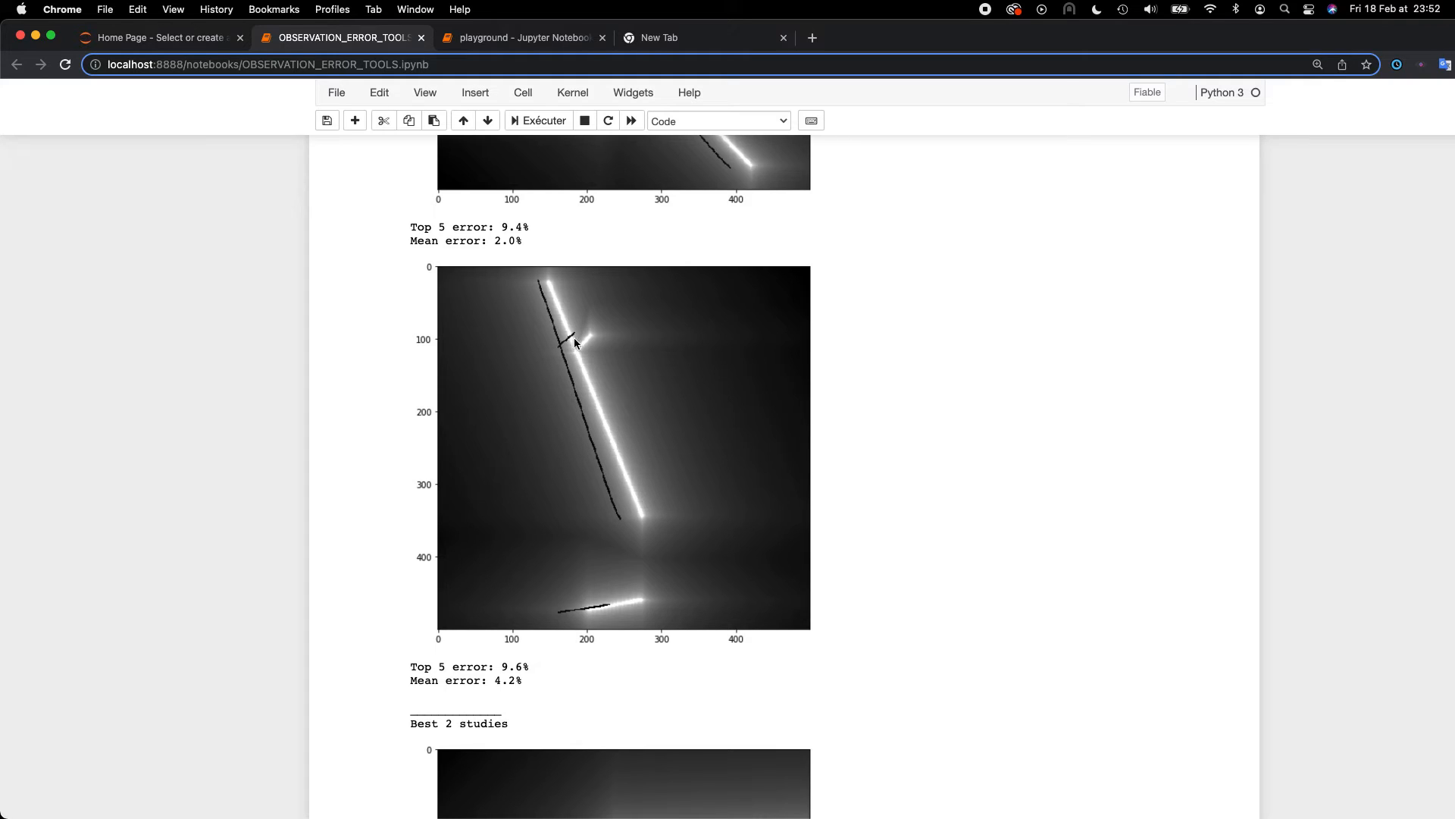
pyautogui.moveTo(567, 619)
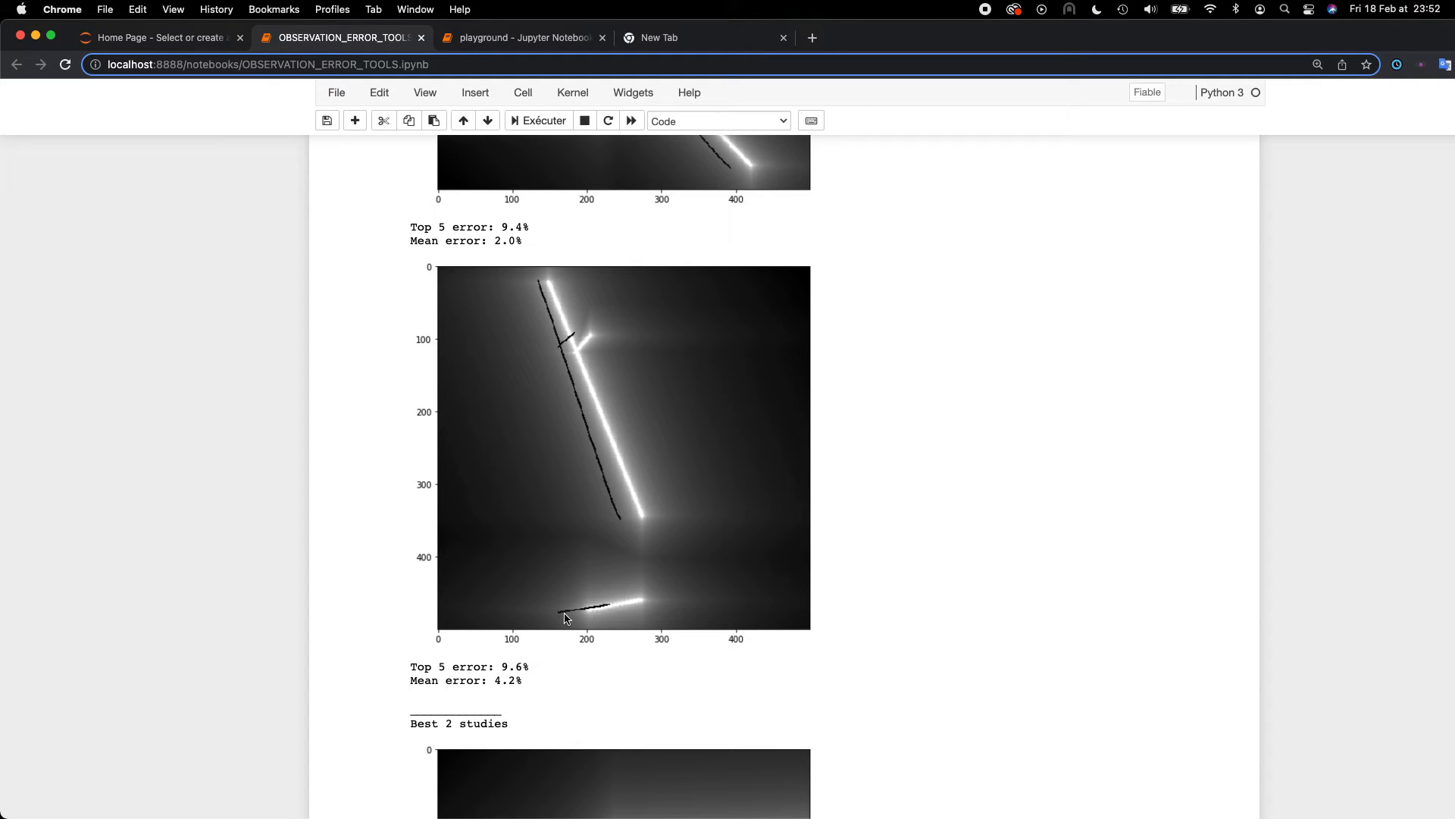
pyautogui.moveTo(618, 611)
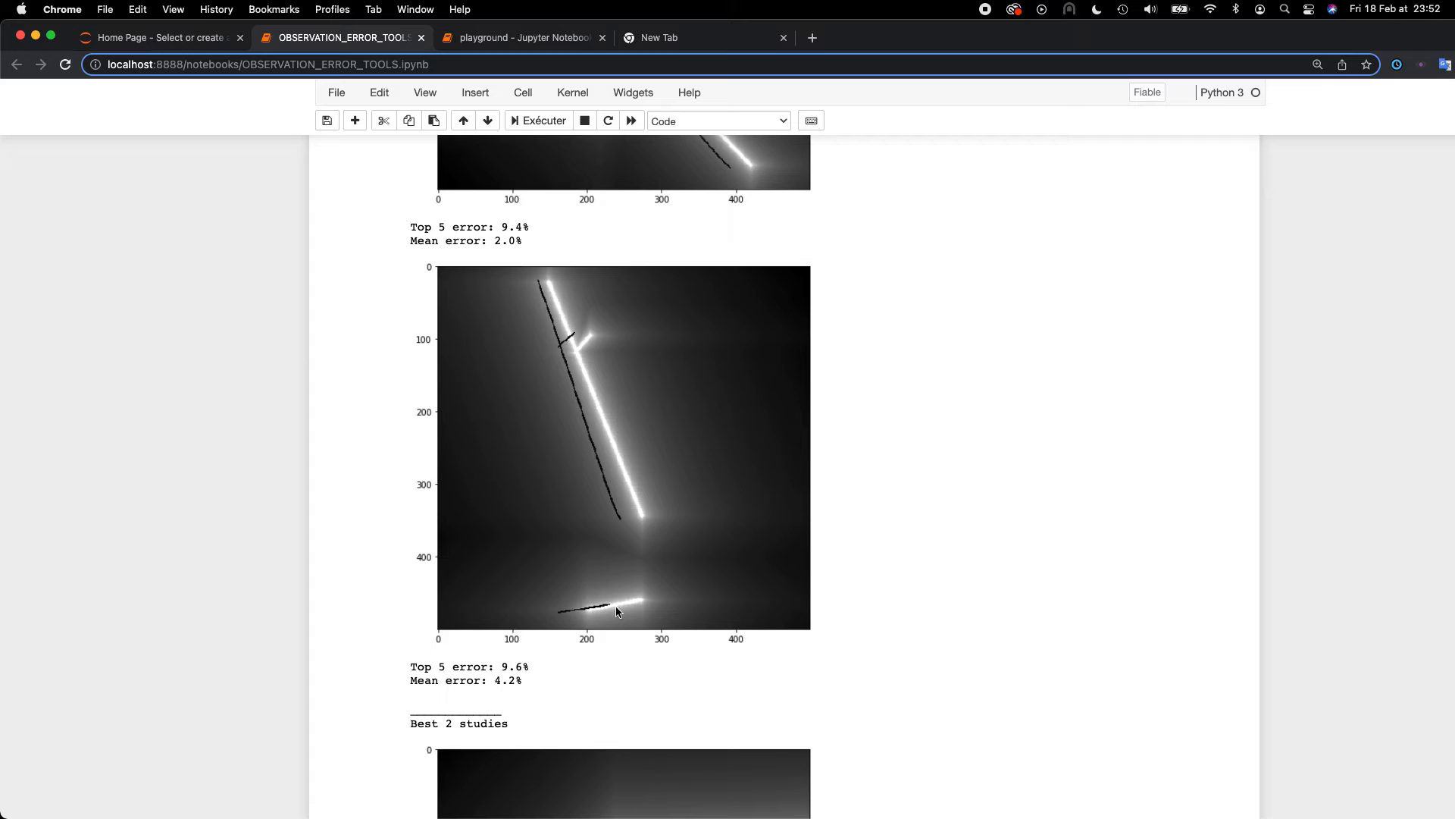
pyautogui.moveTo(620, 567)
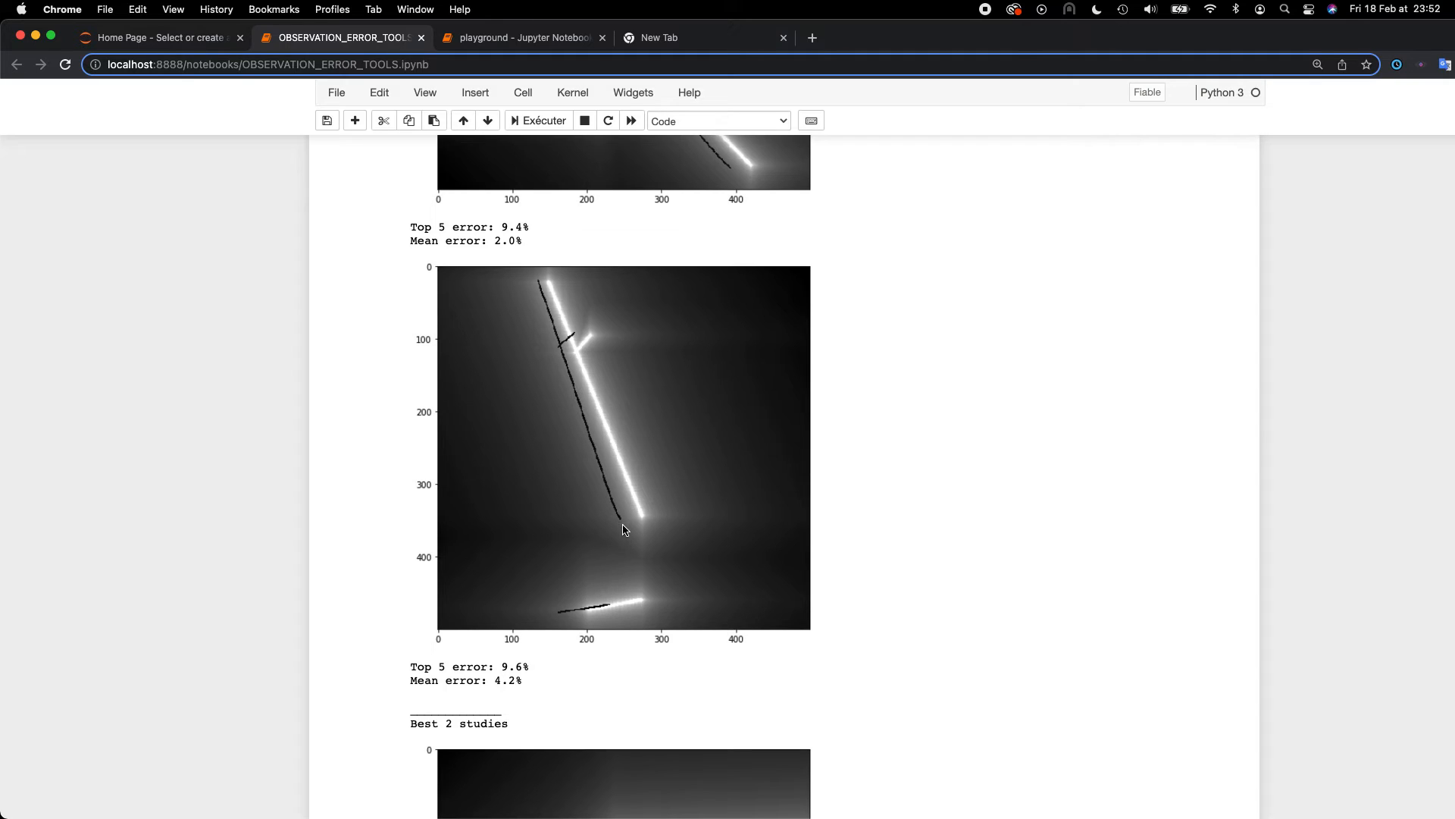
pyautogui.moveTo(562, 346)
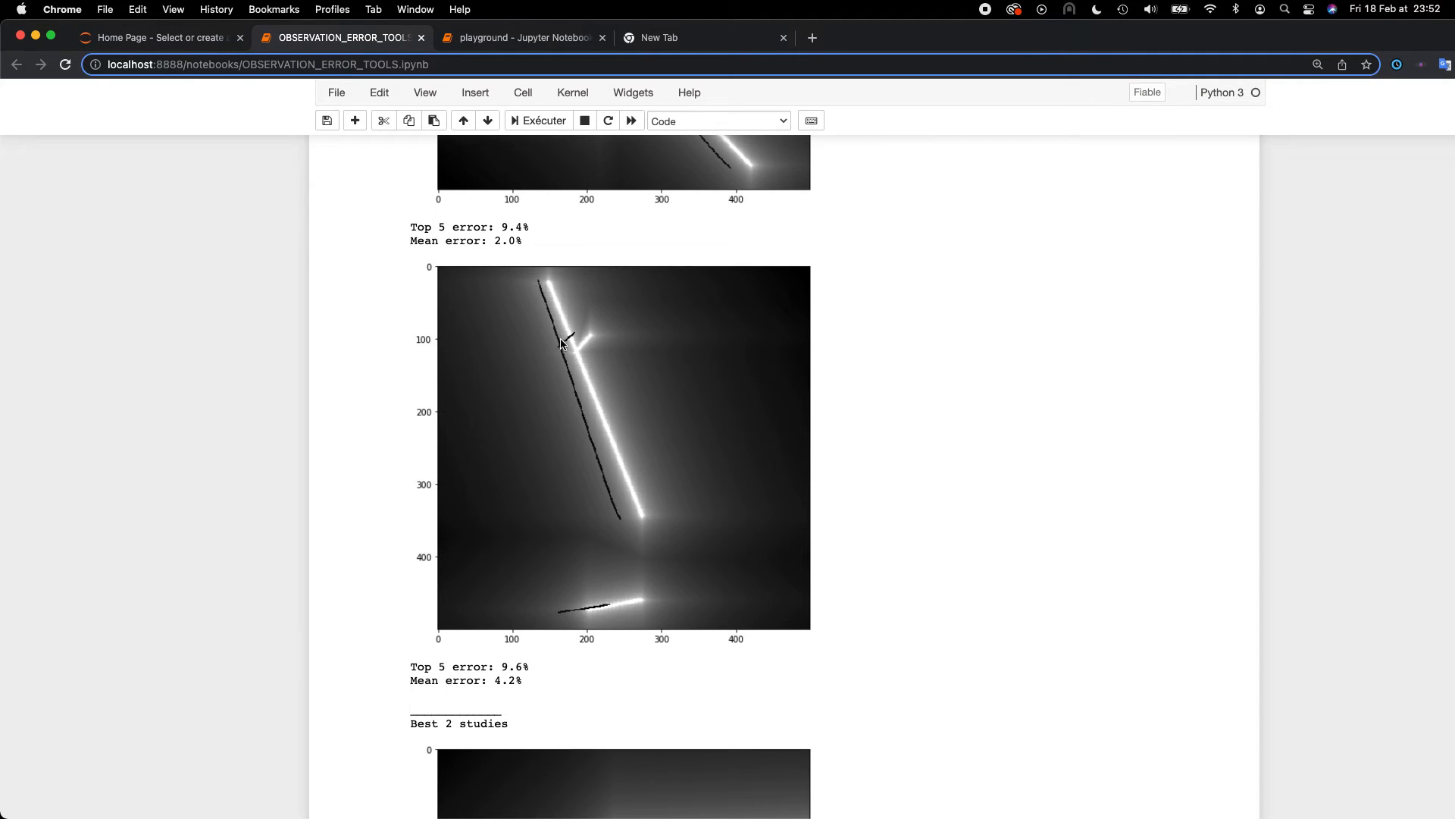
pyautogui.moveTo(546, 311)
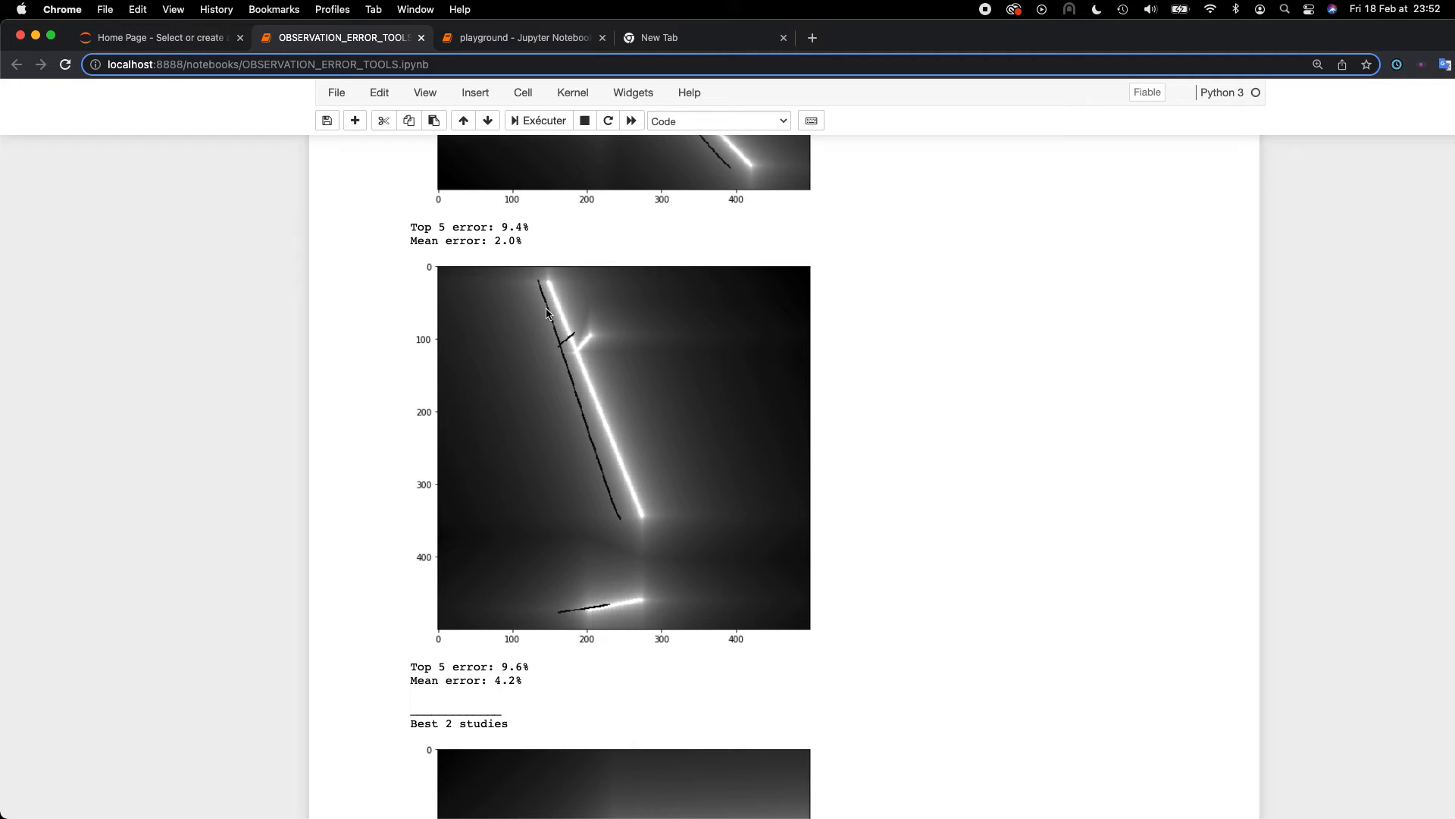
pyautogui.moveTo(560, 354)
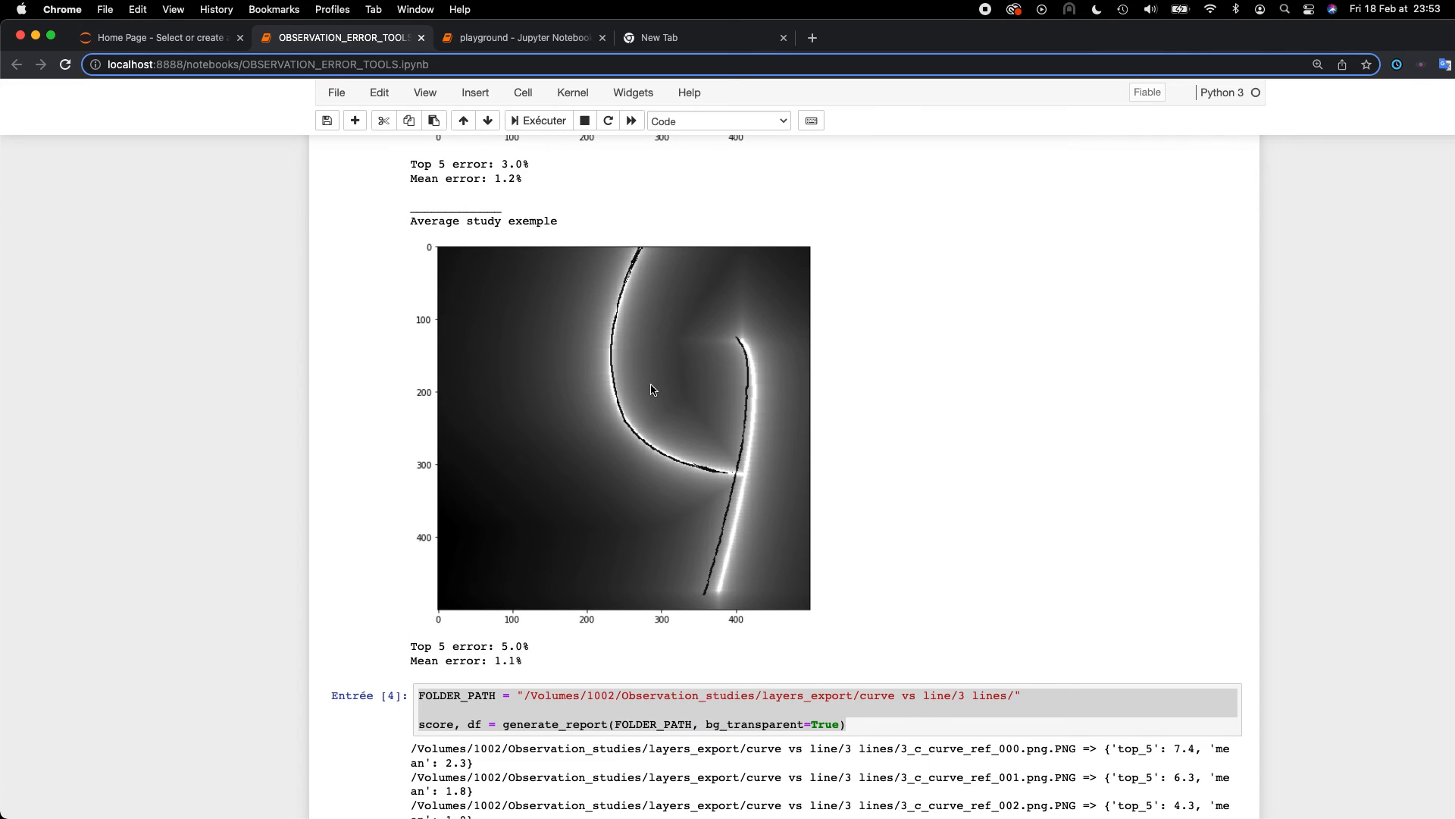
# Scroll between the 2 curves histogram, 3 lines worst studies, and per-image scores (average 5.8, max 9.6)
pyautogui.scroll(-3)
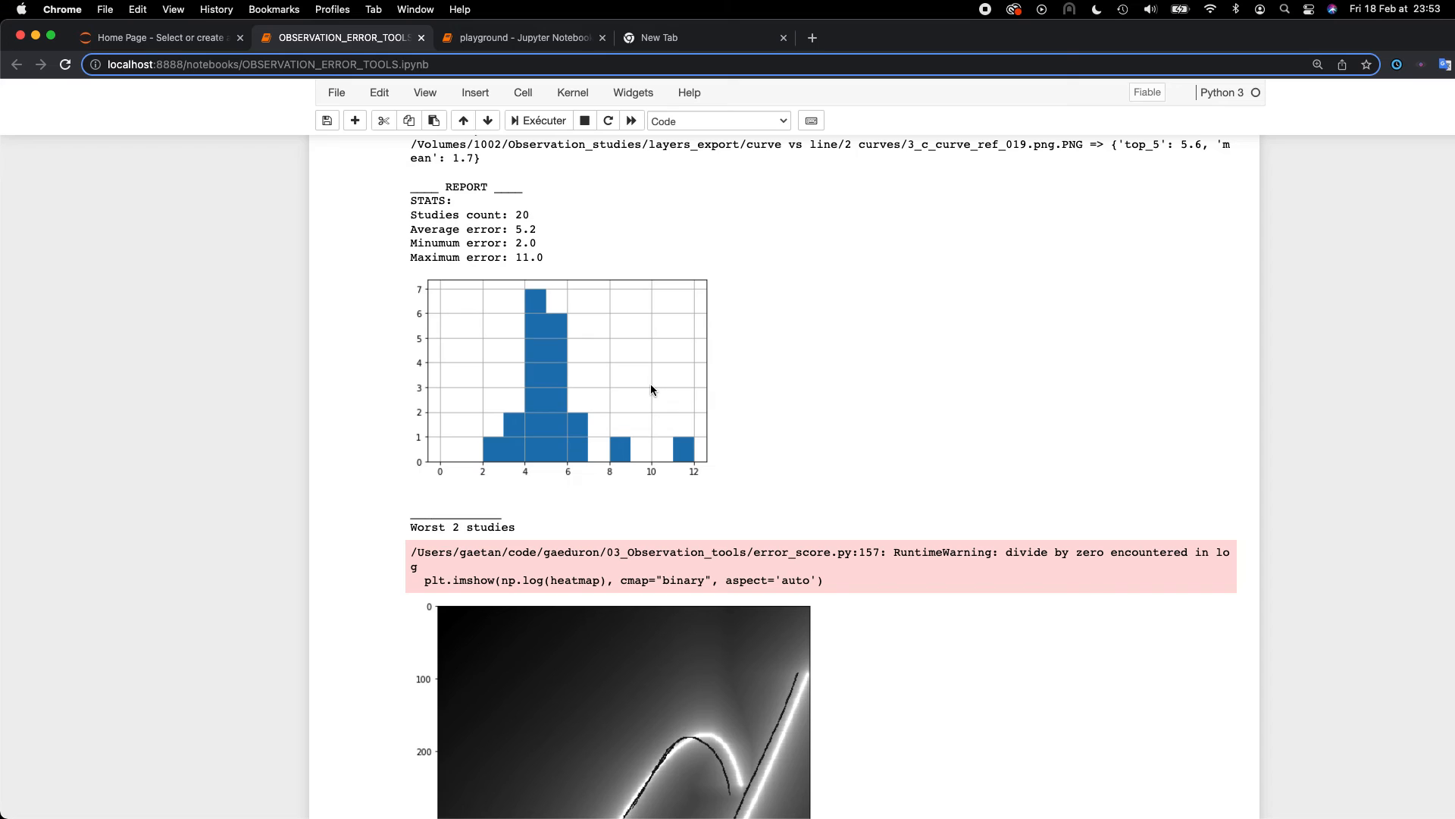
pyautogui.scroll(3)
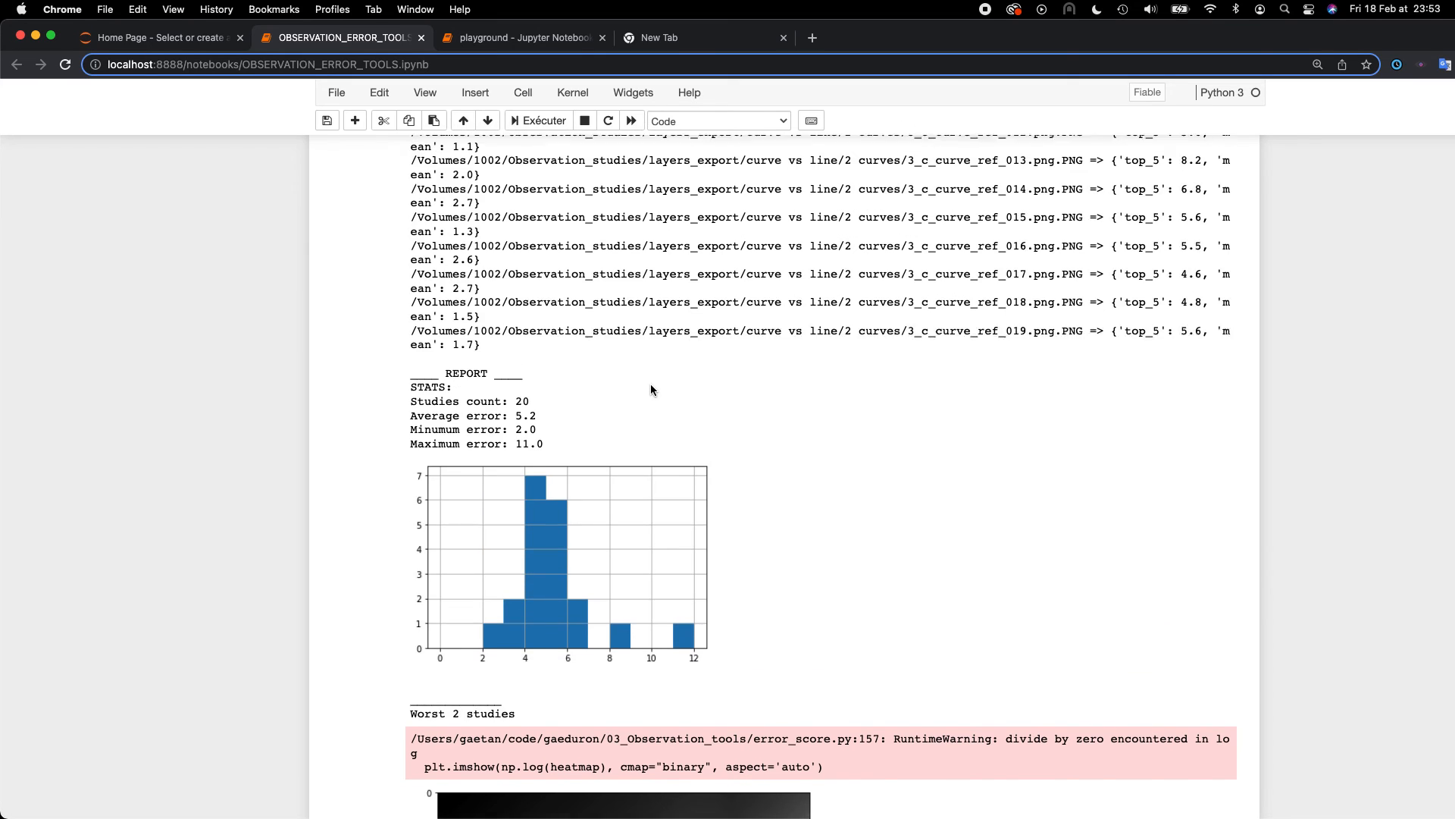
pyautogui.scroll(-3)
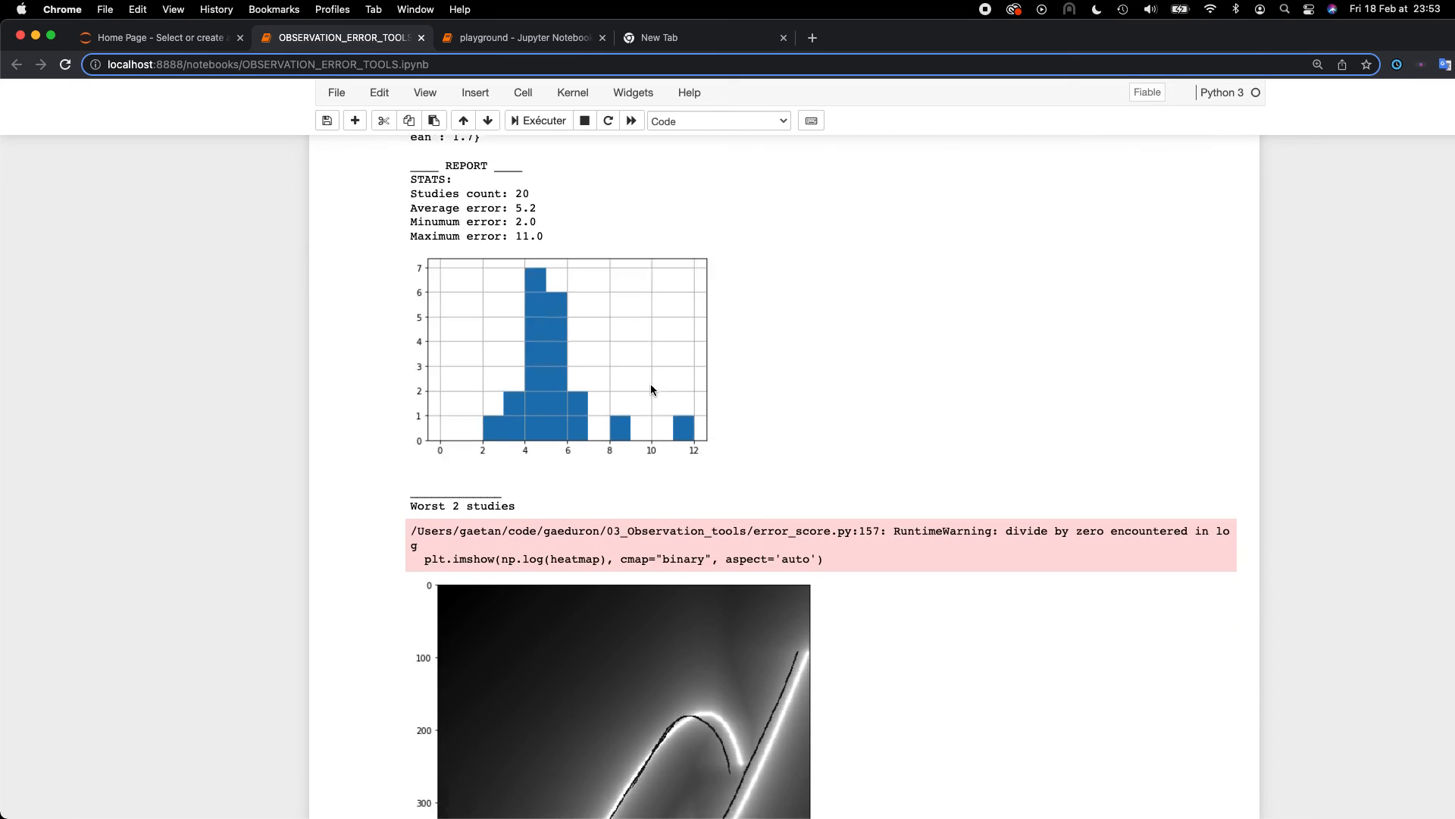
pyautogui.scroll(-3)
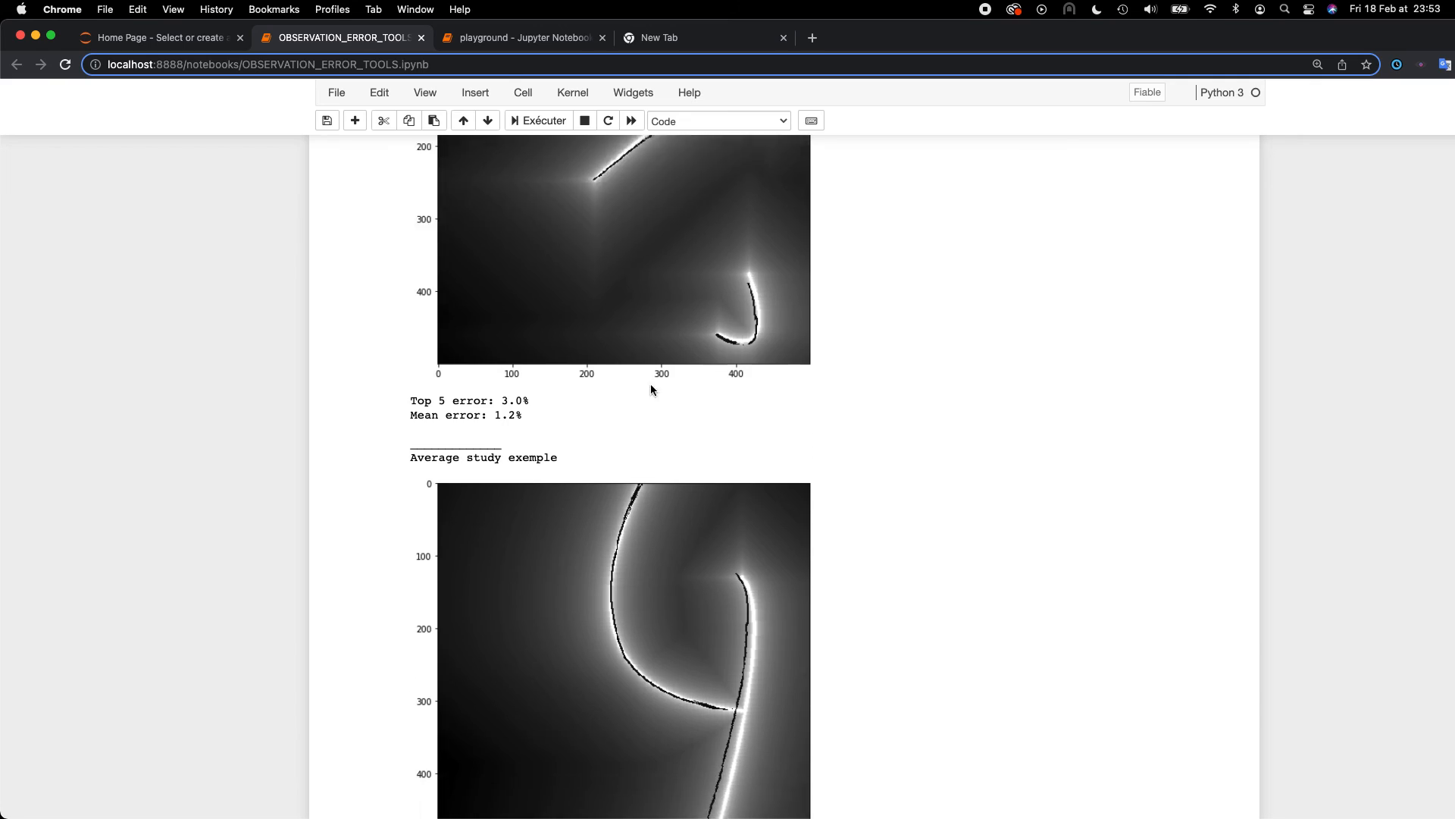
pyautogui.scroll(-3)
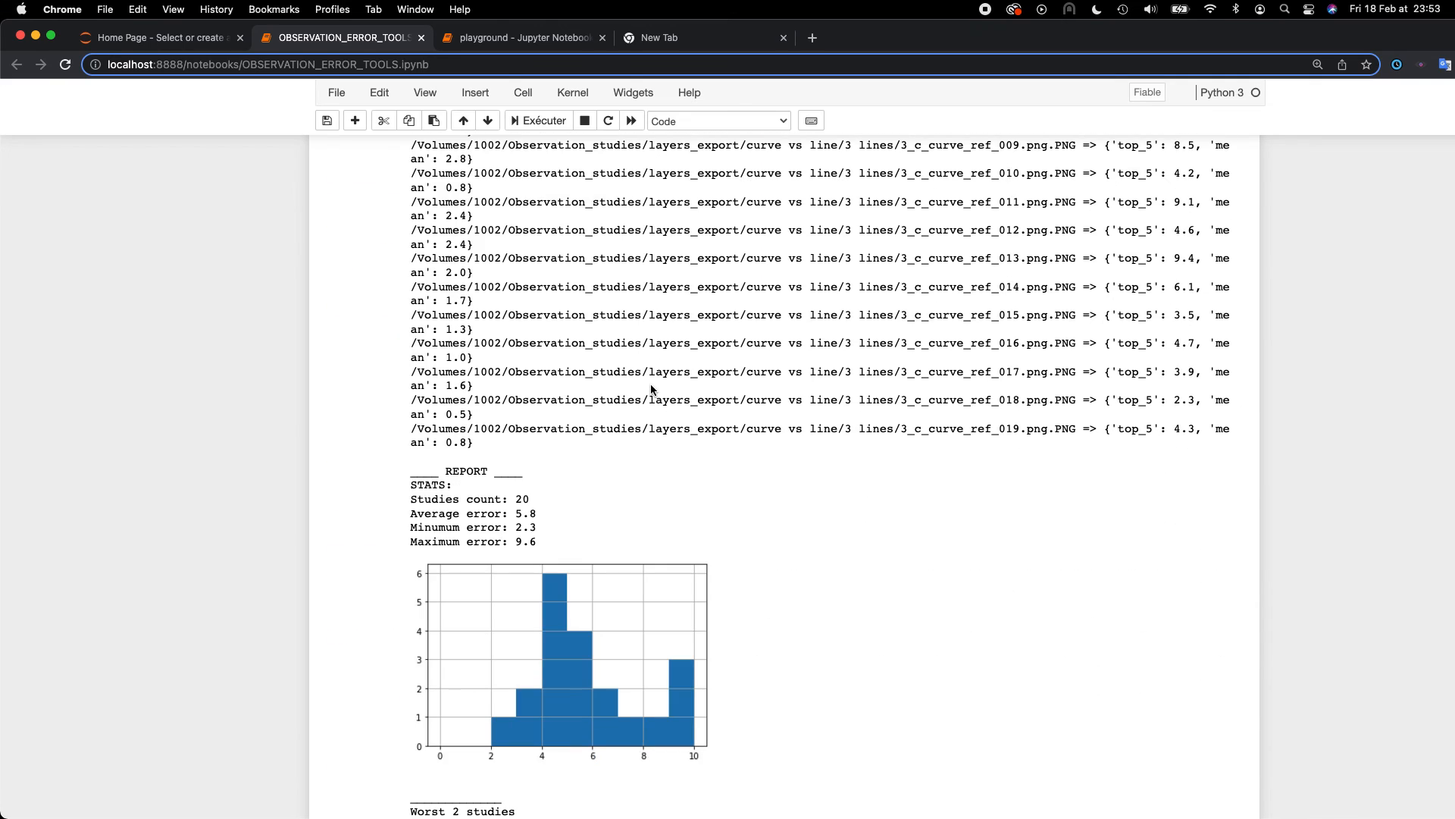
pyautogui.scroll(-3)
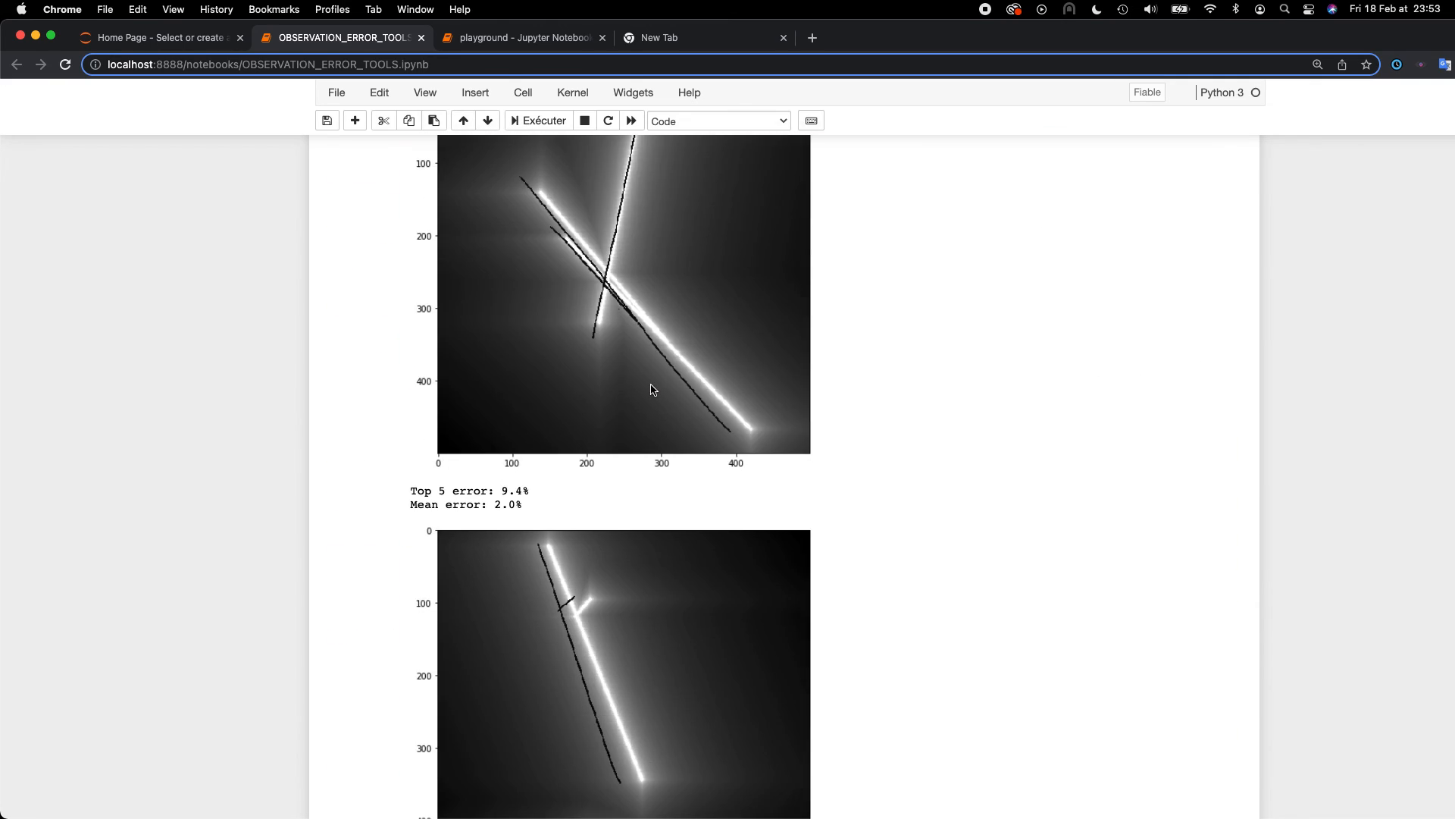
pyautogui.scroll(3)
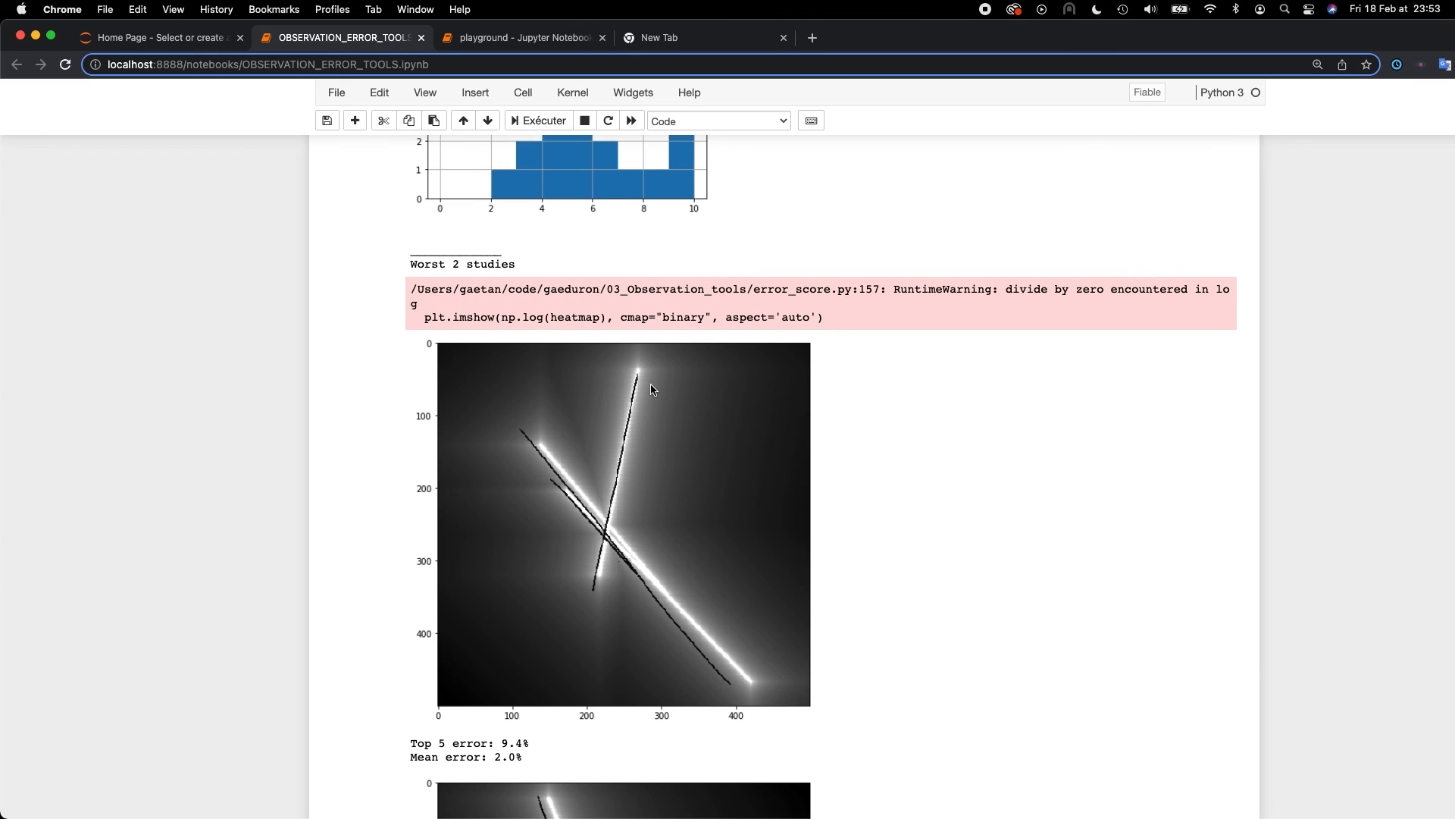
pyautogui.scroll(-3)
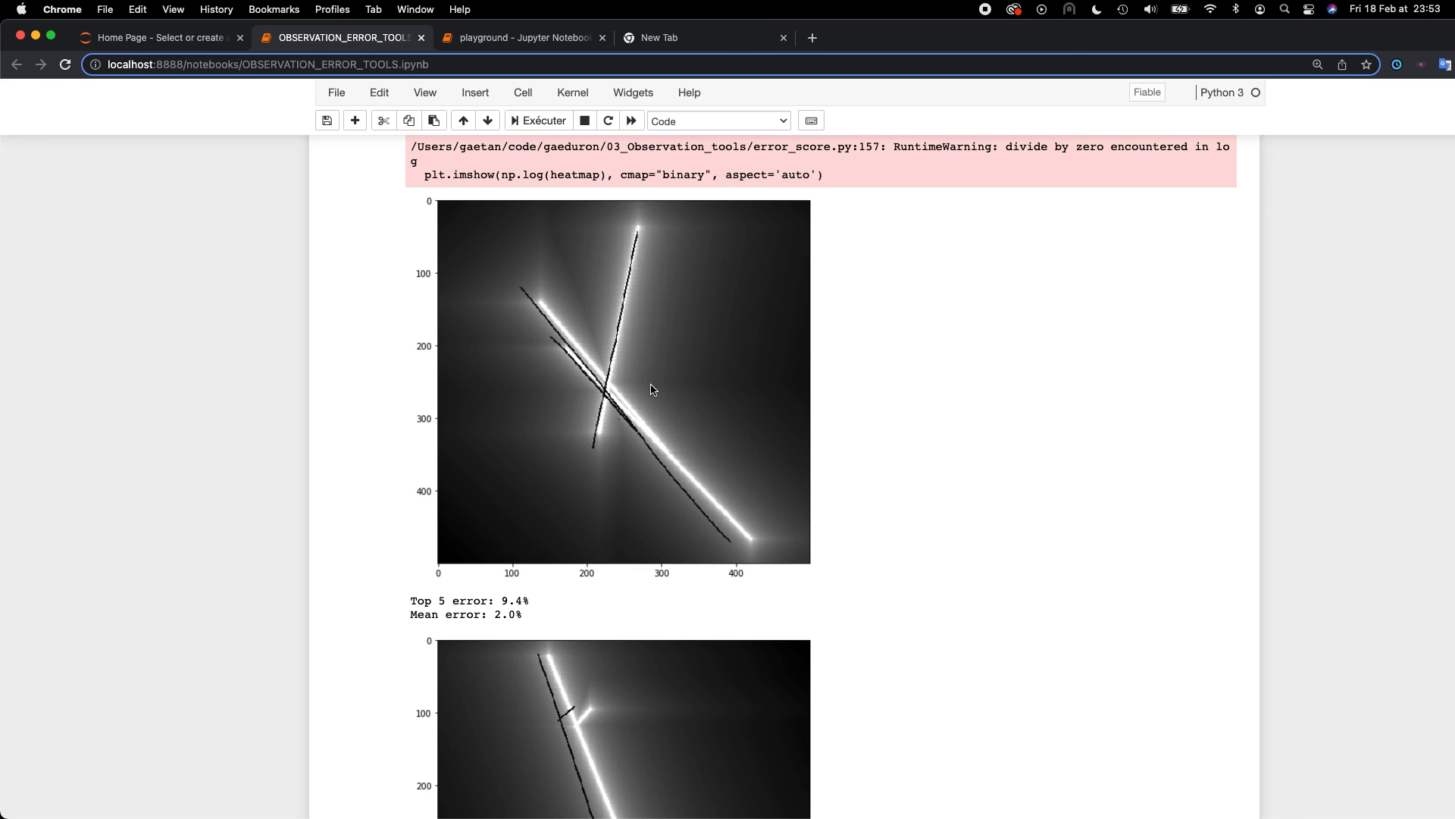
pyautogui.moveTo(788, 200)
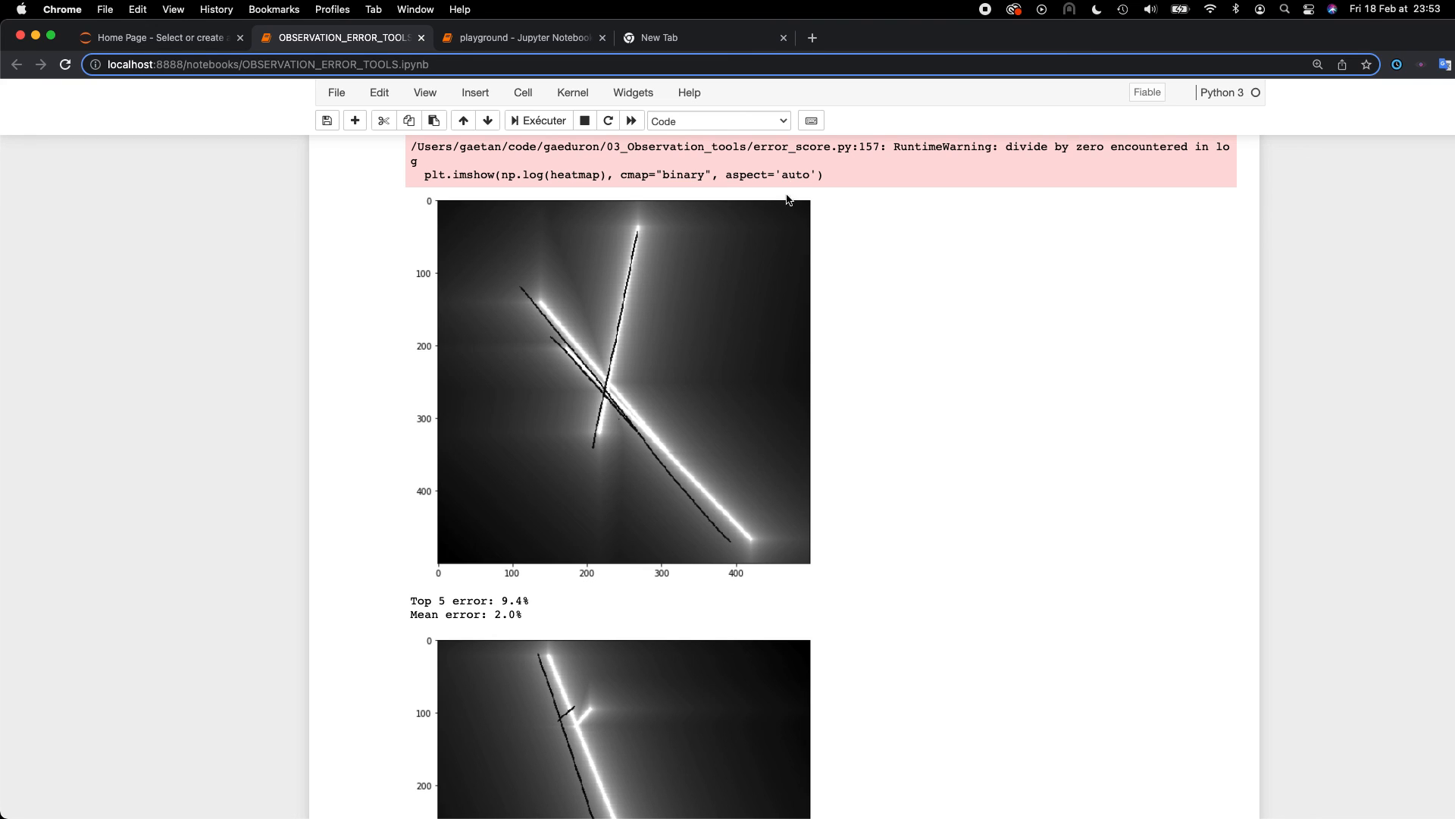
pyautogui.scroll(3)
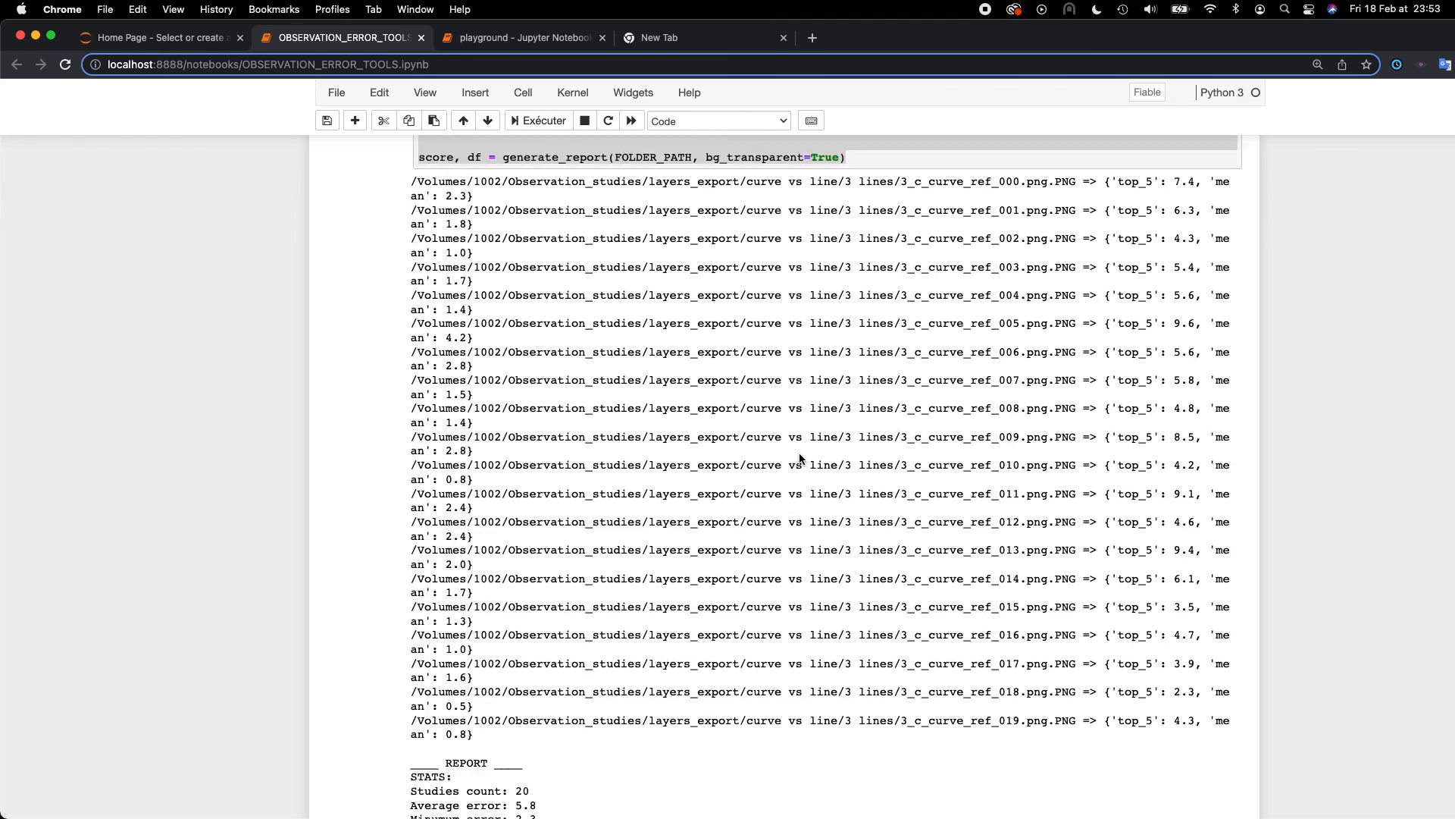